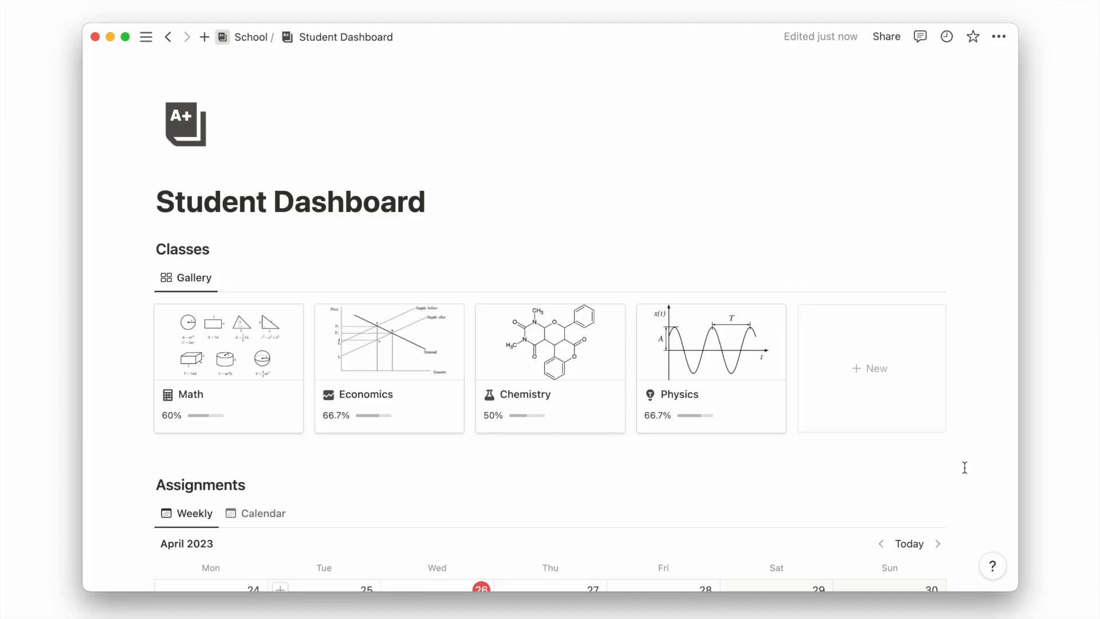
Close the Math page preview and name the untitled gallery database 'Classes'
scroll(down, 3)
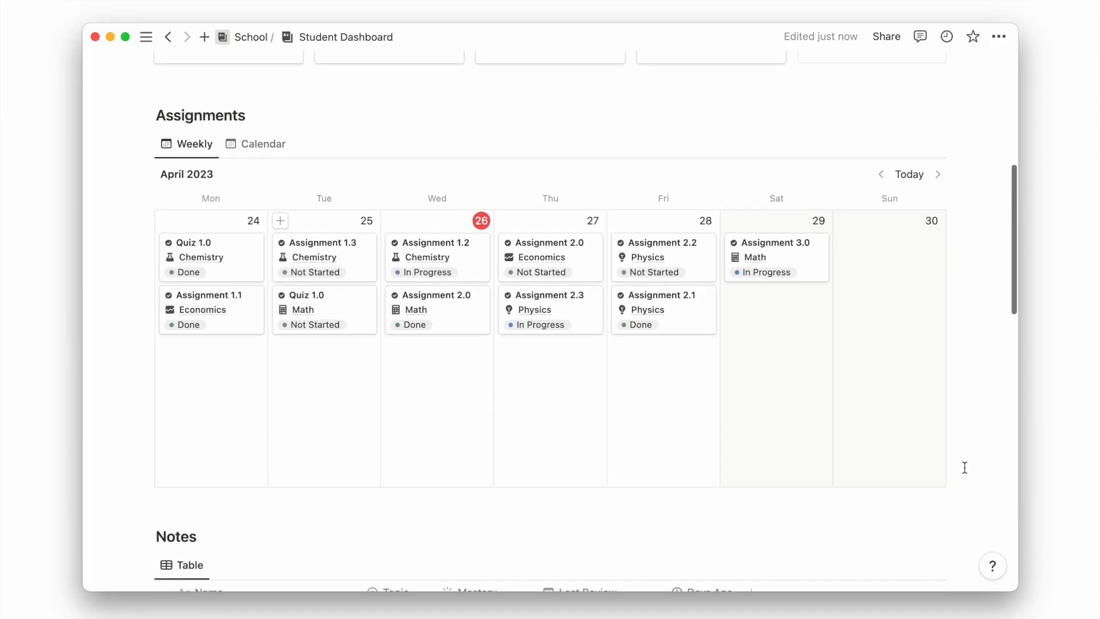
scroll(down, 3)
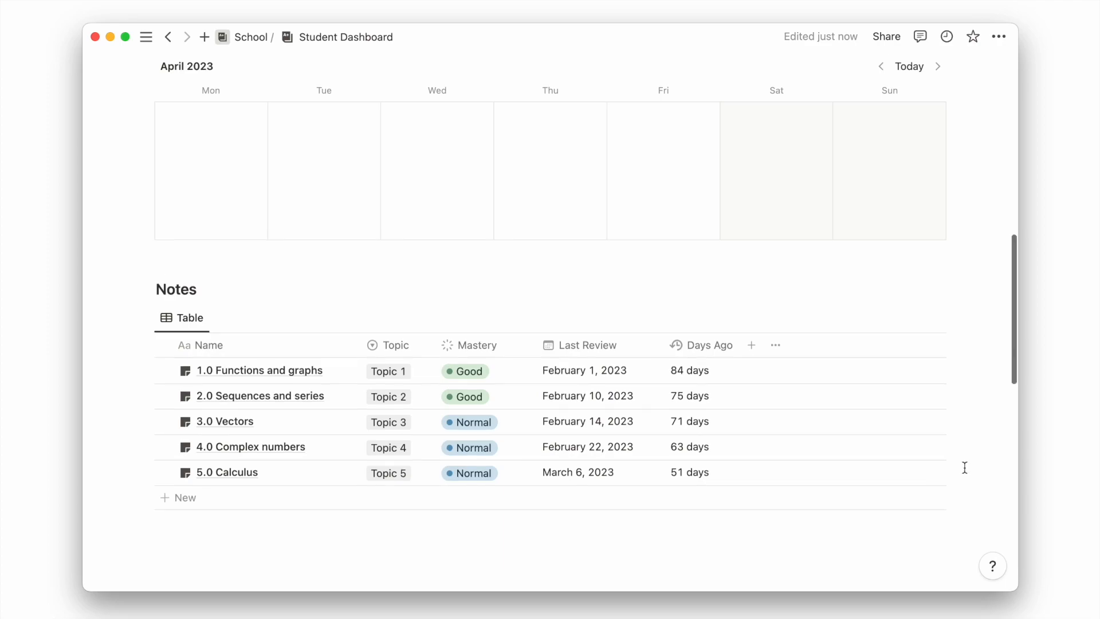
scroll(up, 3)
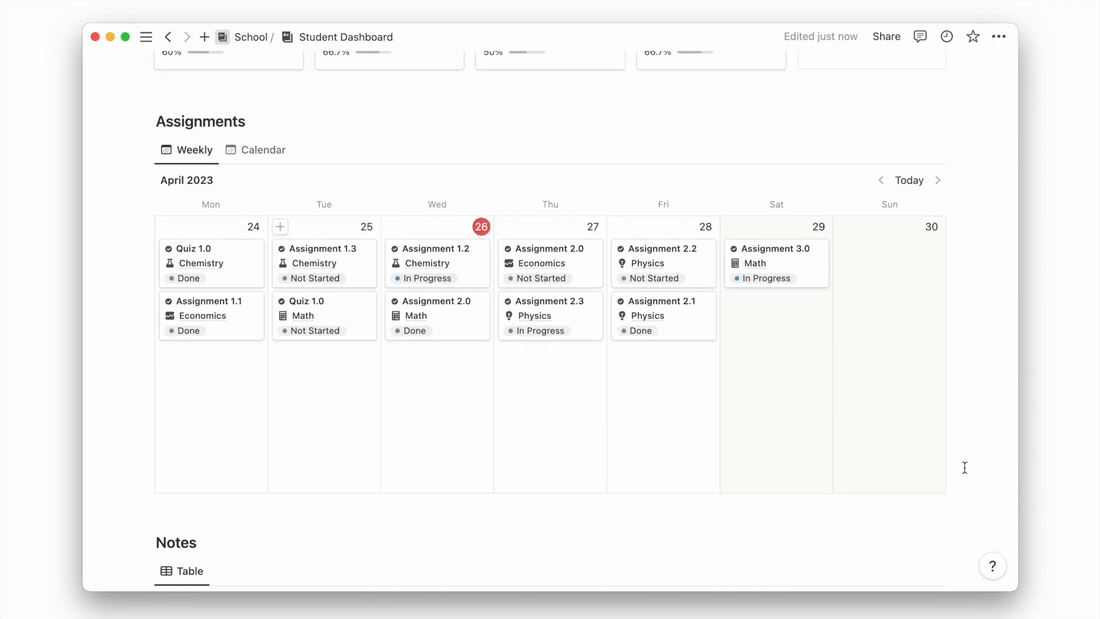
scroll(up, 3)
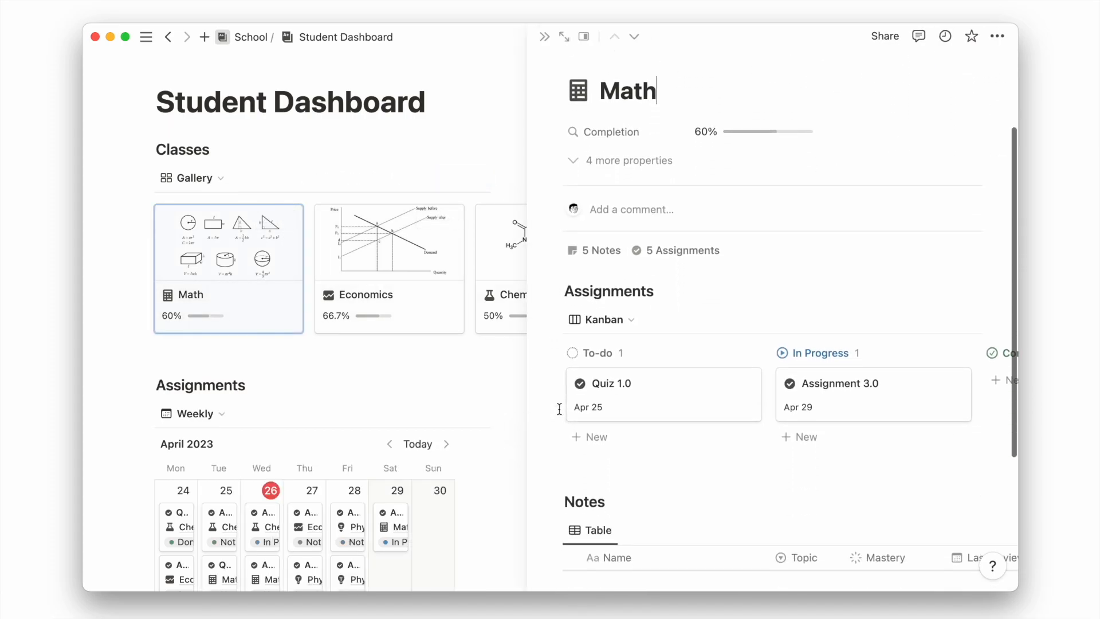
scroll(down, 3)
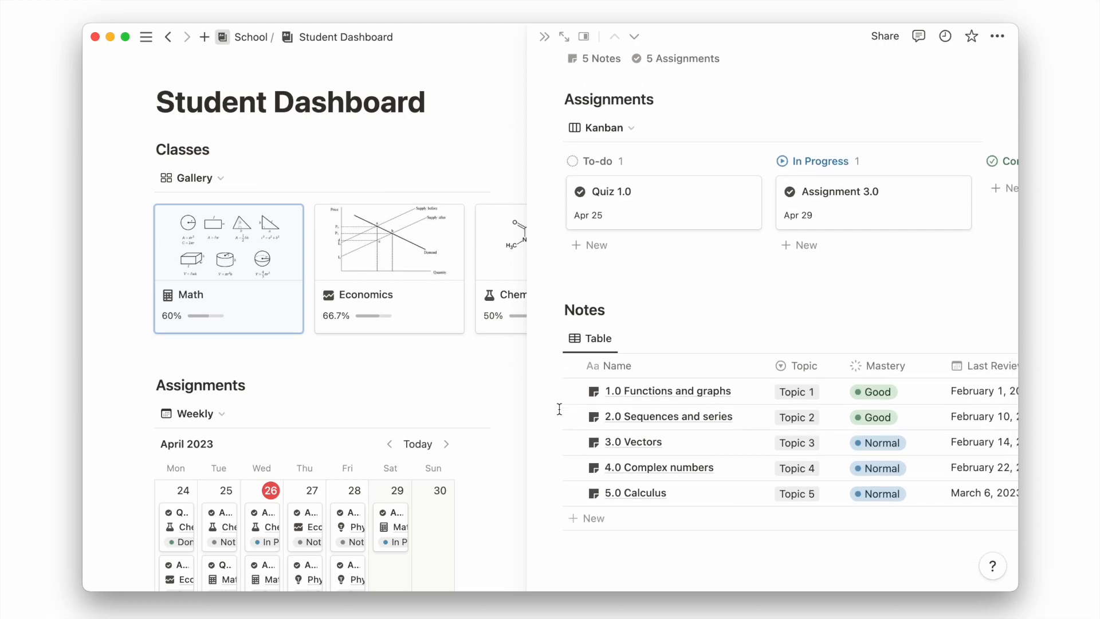
click(544, 37)
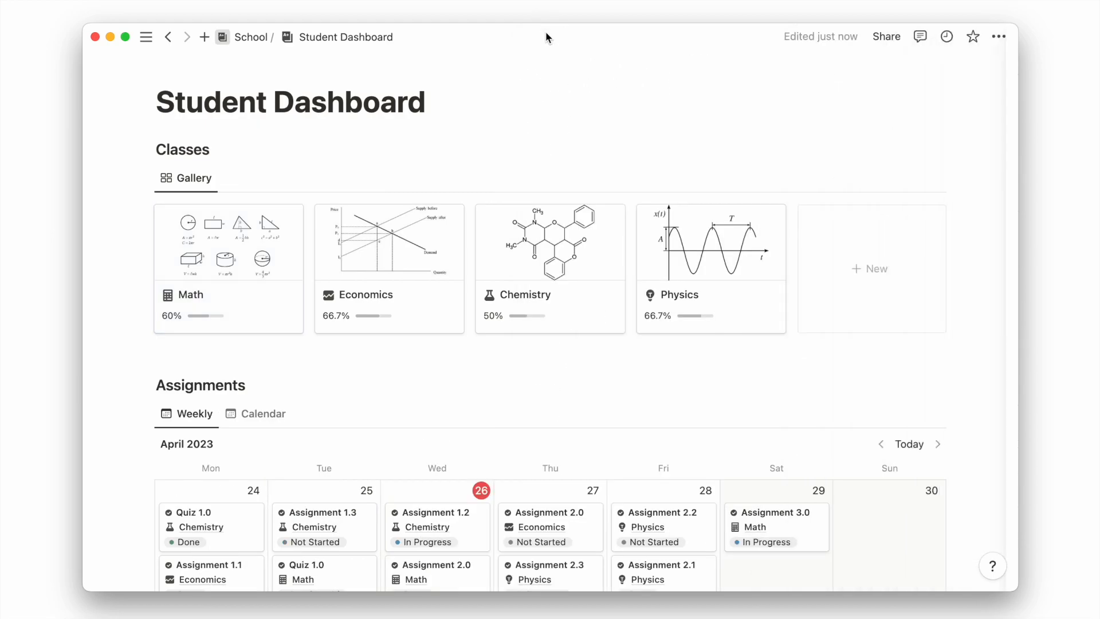
mouse_move(599, 4)
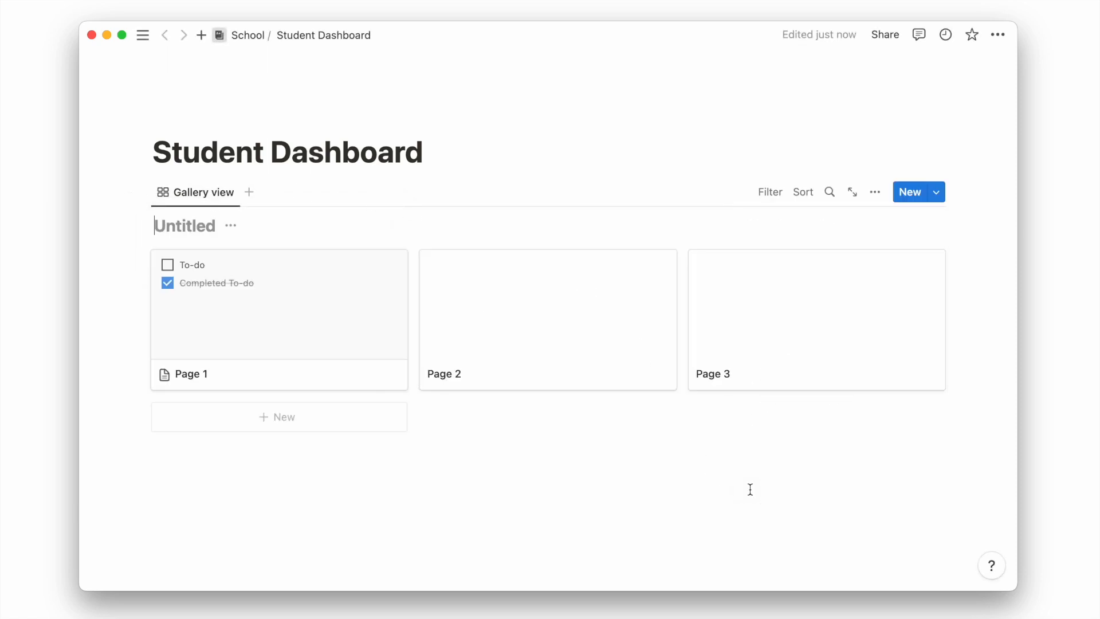
text(Classes)
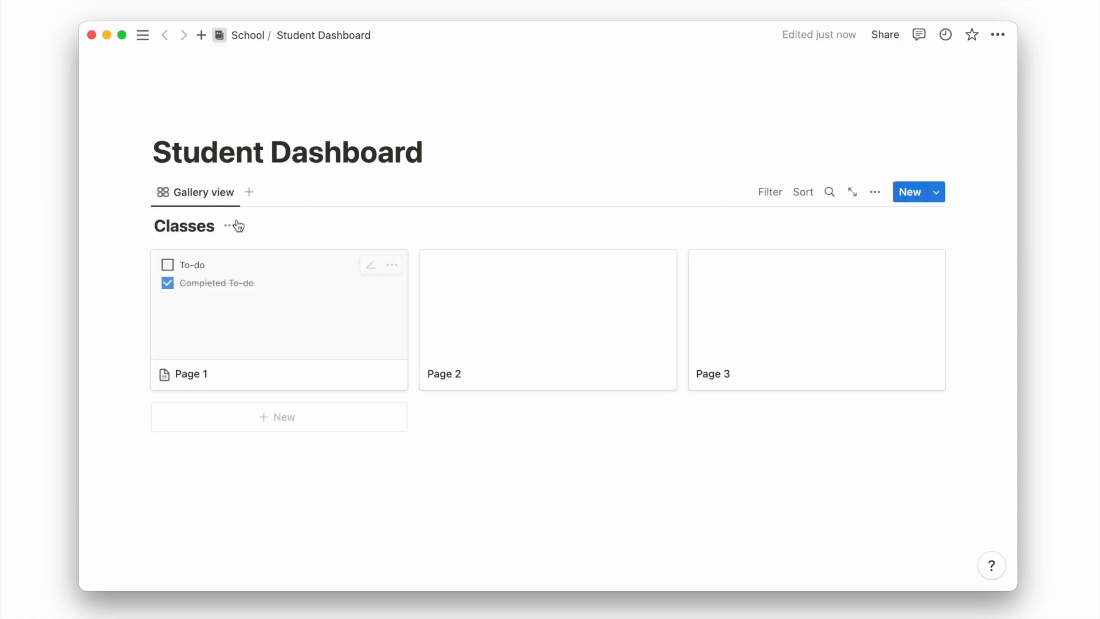
click(874, 191)
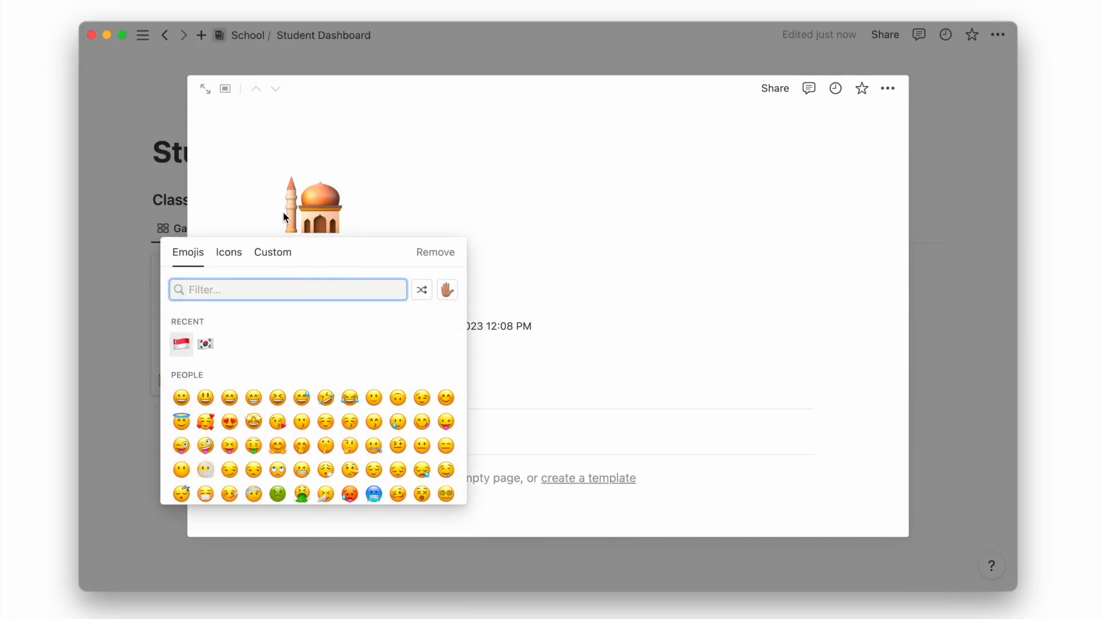
Pick the math-symbols icon for the Math page and delete its leftover Created and Tags properties
text(math)
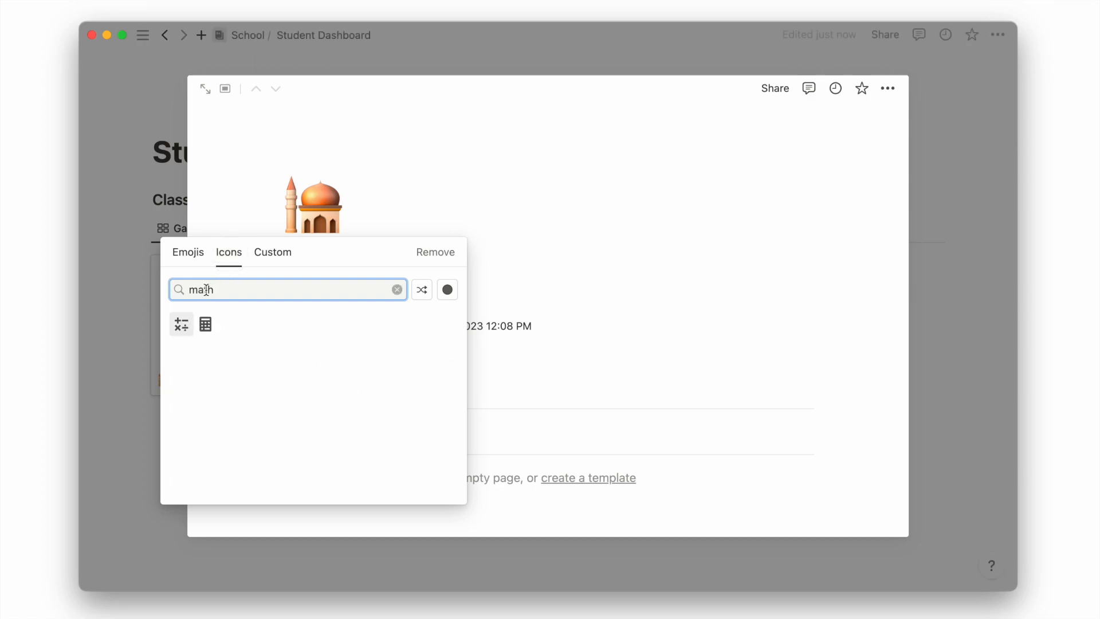
click(182, 324)
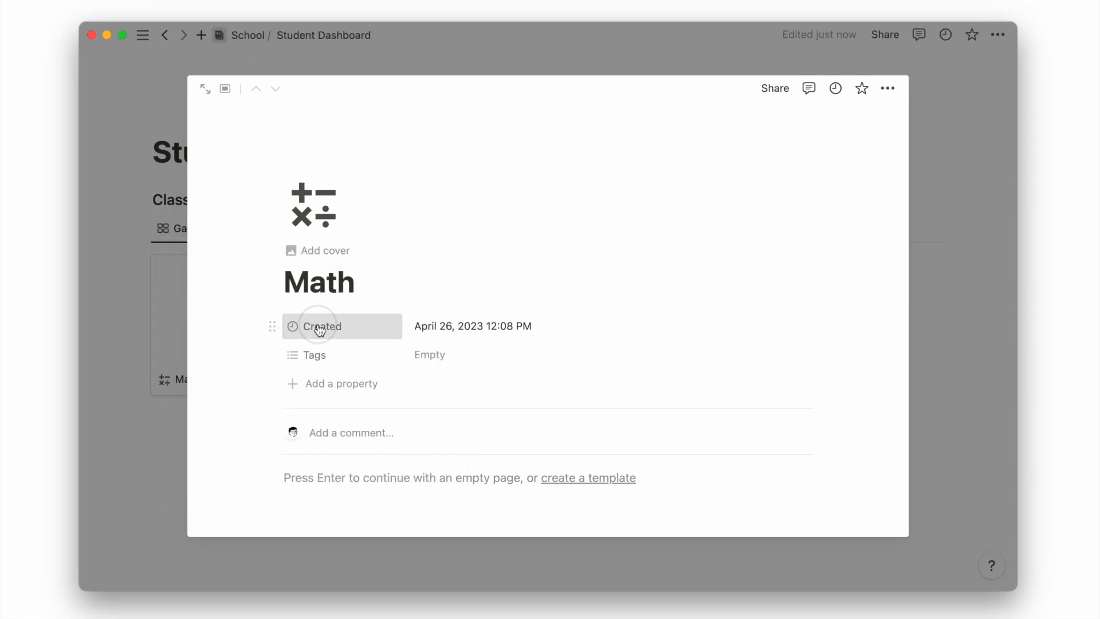
click(345, 446)
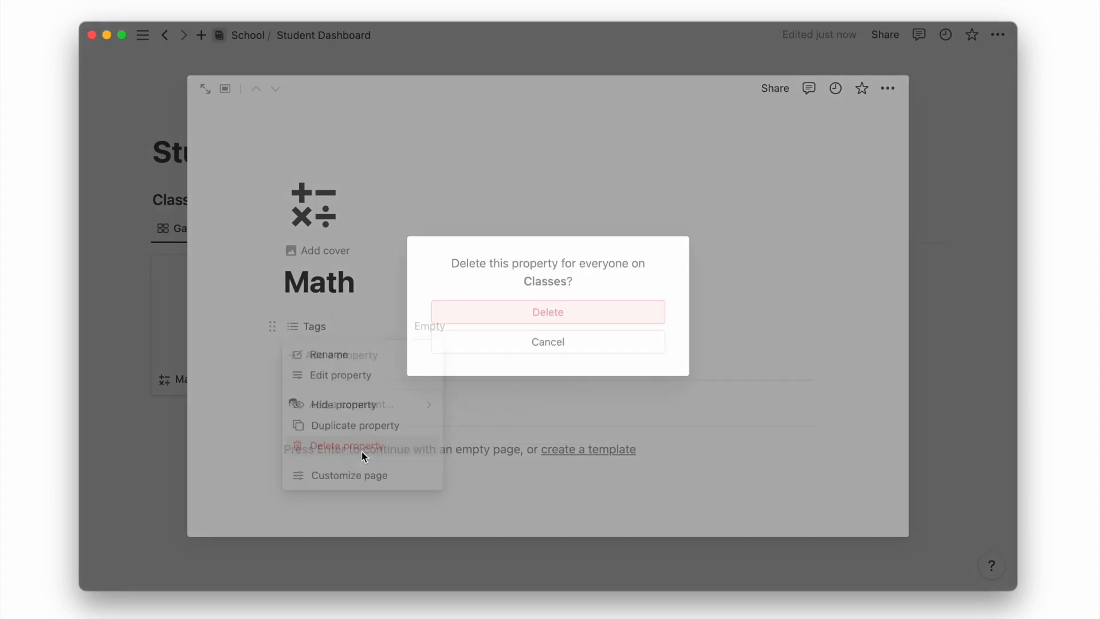
click(548, 312)
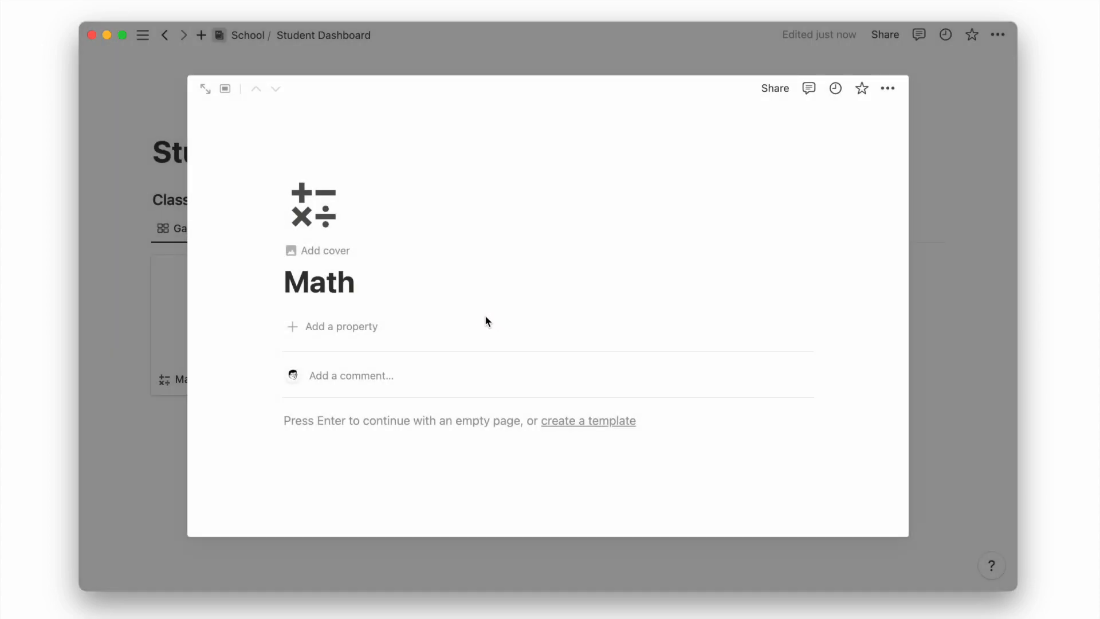
Add text properties Course Code and Professor, plus a Files & media property named Syllabus
click(342, 327)
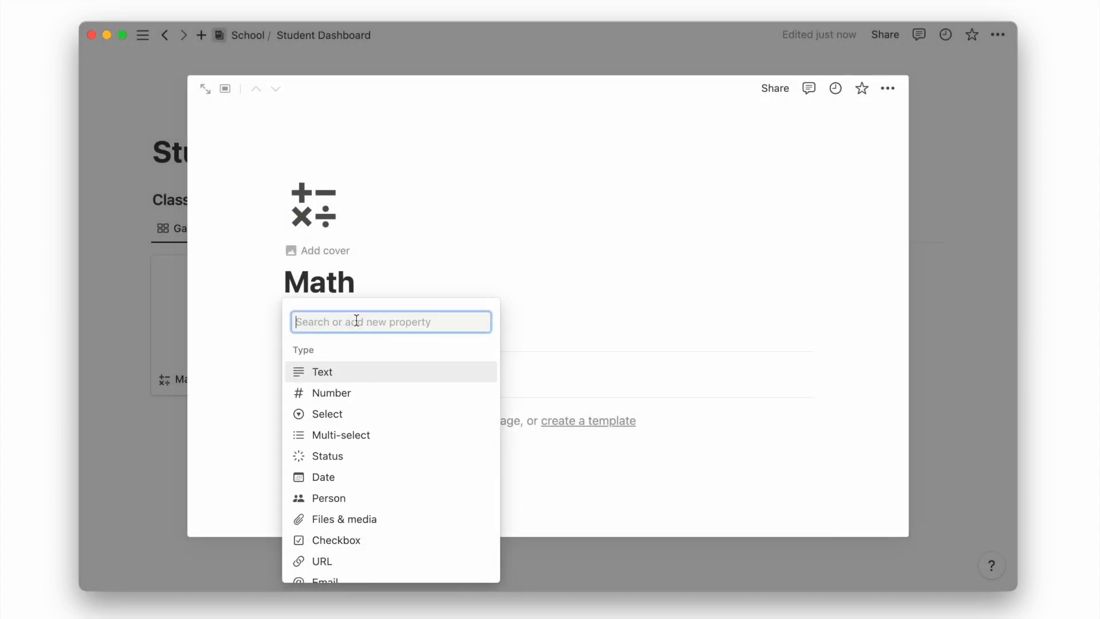
text(Course Code)
text(Pro)
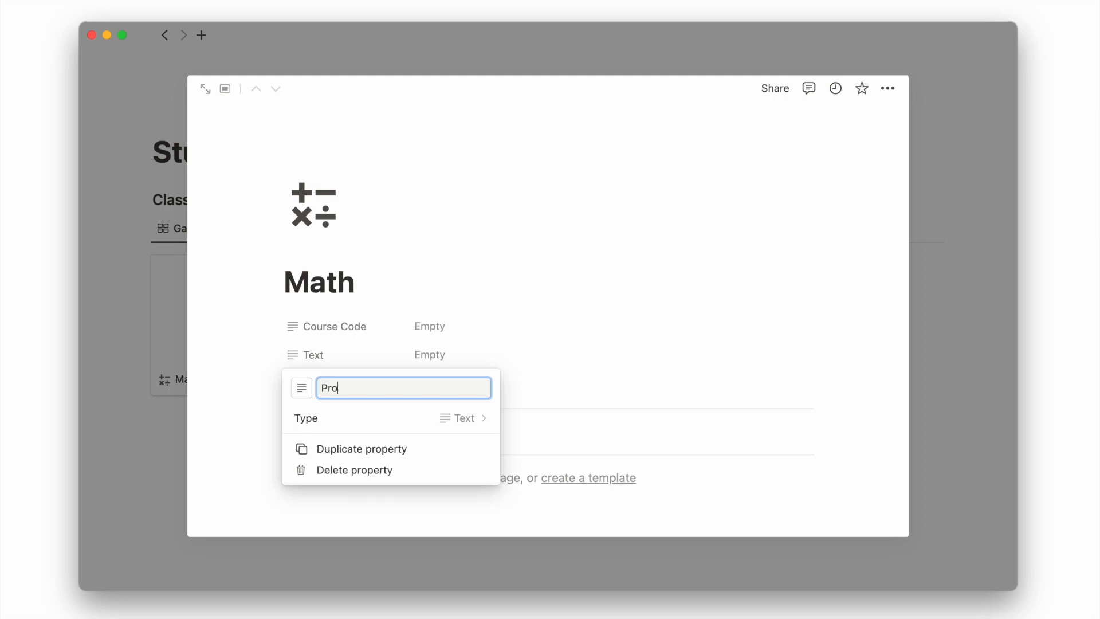
text(fessor)
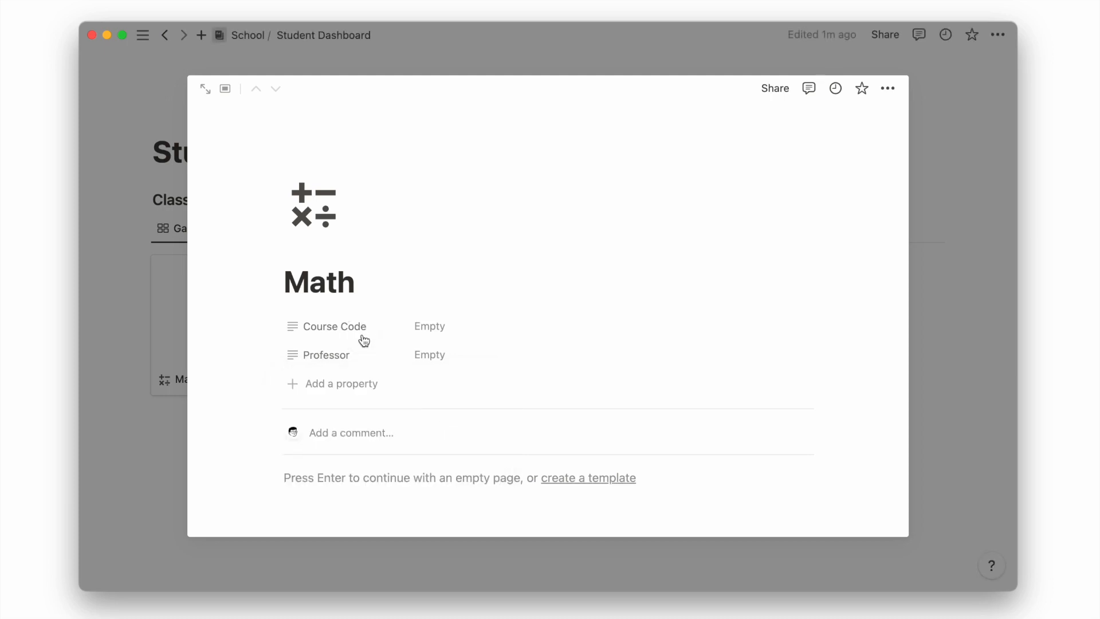
text(files)
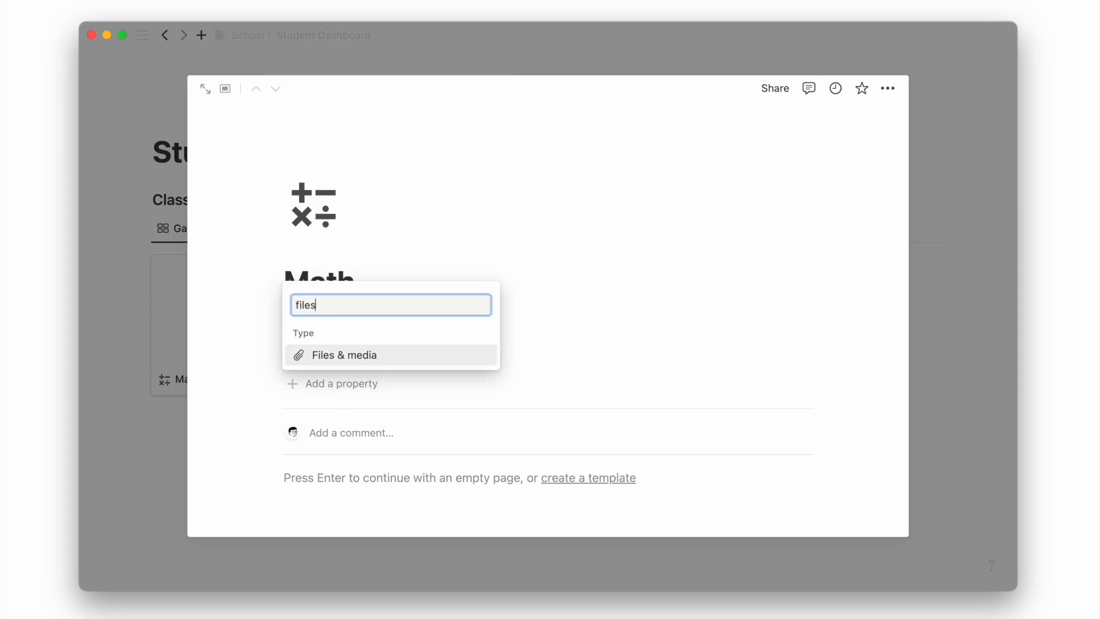
click(345, 354)
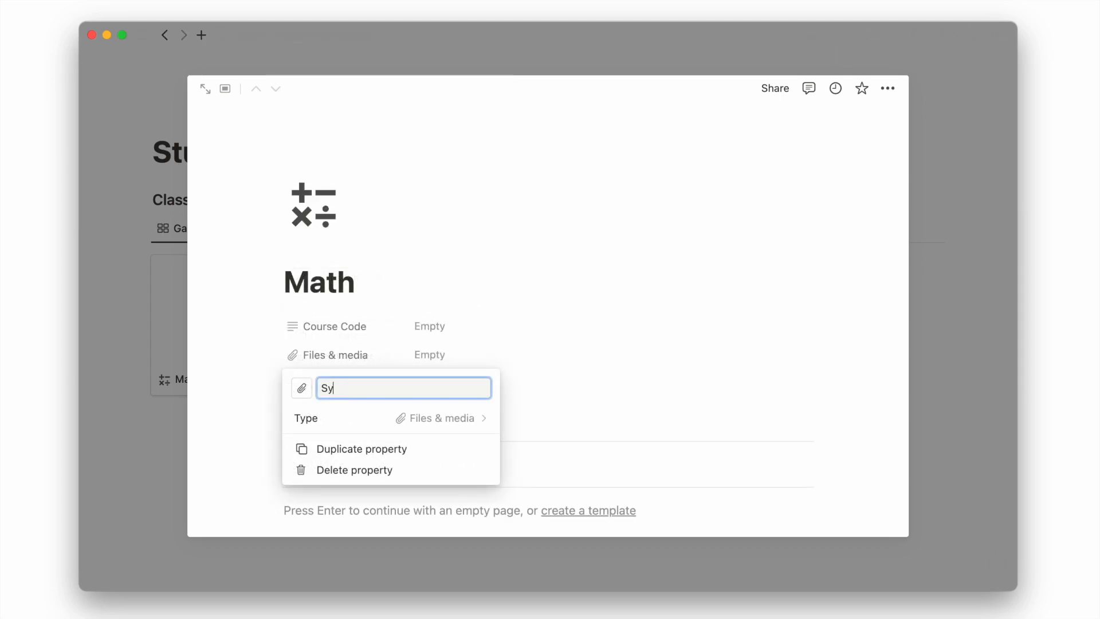
text(llabus)
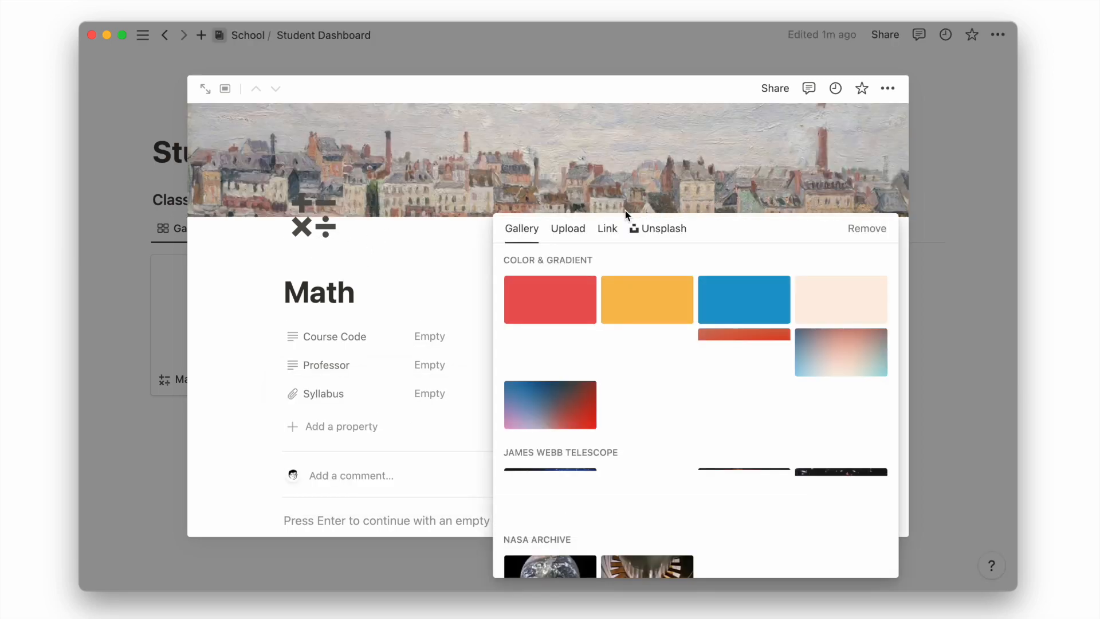
Upload the formulas image as the Math page cover, close the page and open the gallery's card preview settings
click(567, 228)
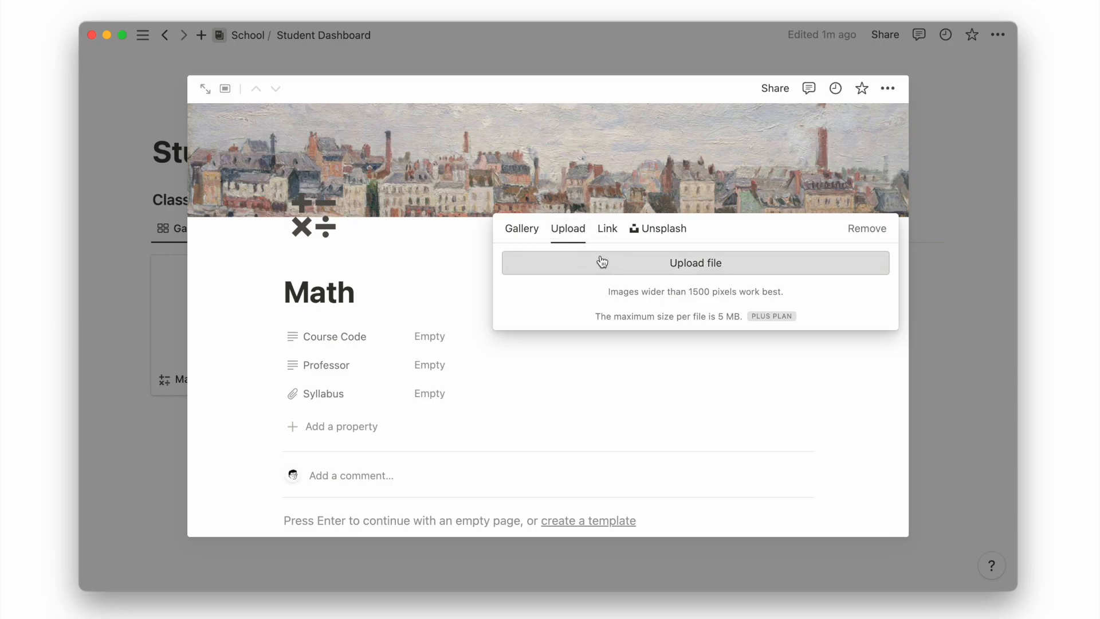
click(694, 262)
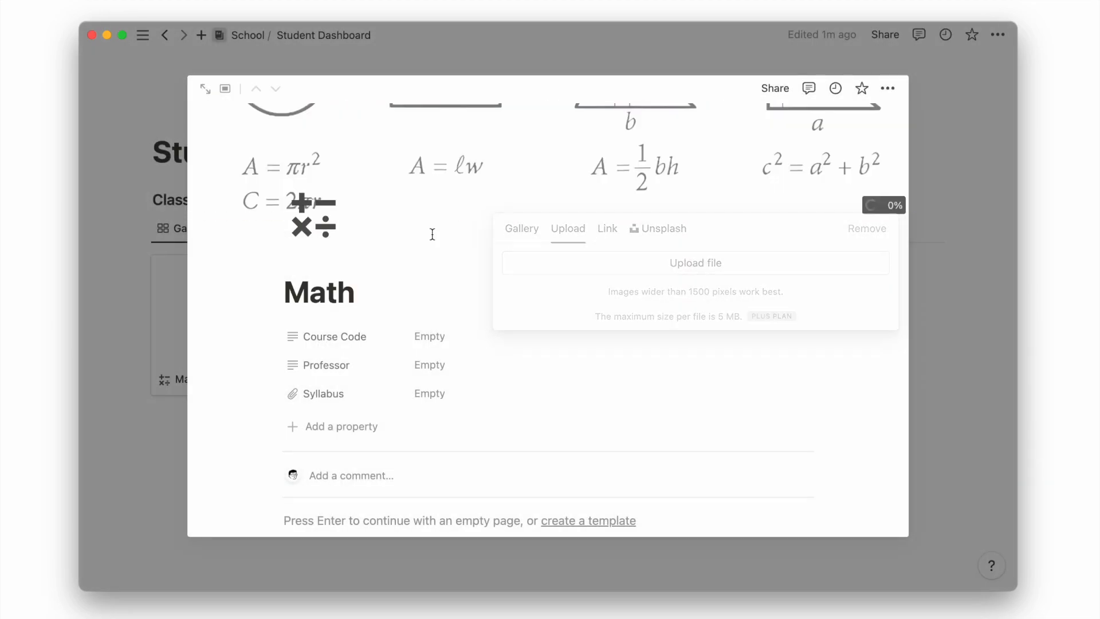
click(874, 227)
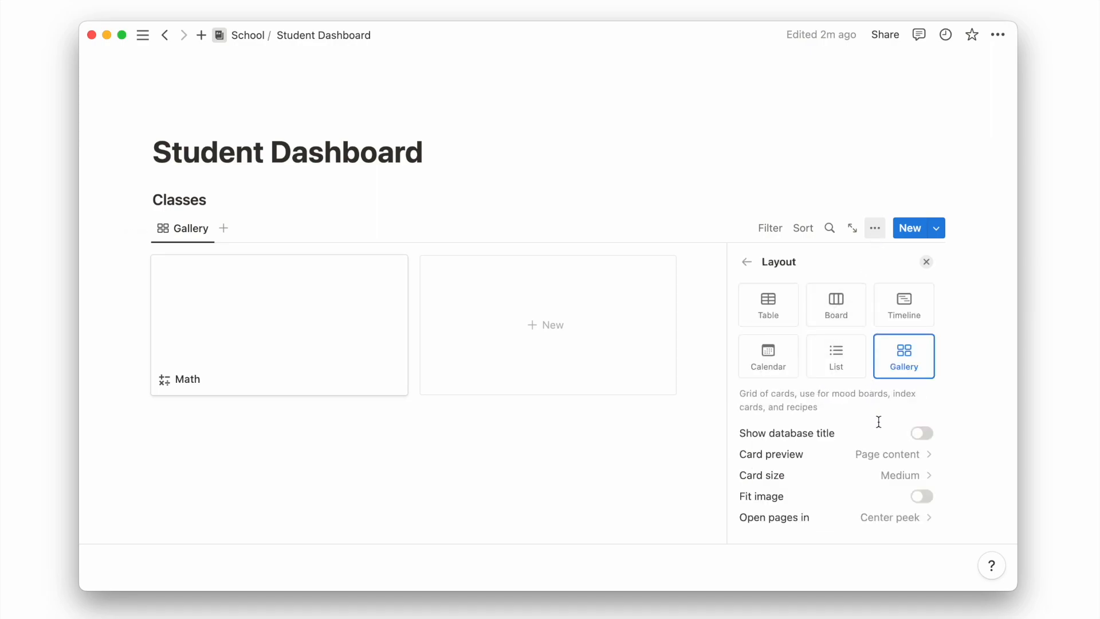
click(887, 454)
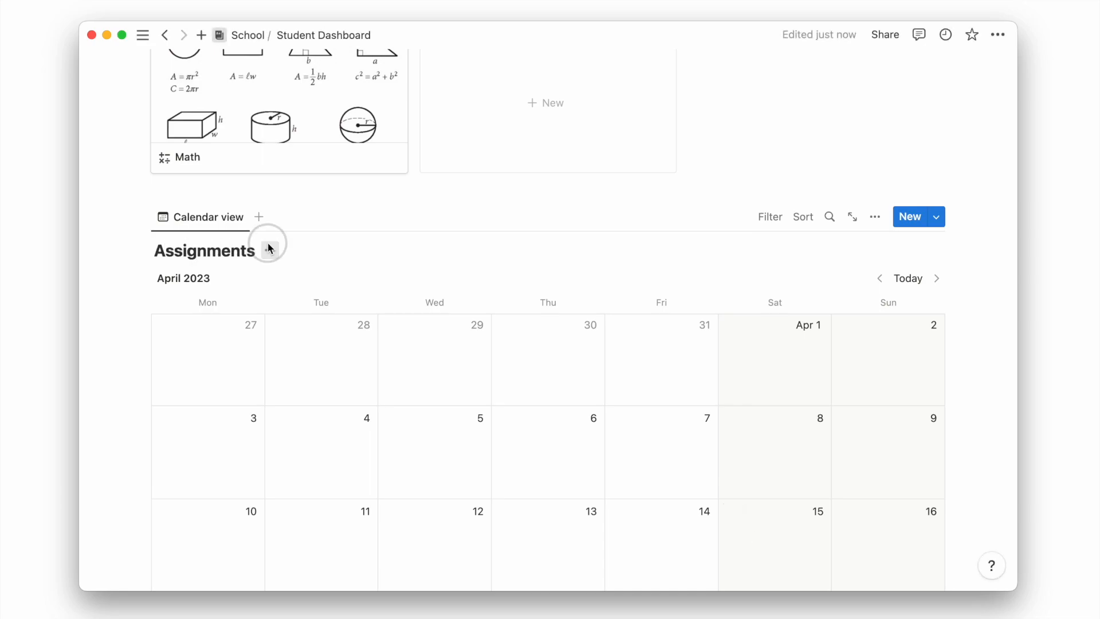
Name the calendar database Assignments, rename its entry's Date property to Deadline and delete Tags
click(875, 216)
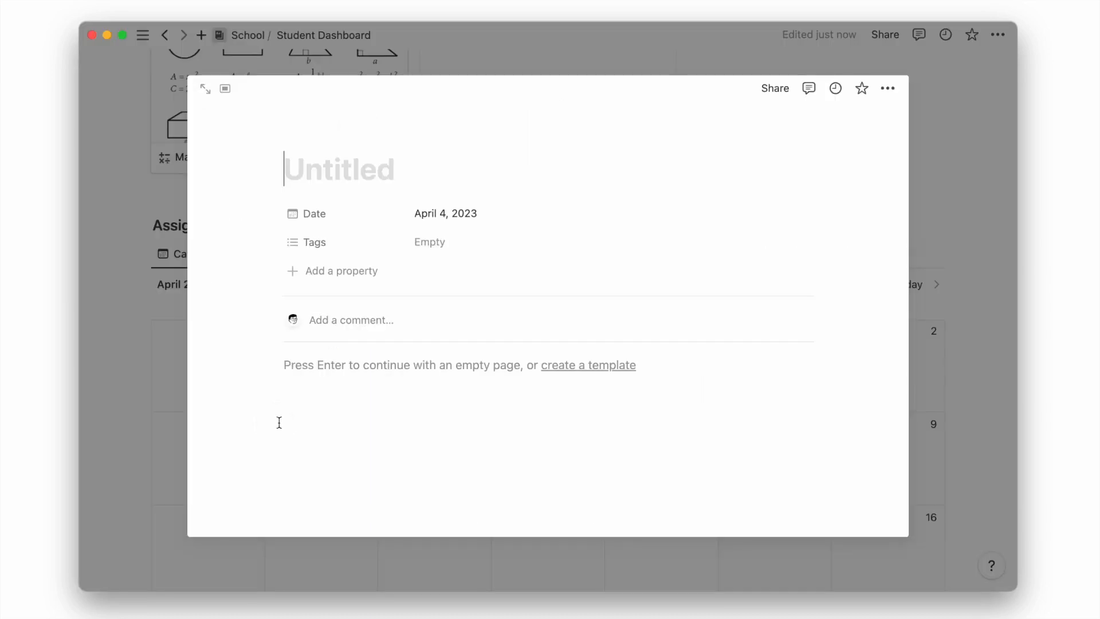
mouse_move(341, 213)
text(Deadl)
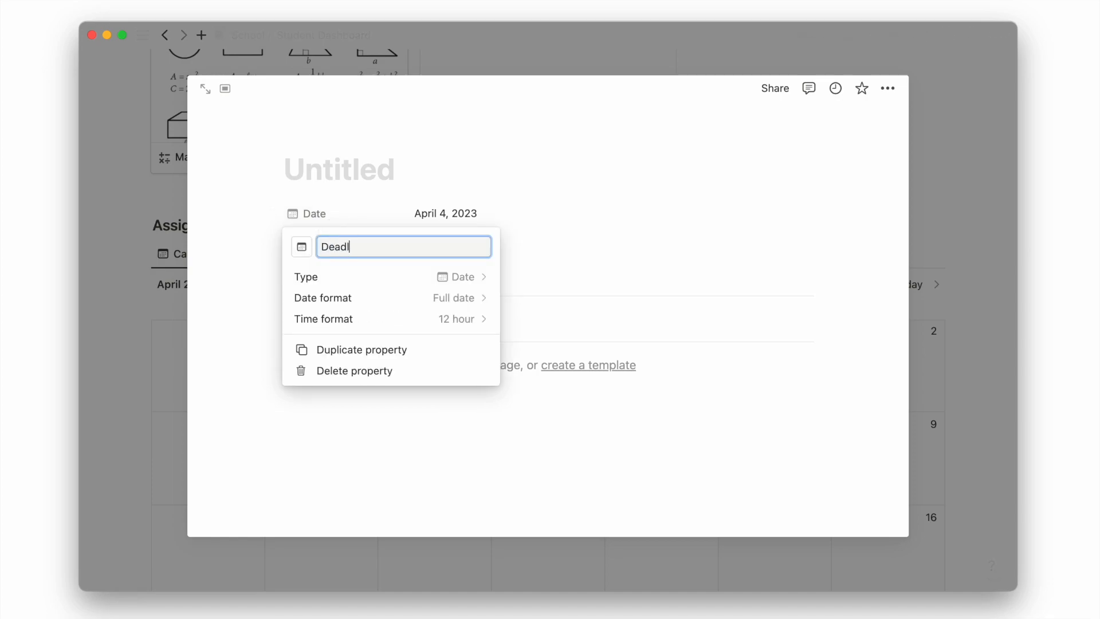
text(ine)
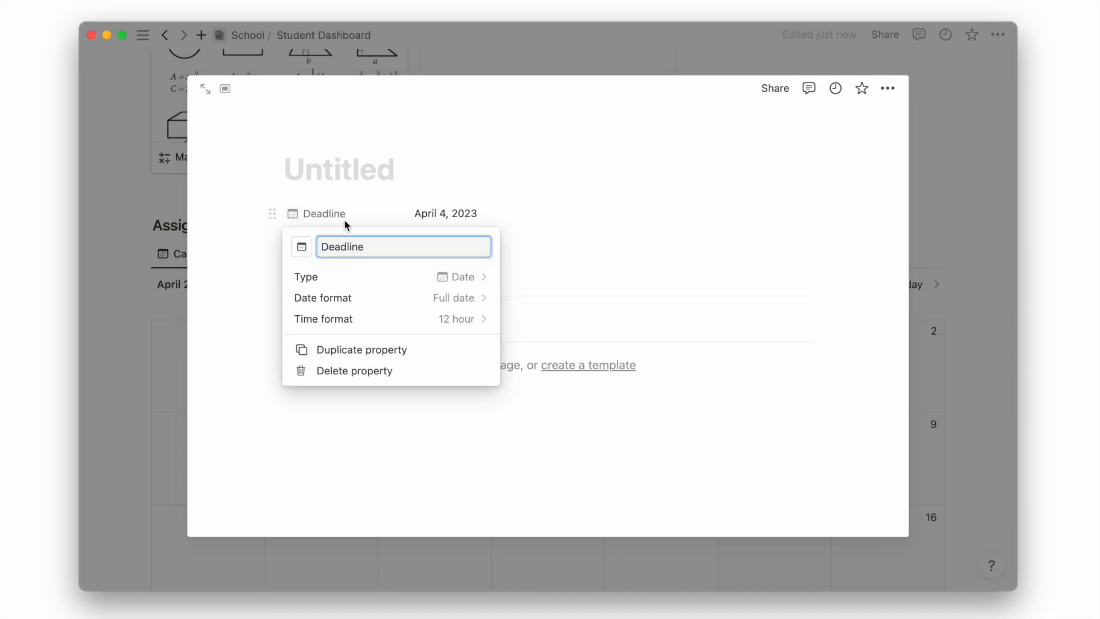
click(354, 370)
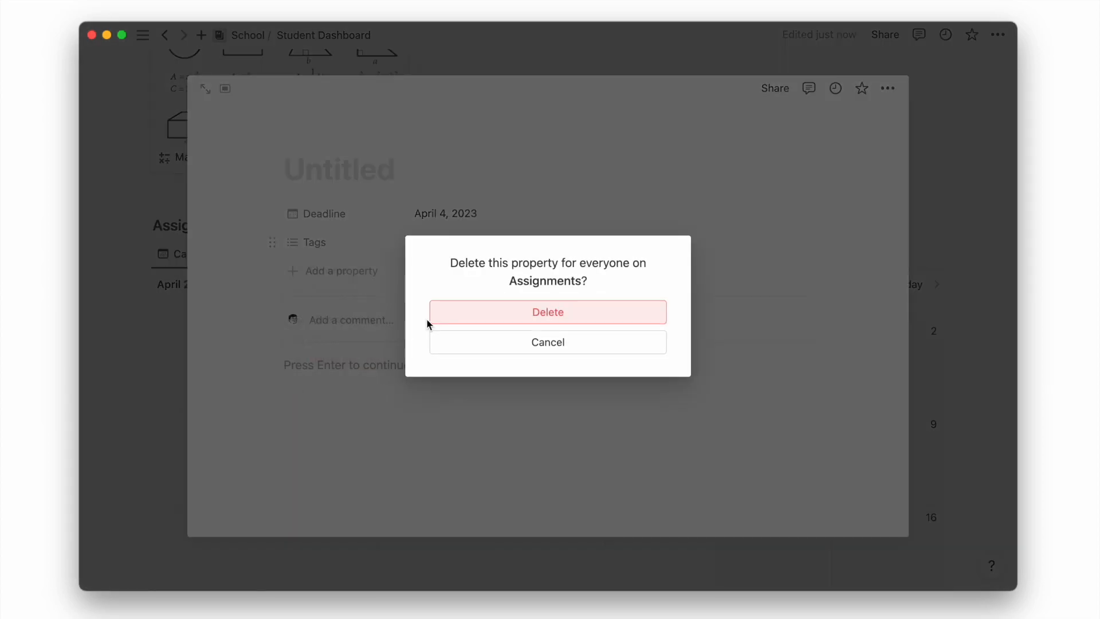
click(548, 312)
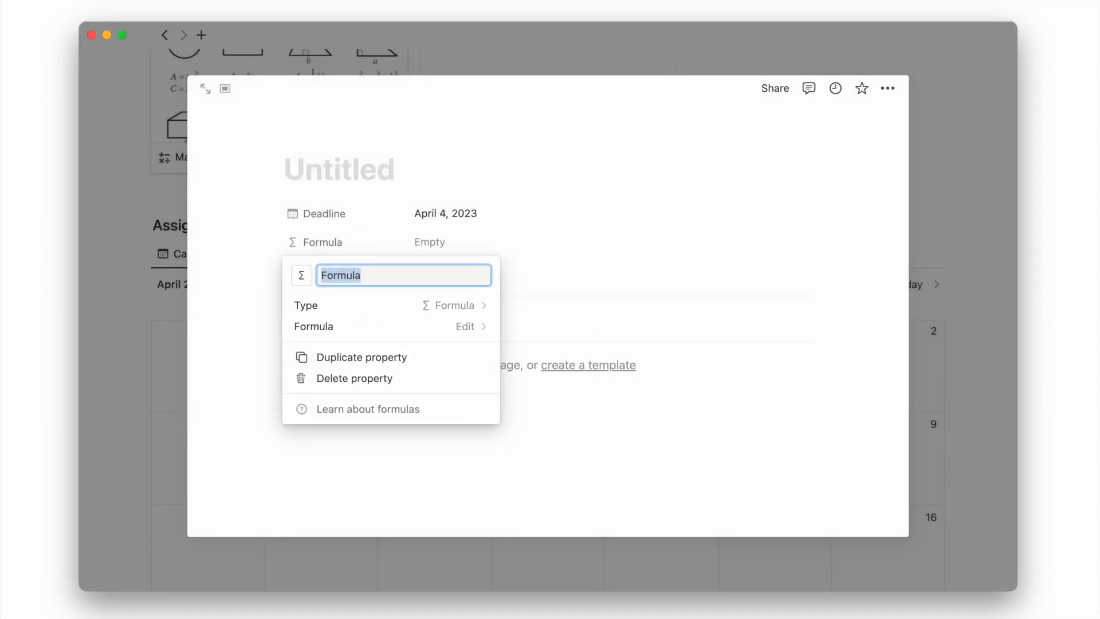
Name the formula property Days Left, give it a clock (timer) icon and start editing its formula
text(Days Left)
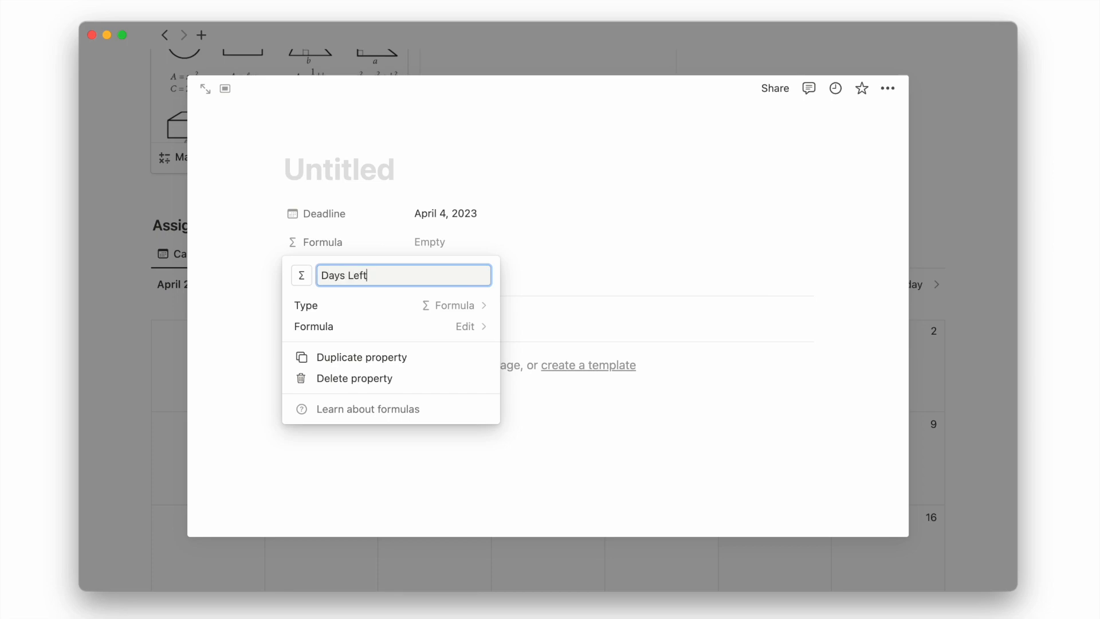
click(302, 274)
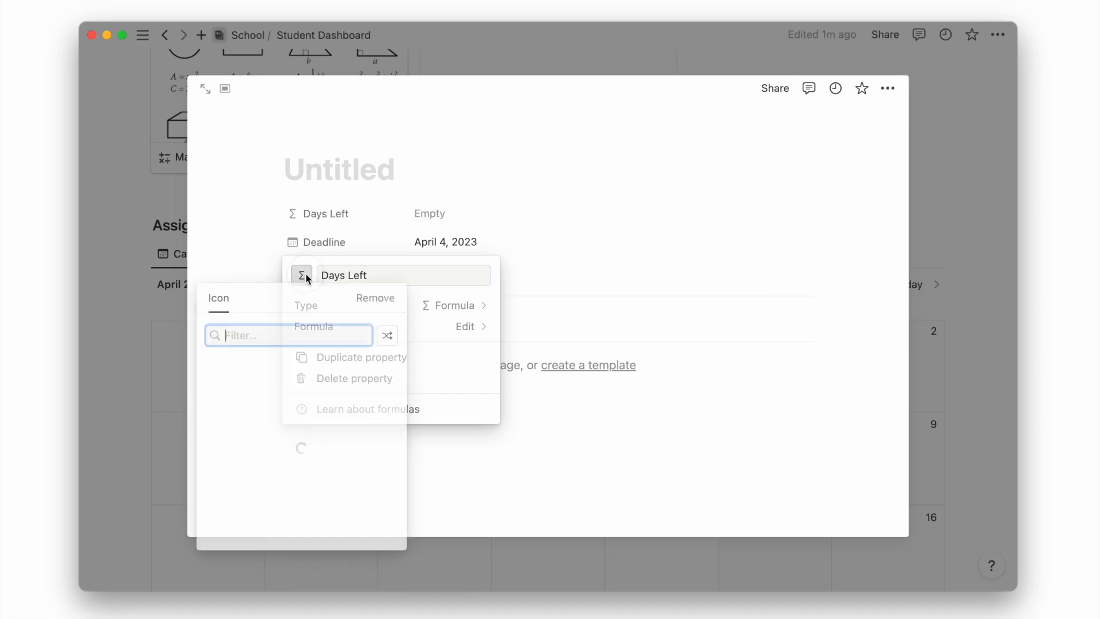
text(timer)
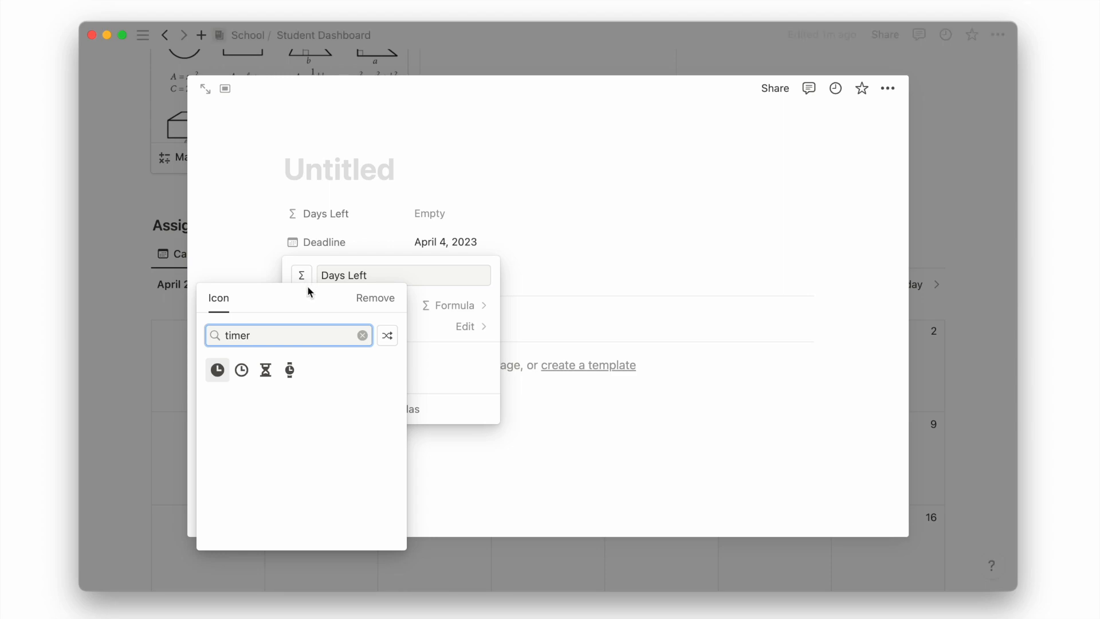
mouse_move(242, 370)
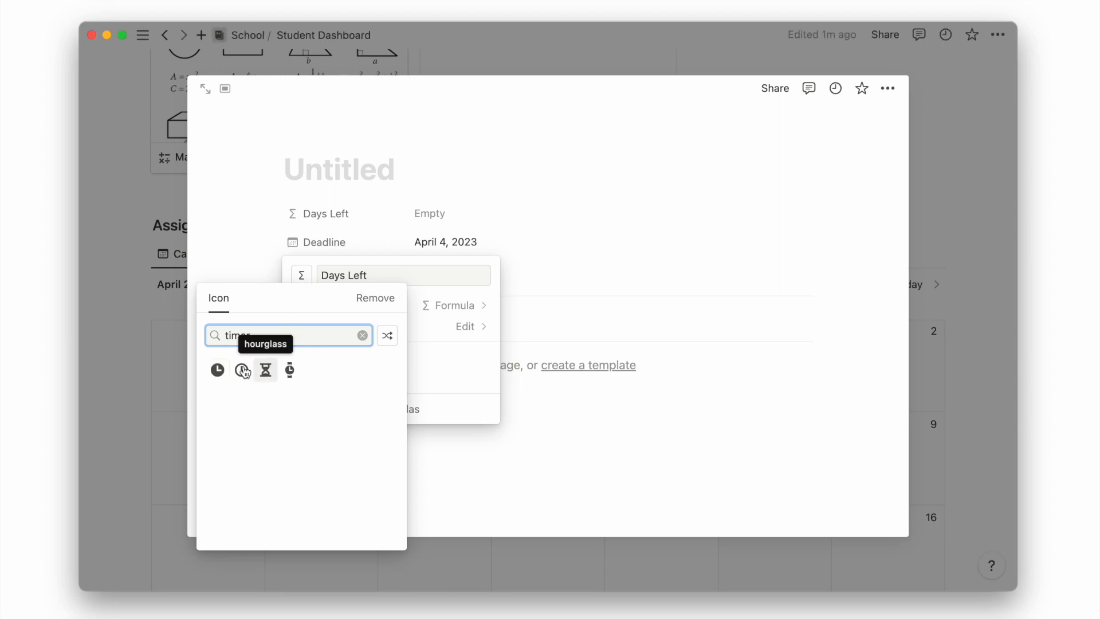
click(217, 370)
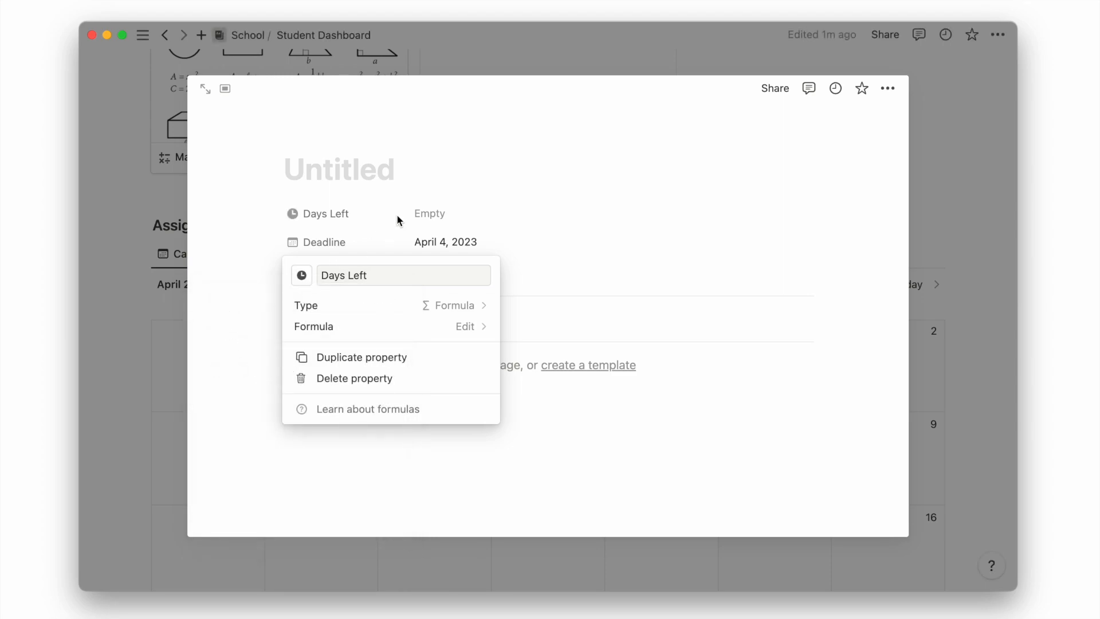
click(465, 326)
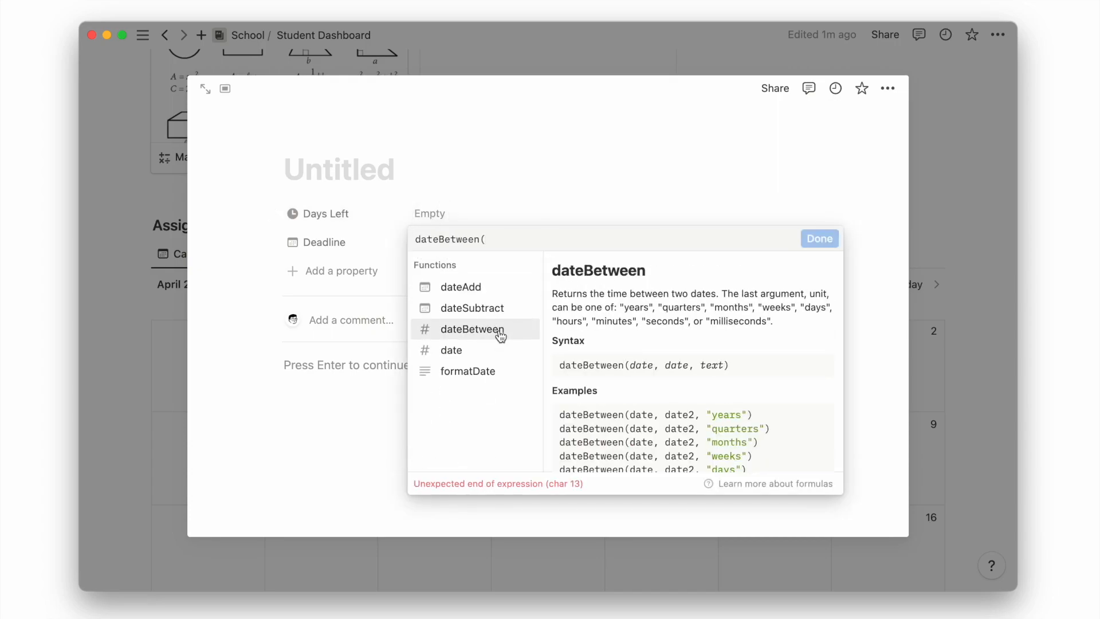
Enter the if/dateBetween(prop("Deadline"),now(),"days") formula so Days Left shows days remaining
text(prop("Deadline"),now(),"days")<0,"",format)
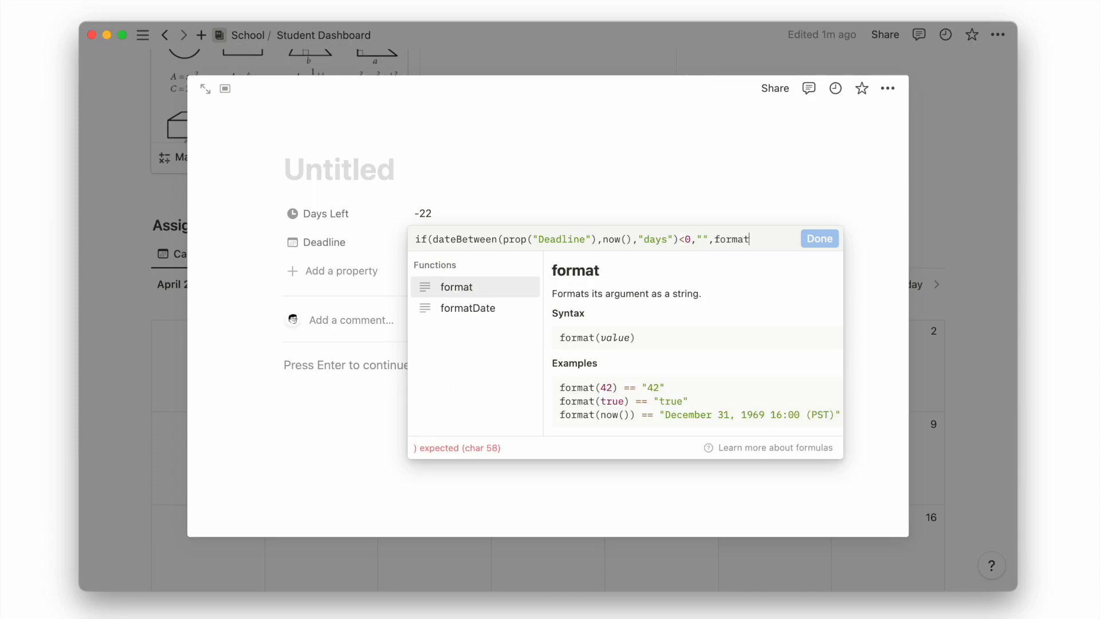
text((dateBetween(prop("Deadline"),now(),"days")+1)+" days"))
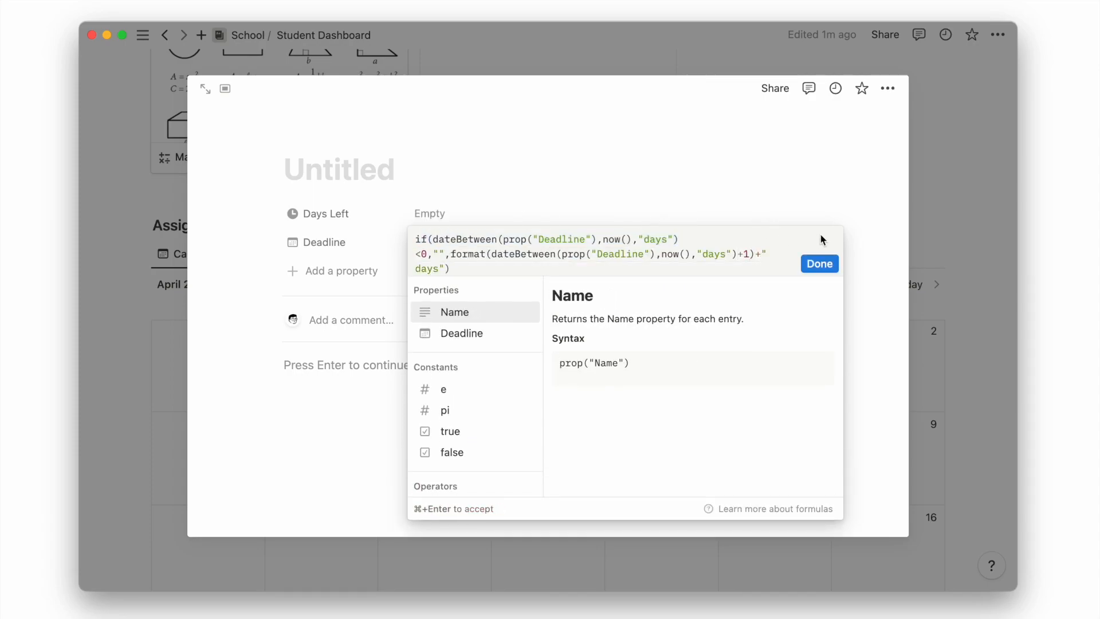
click(818, 264)
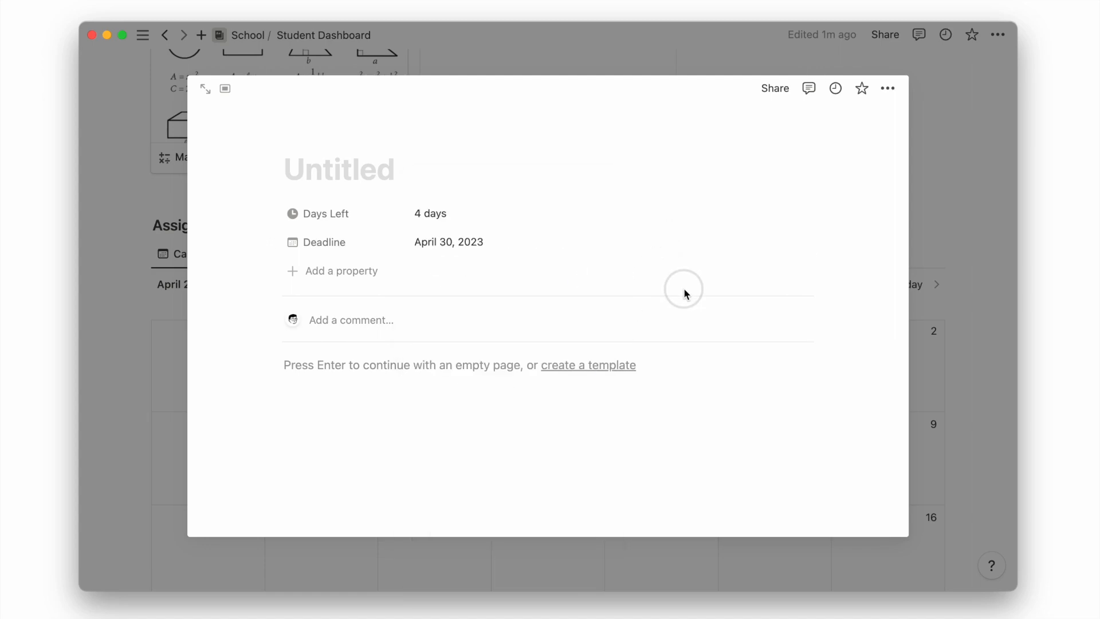
Add a Status property to the assignment and search 'relat' for the next property type
click(342, 271)
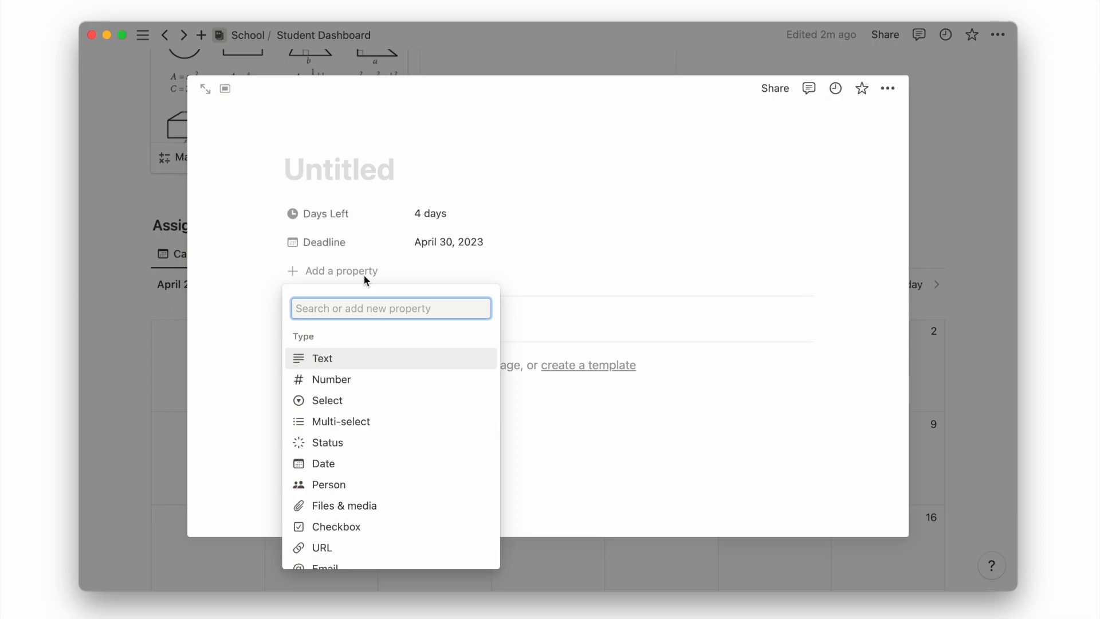
click(327, 442)
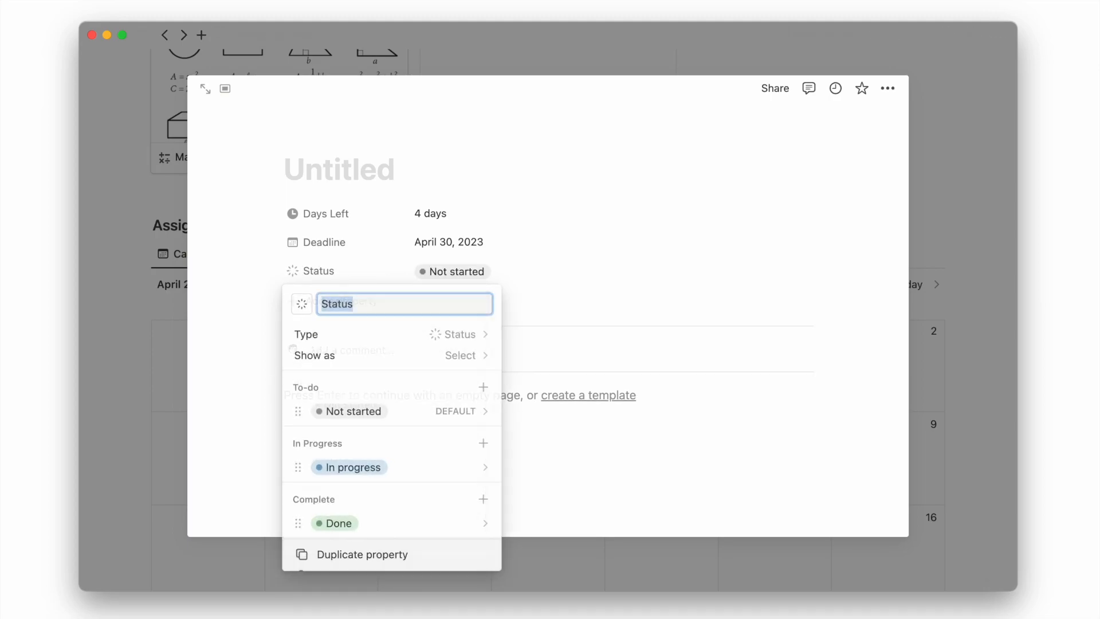
text(relat)
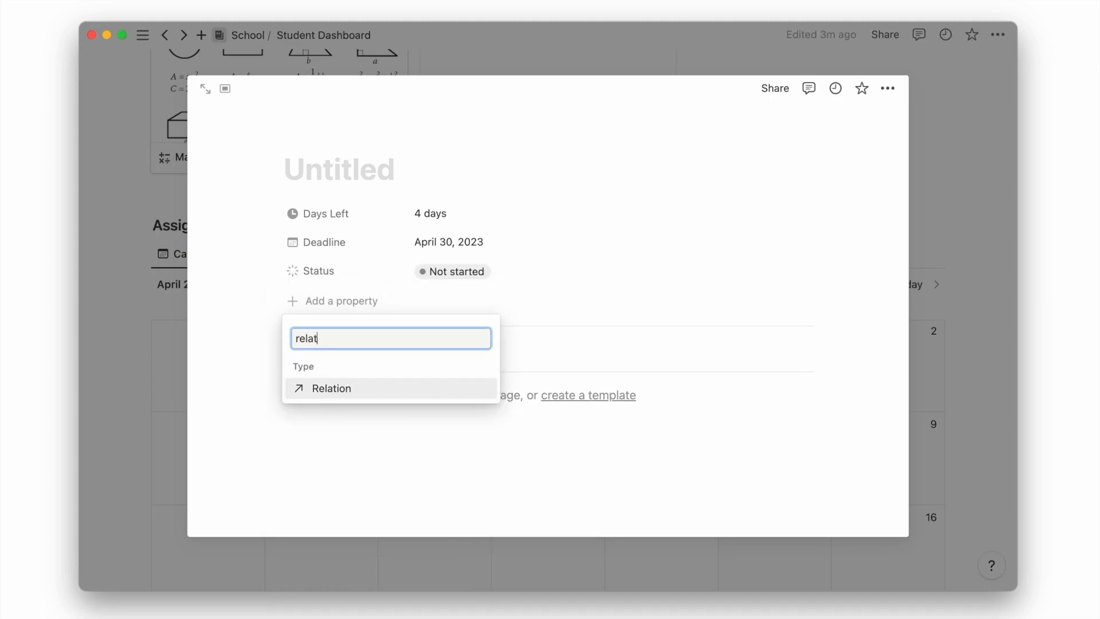
Create a Class relation to Classes shown on both databases, and link this assignment to Math
click(330, 388)
text(Class)
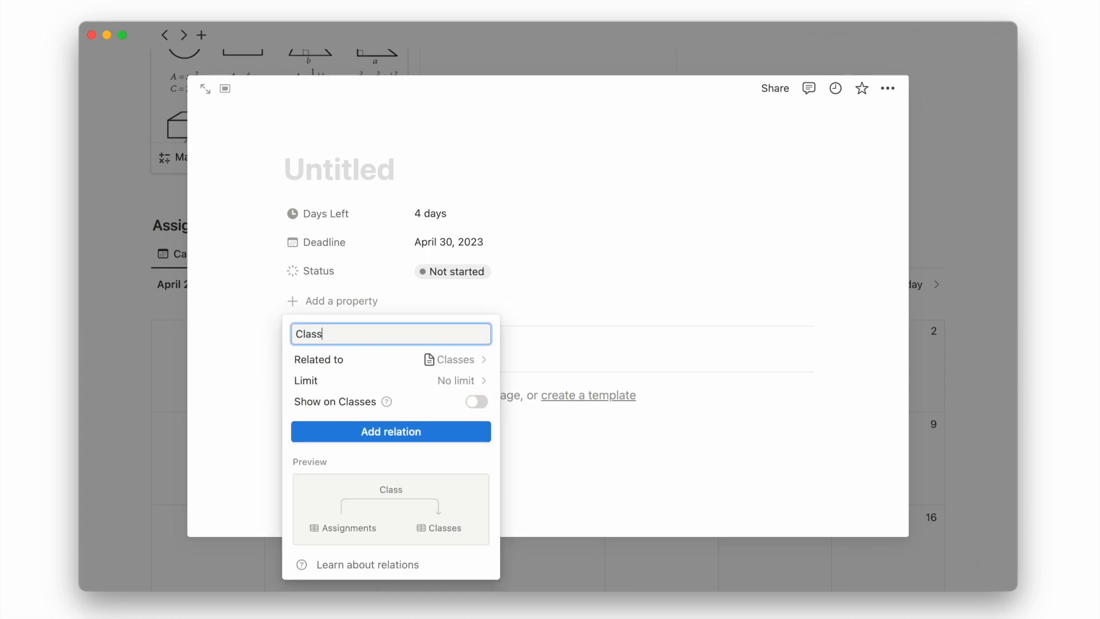
click(475, 401)
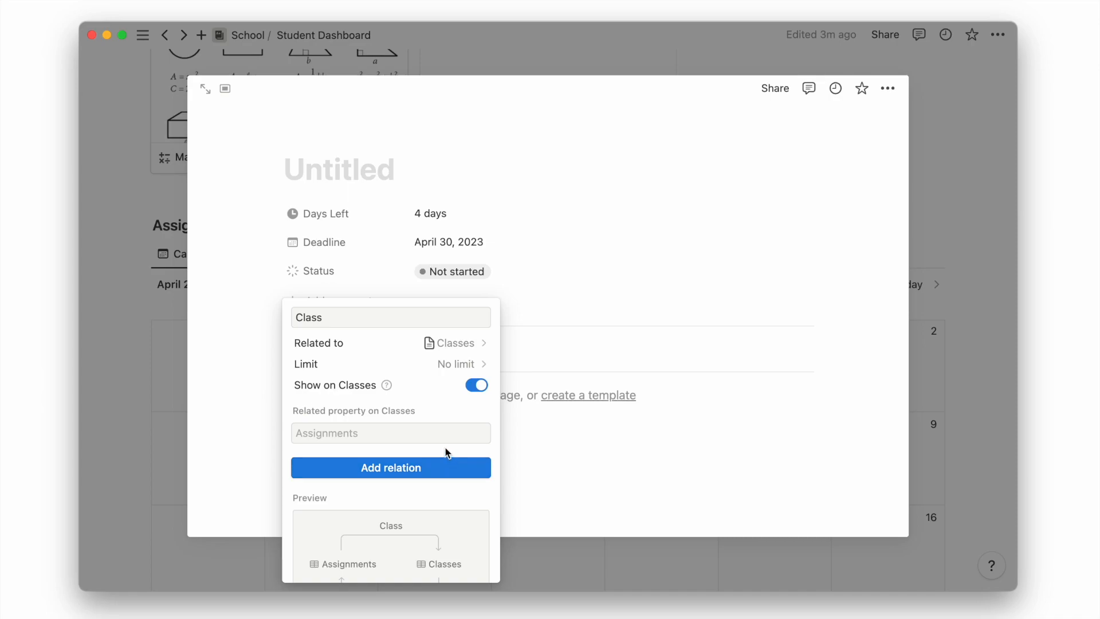
click(390, 468)
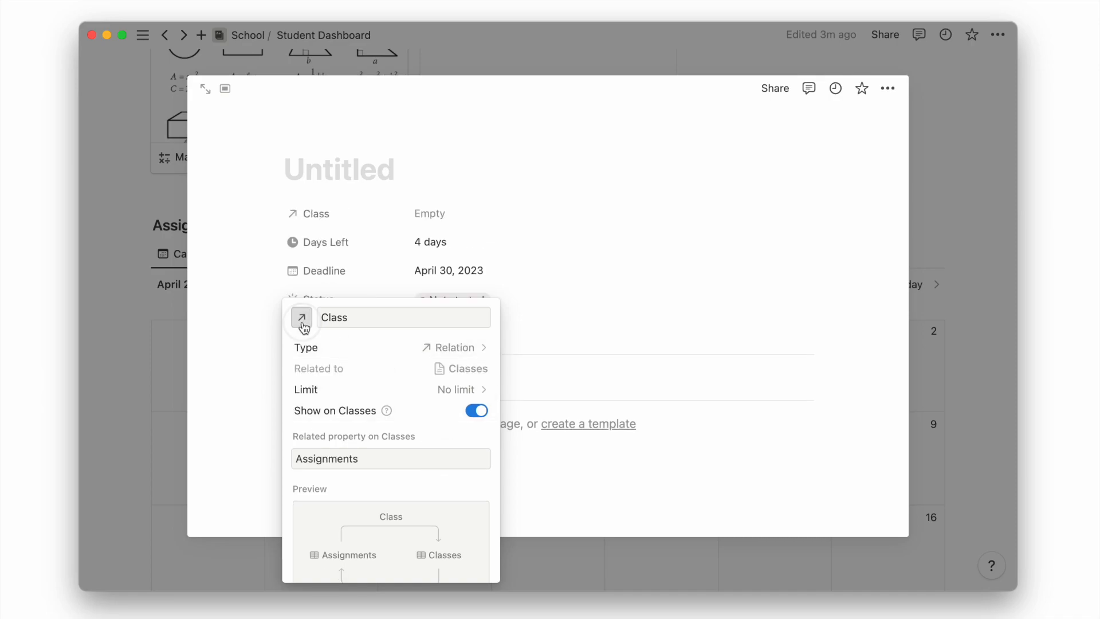
click(302, 317)
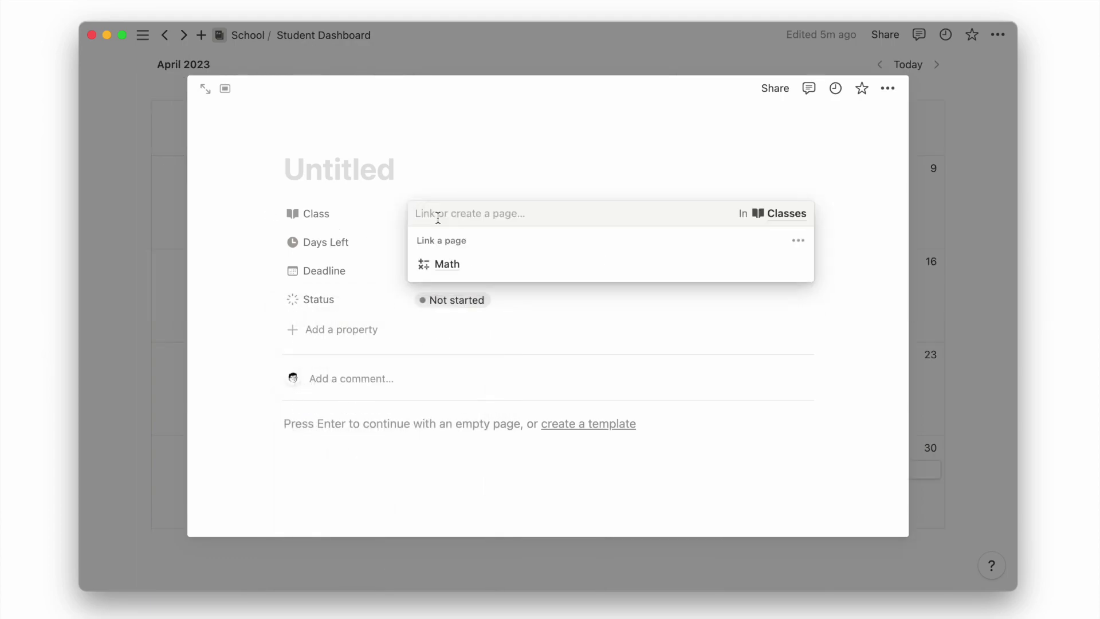
click(447, 264)
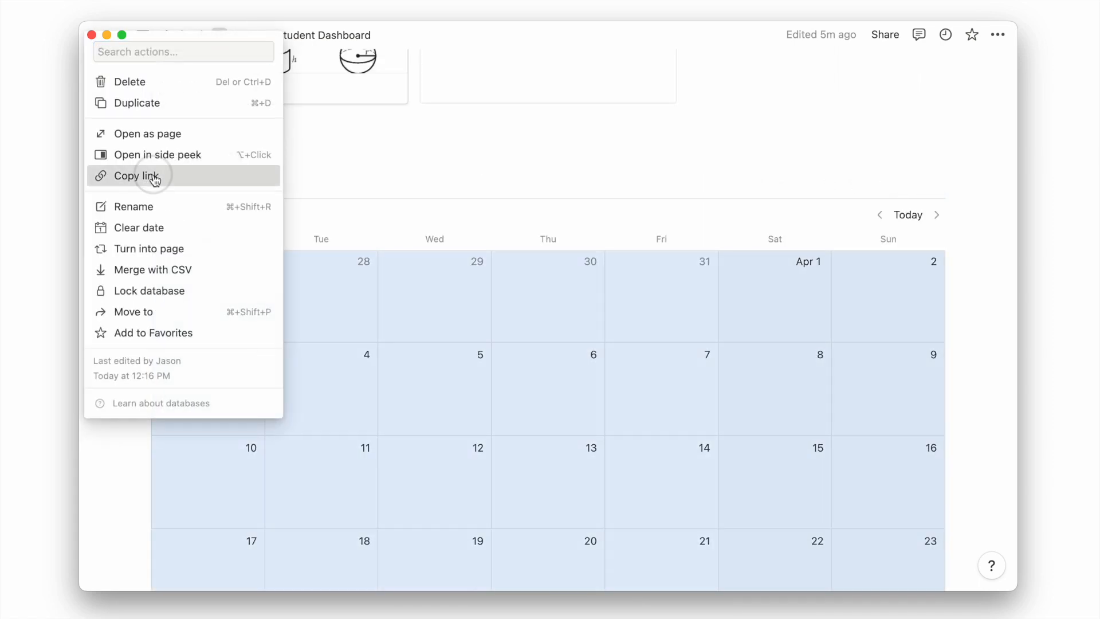
Copy the Assignments database link and create a Classes template named 'New Class' with it pasted as a linked view
click(936, 227)
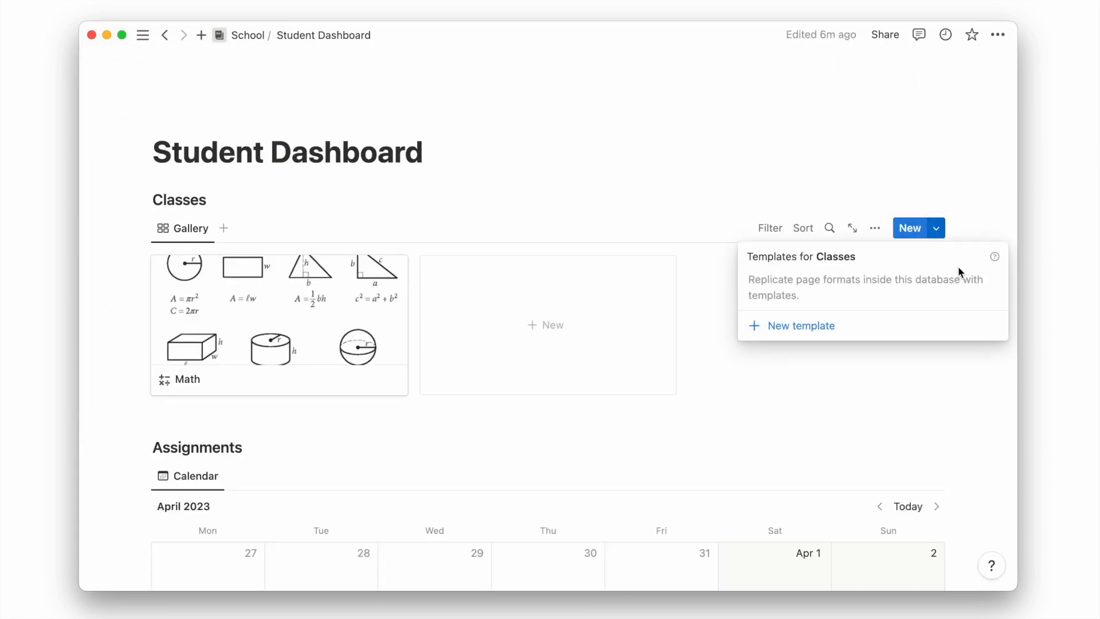
click(800, 324)
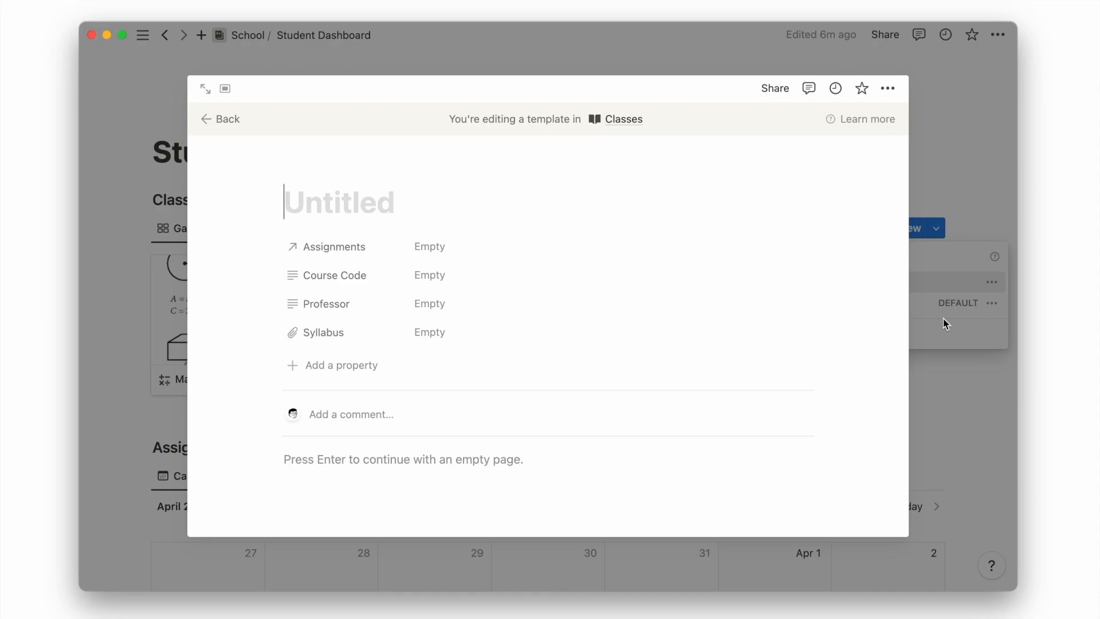
text(New Class)
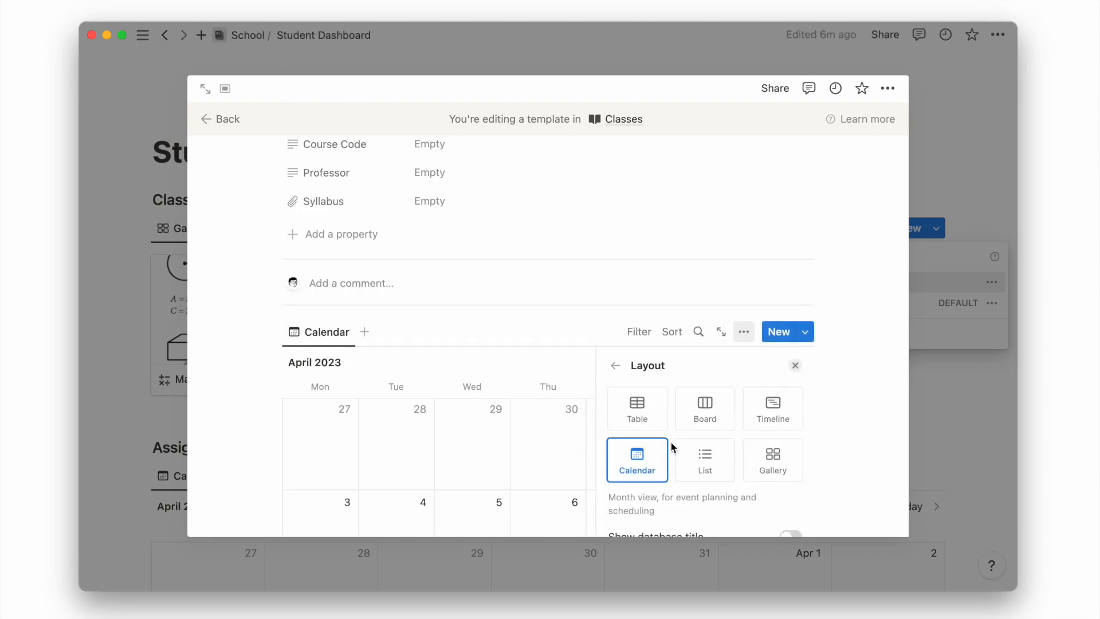
Make the template's linked Assignments view a board grouped by Status with a filter added
click(705, 408)
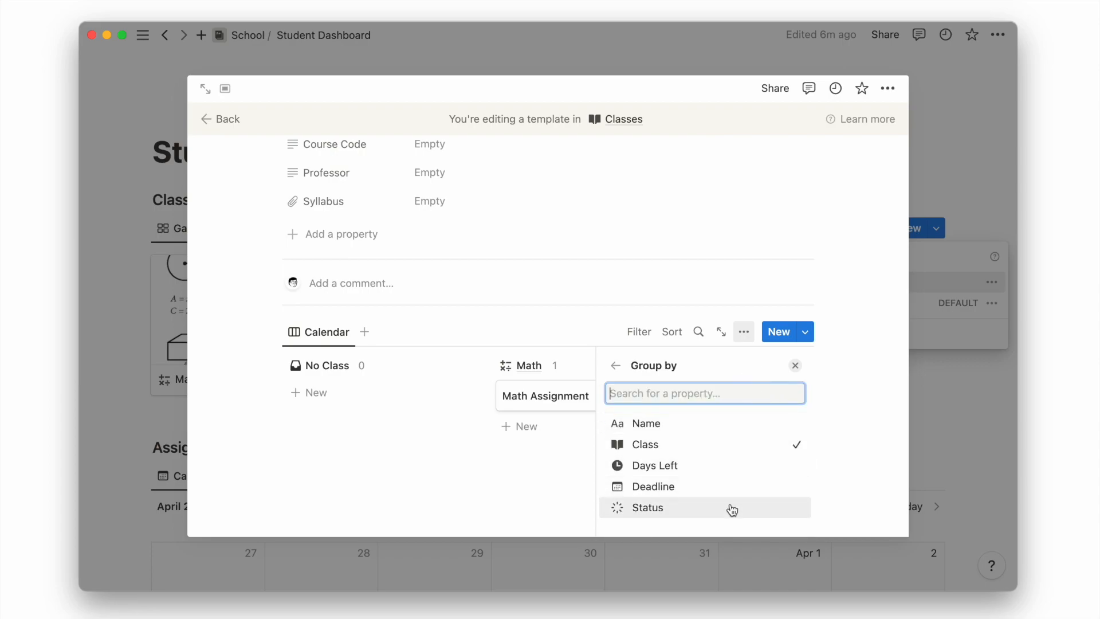
click(646, 507)
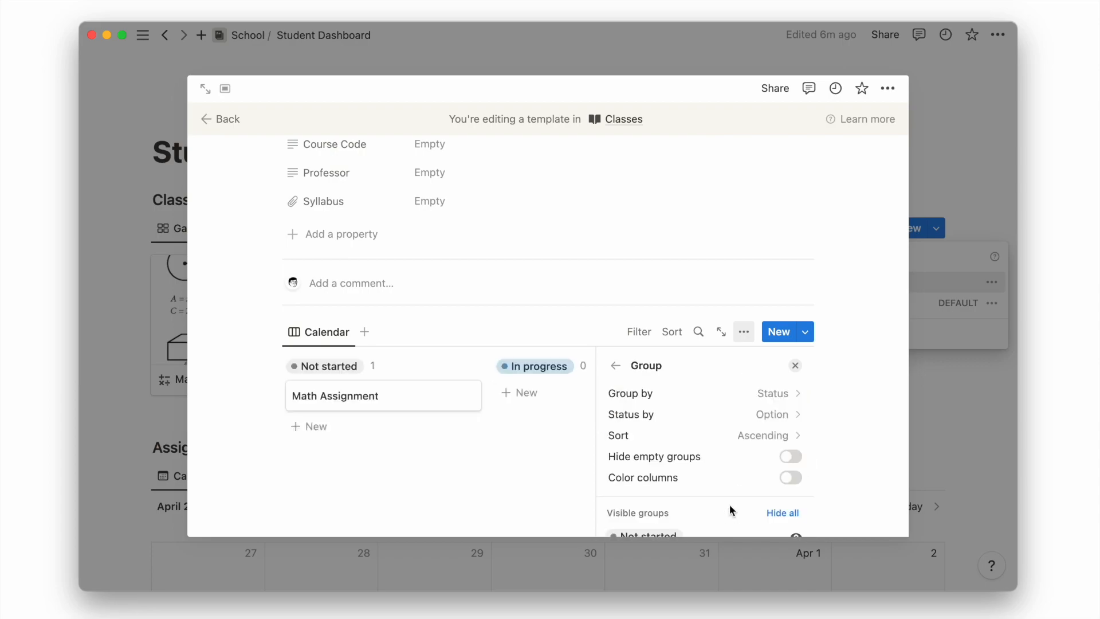
click(638, 364)
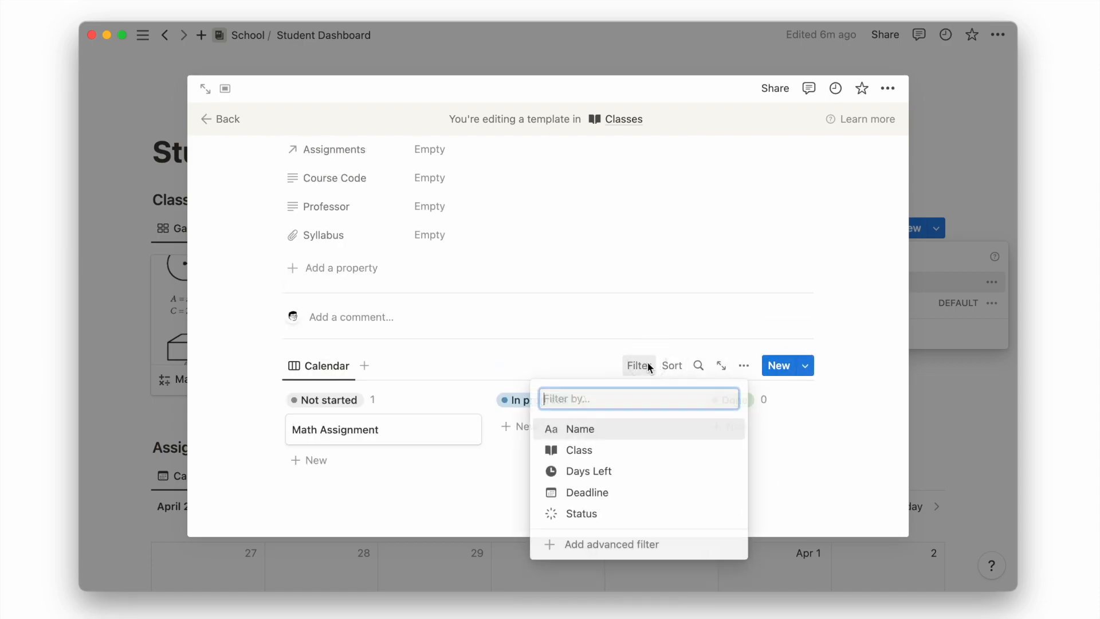
click(578, 450)
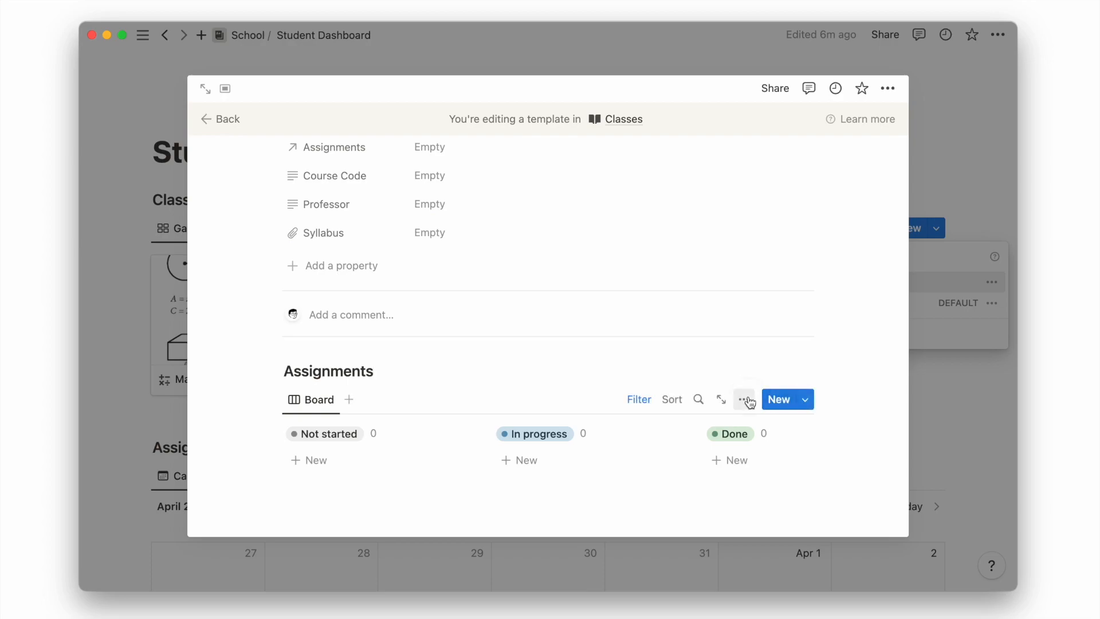
Adjust which properties the board cards show in the property visibility settings
click(745, 399)
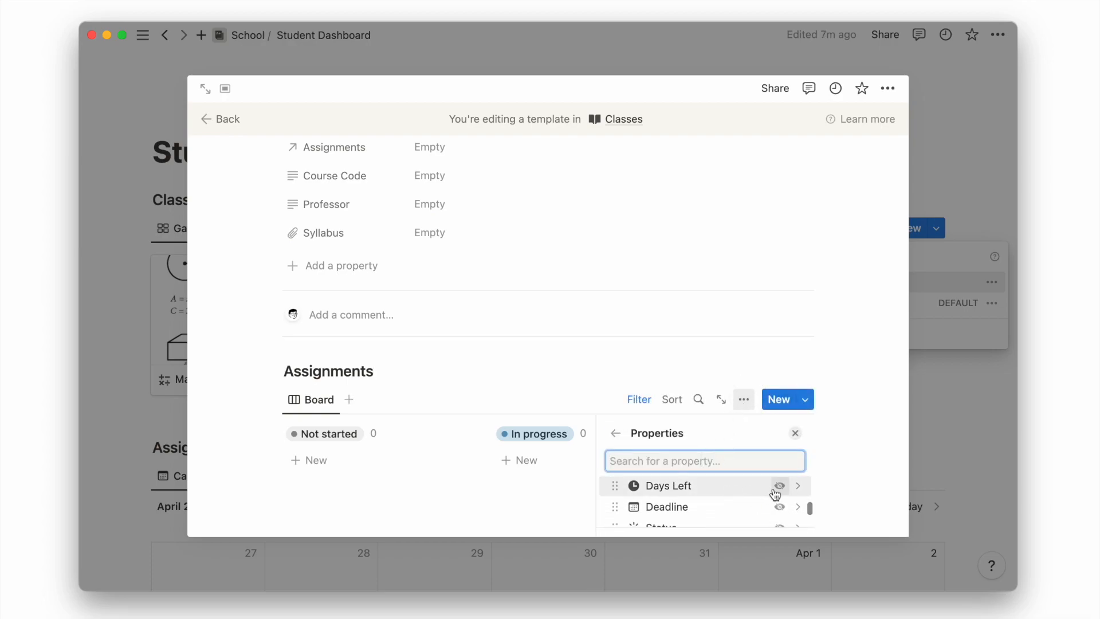
scroll(down, 3)
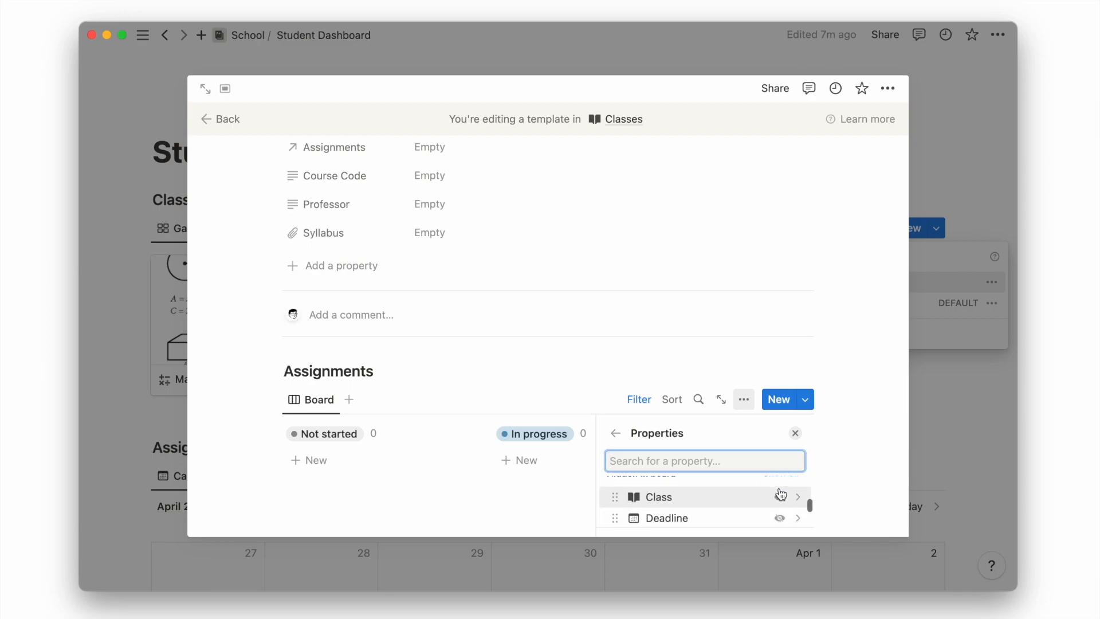
click(795, 434)
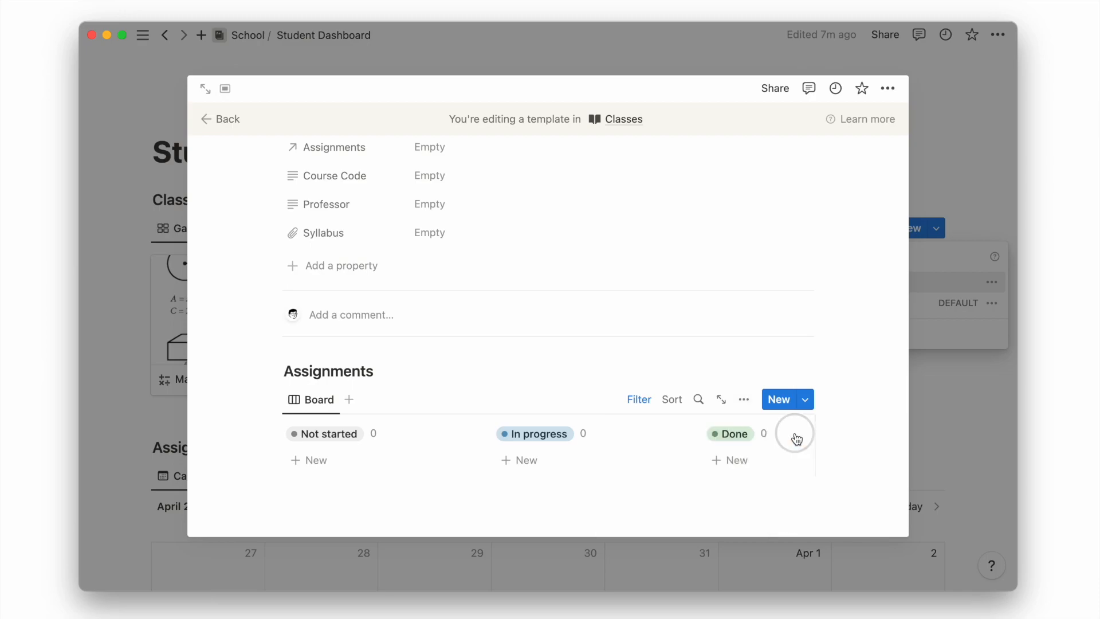
mouse_move(639, 399)
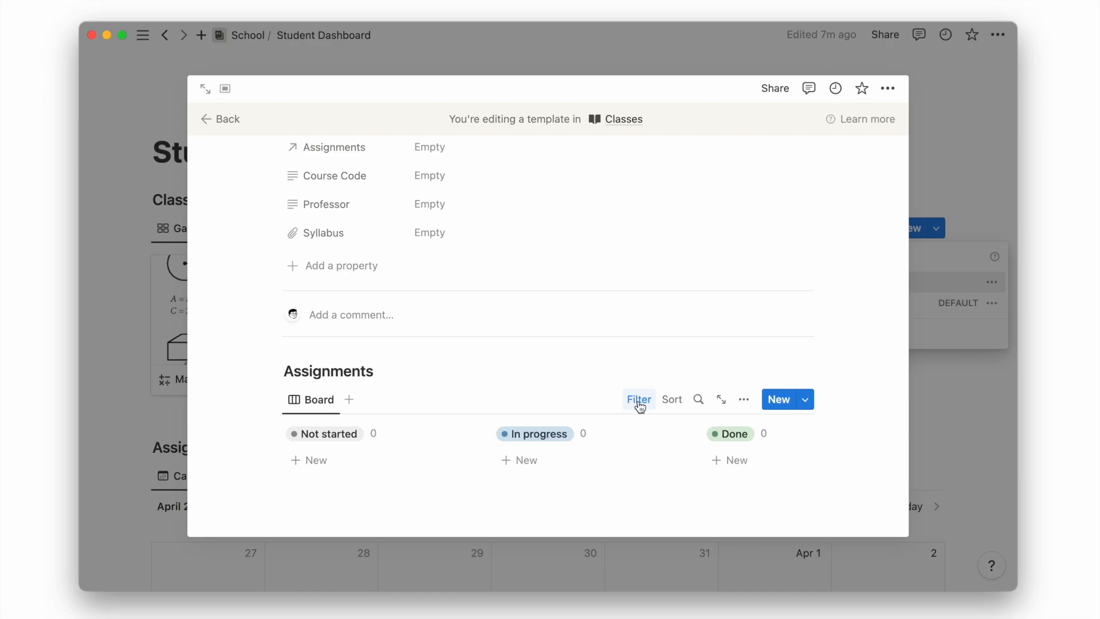
Filter the template's Assignments to Status Done and add a Completed view in List layout
click(638, 399)
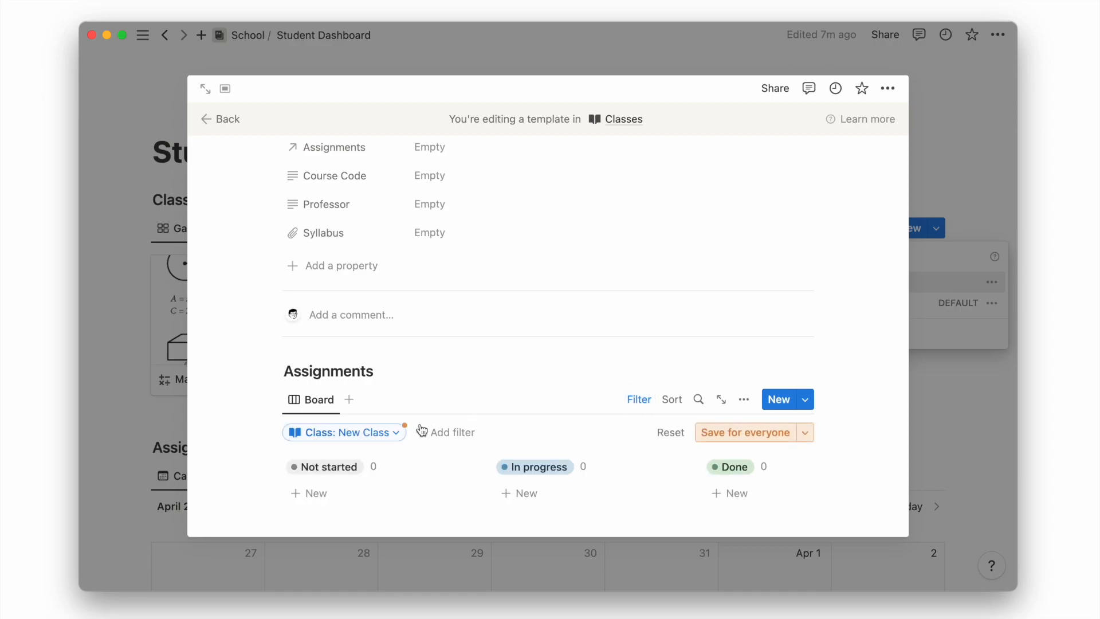
click(461, 432)
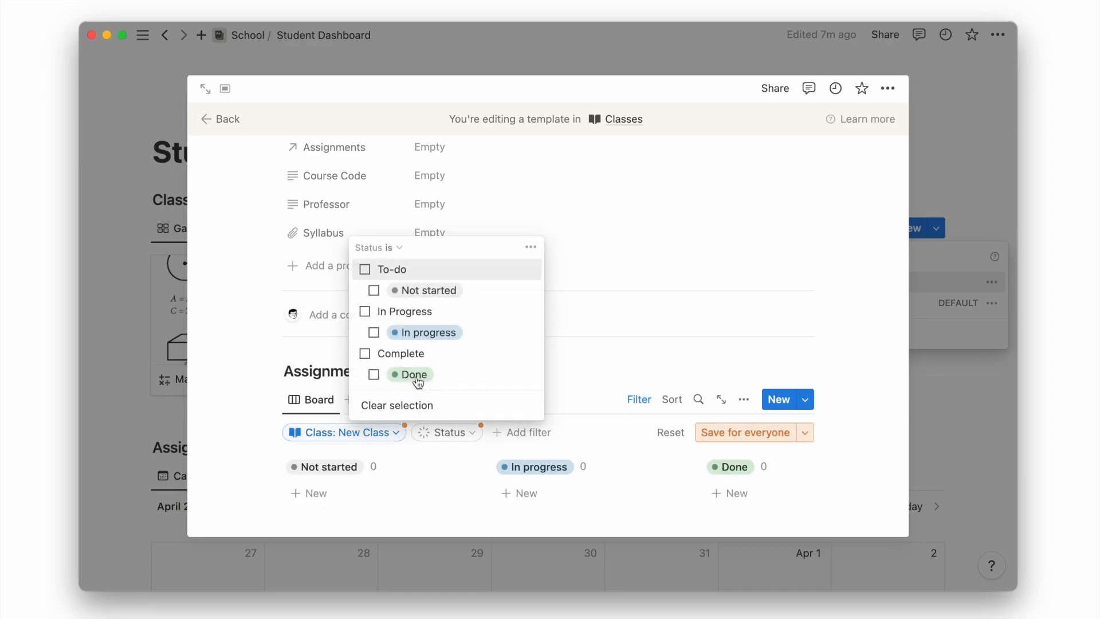
click(378, 248)
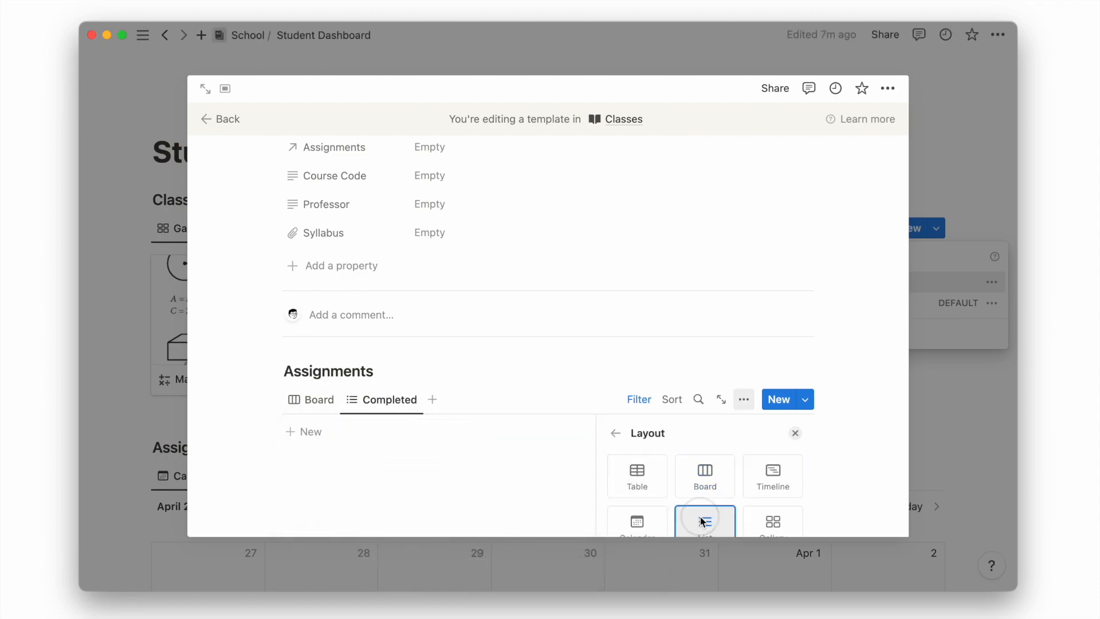
click(795, 433)
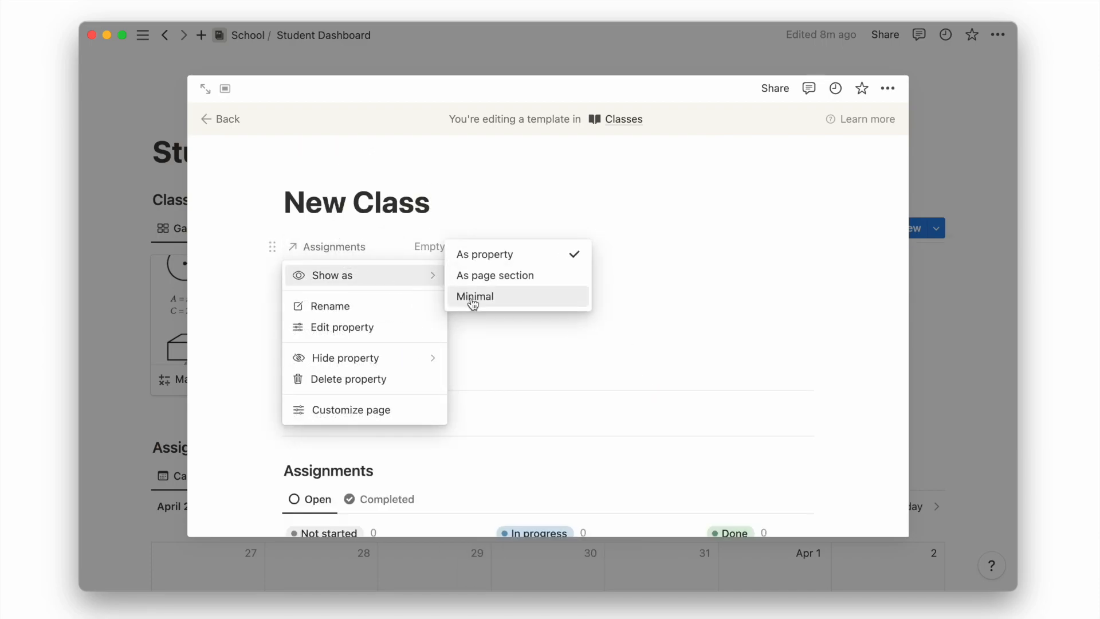
Show the Assignments property as Minimal, then return to the dashboard calendar
click(474, 295)
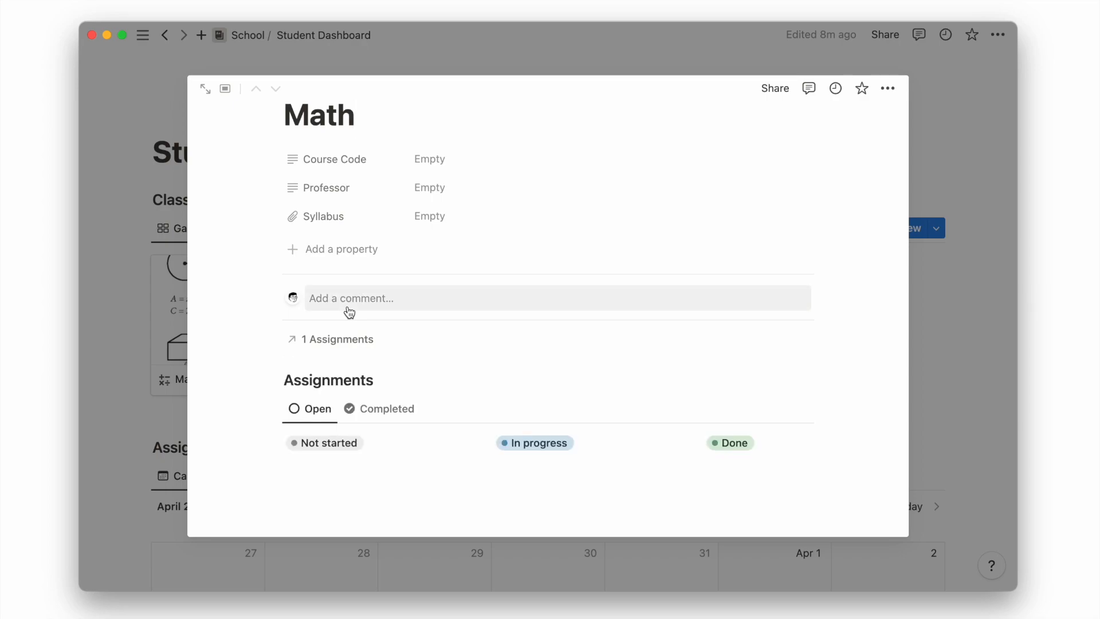
scroll(down, 3)
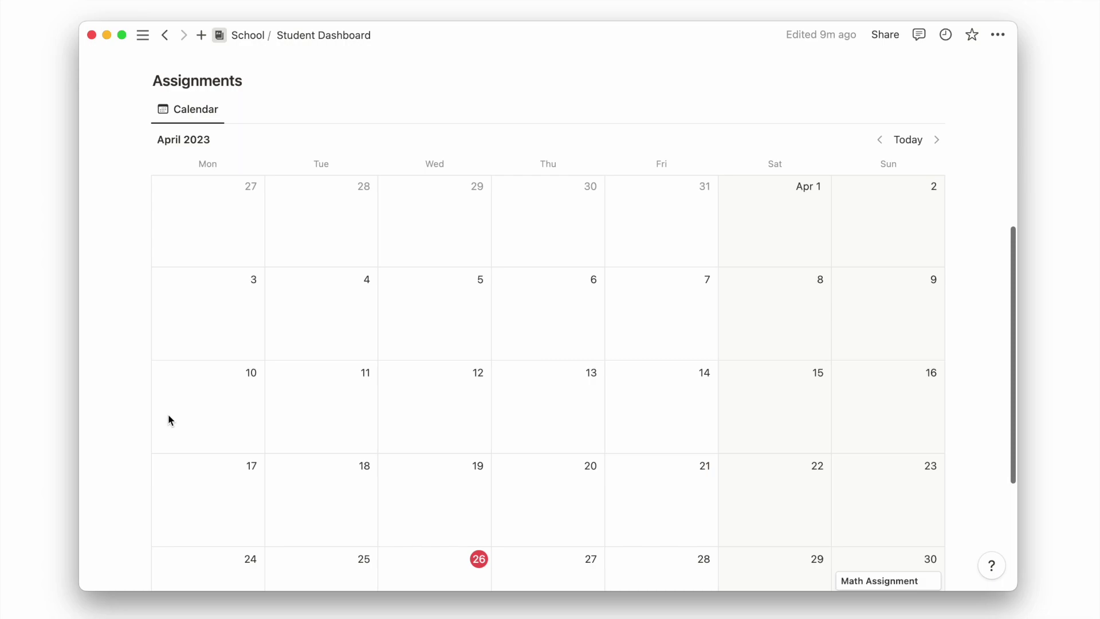
Insert a table database named Notes below the calendar via /table and adjust its title display
scroll(down, 3)
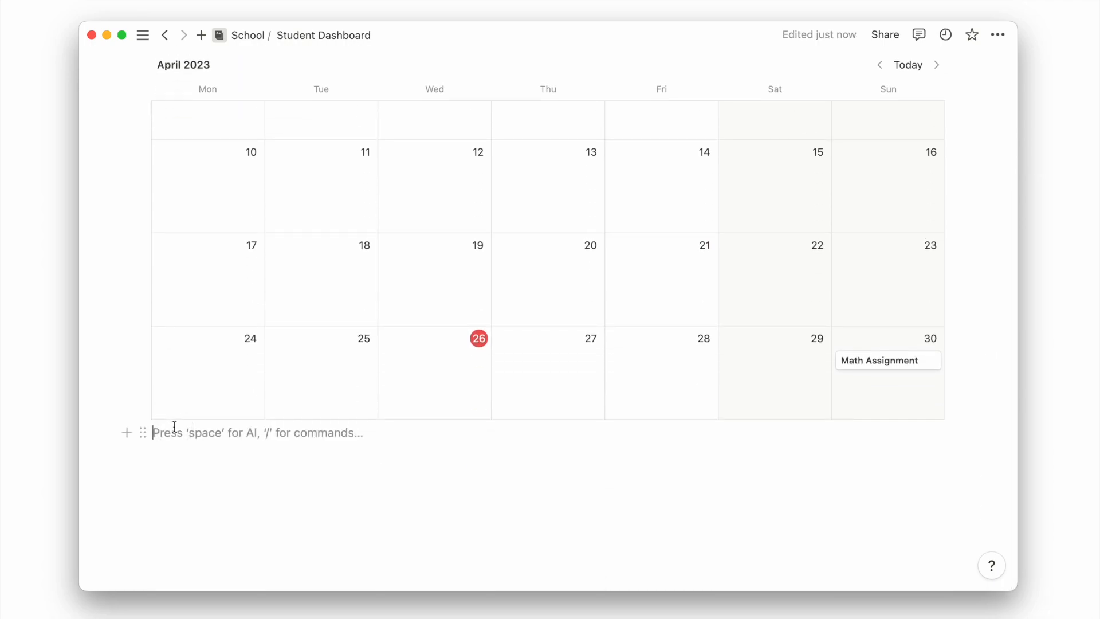
text(/table)
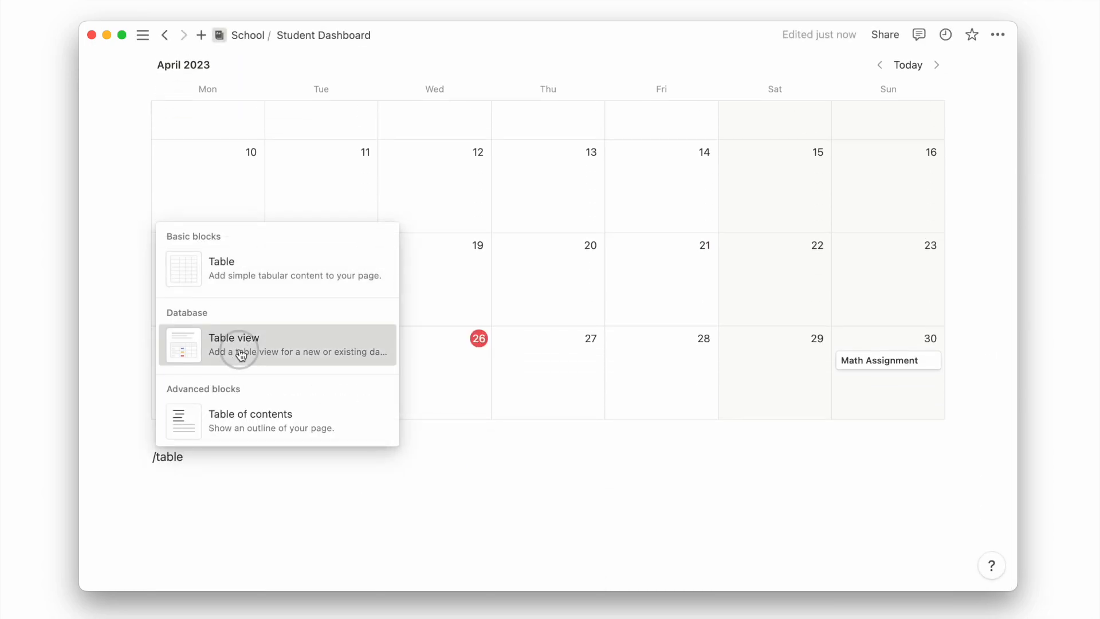
click(233, 344)
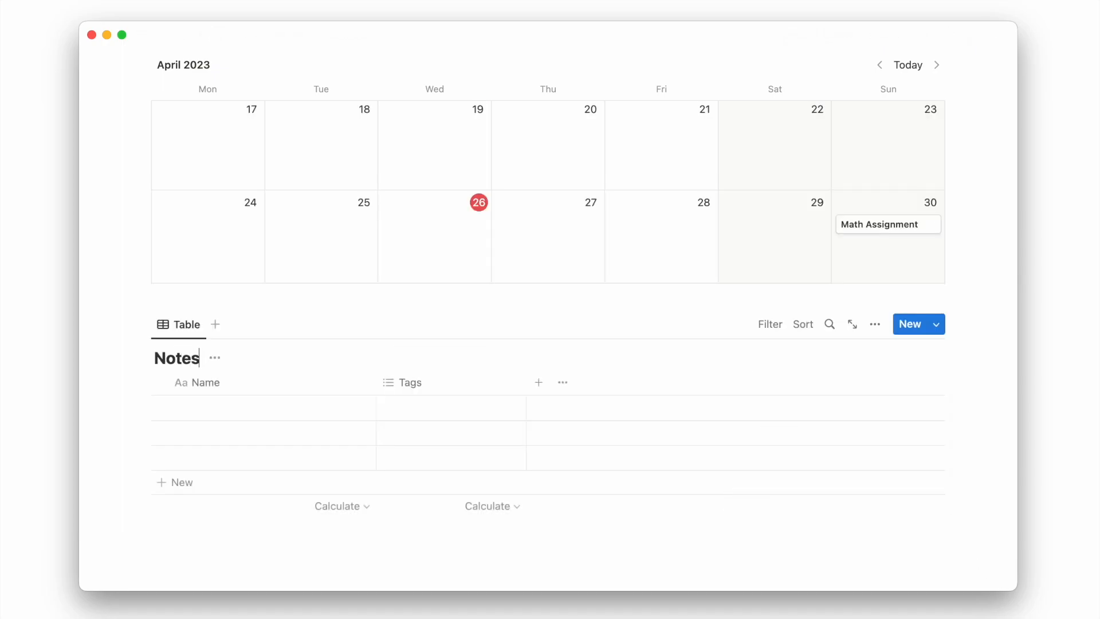
click(215, 359)
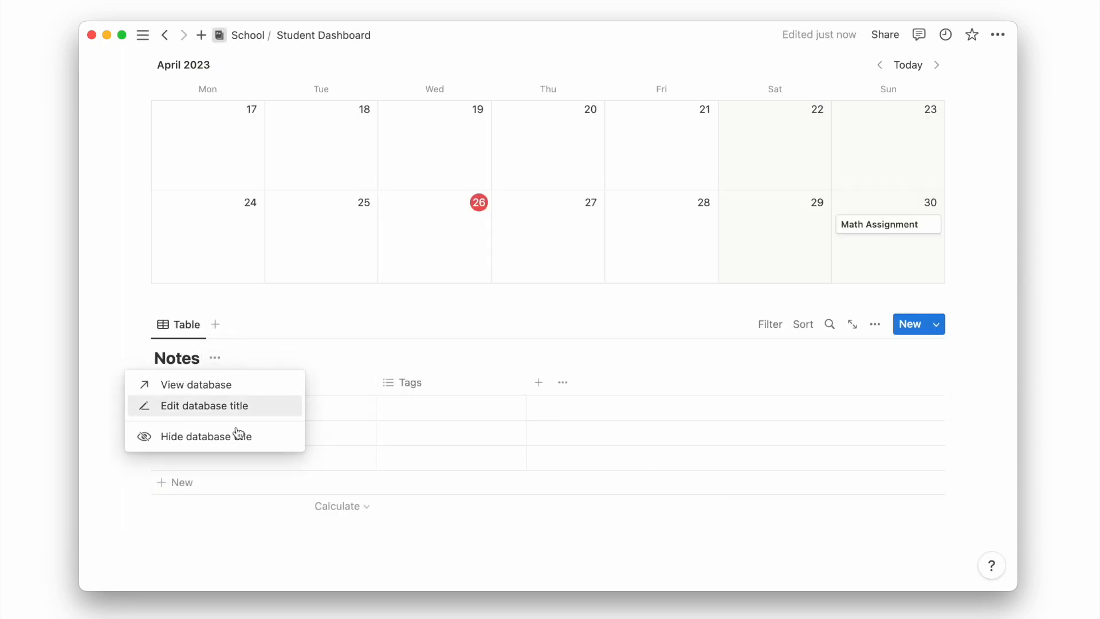
click(874, 255)
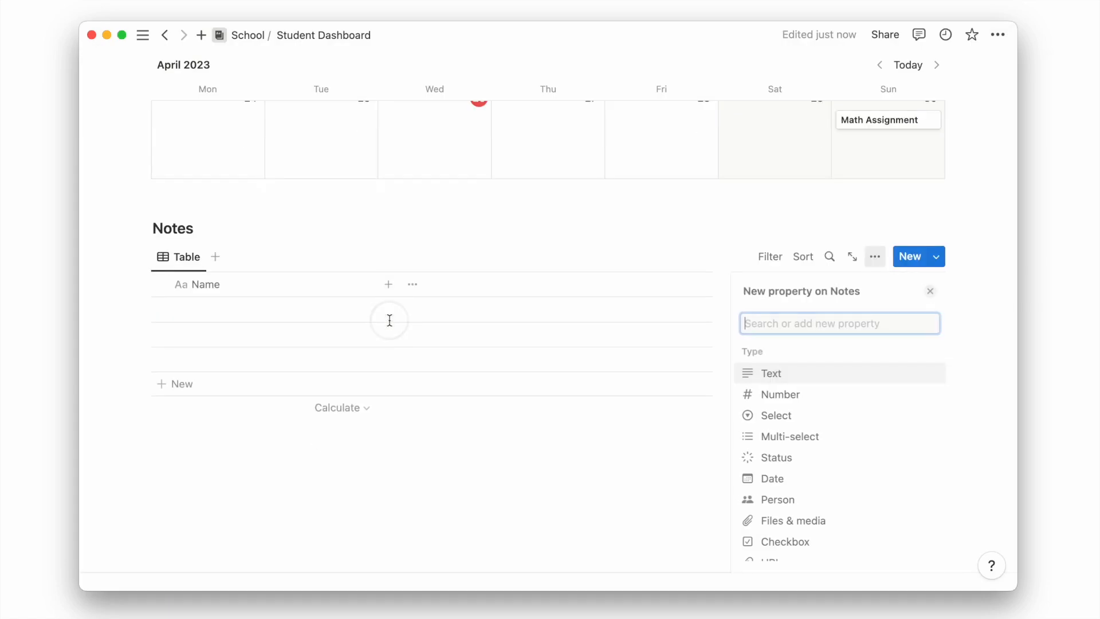
Add Topic select, Mastery status and Last Reviewed date columns to Notes
click(776, 415)
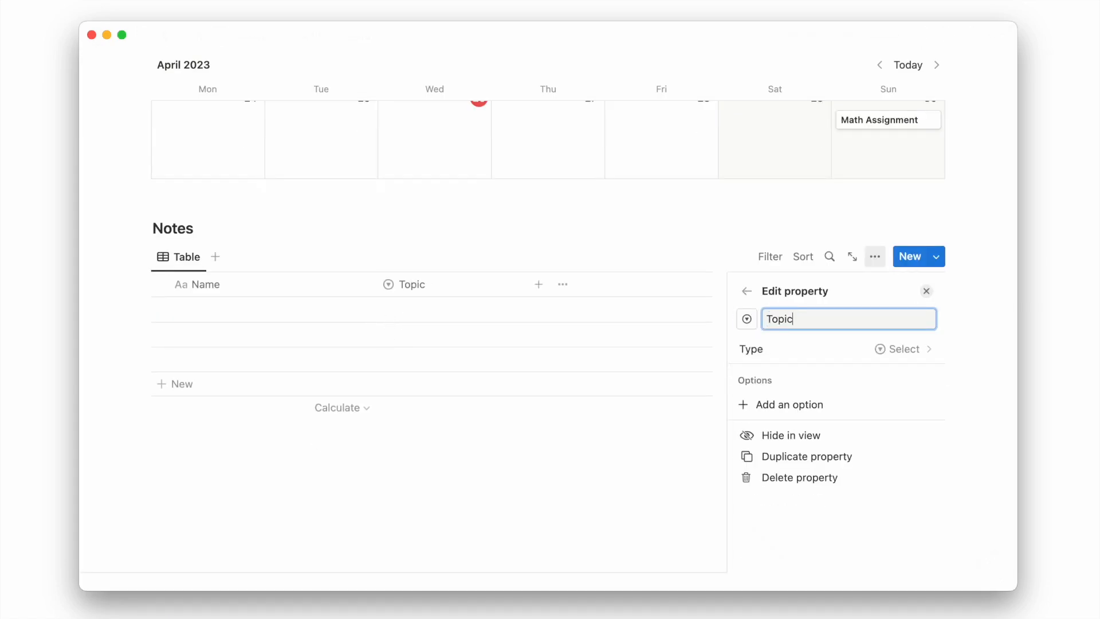
mouse_move(504, 285)
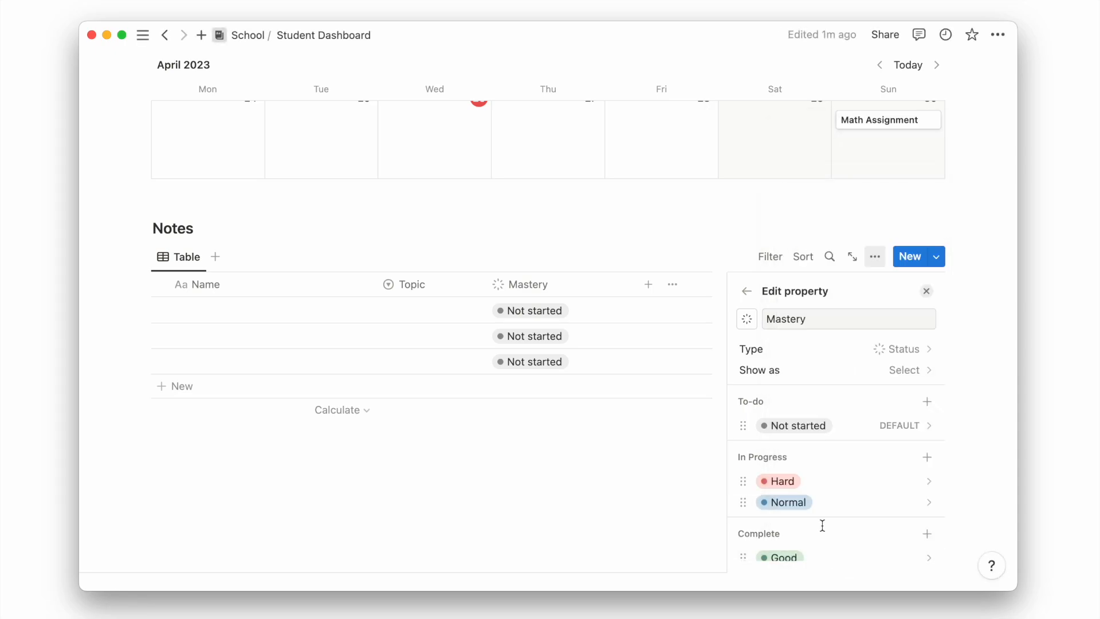
click(926, 290)
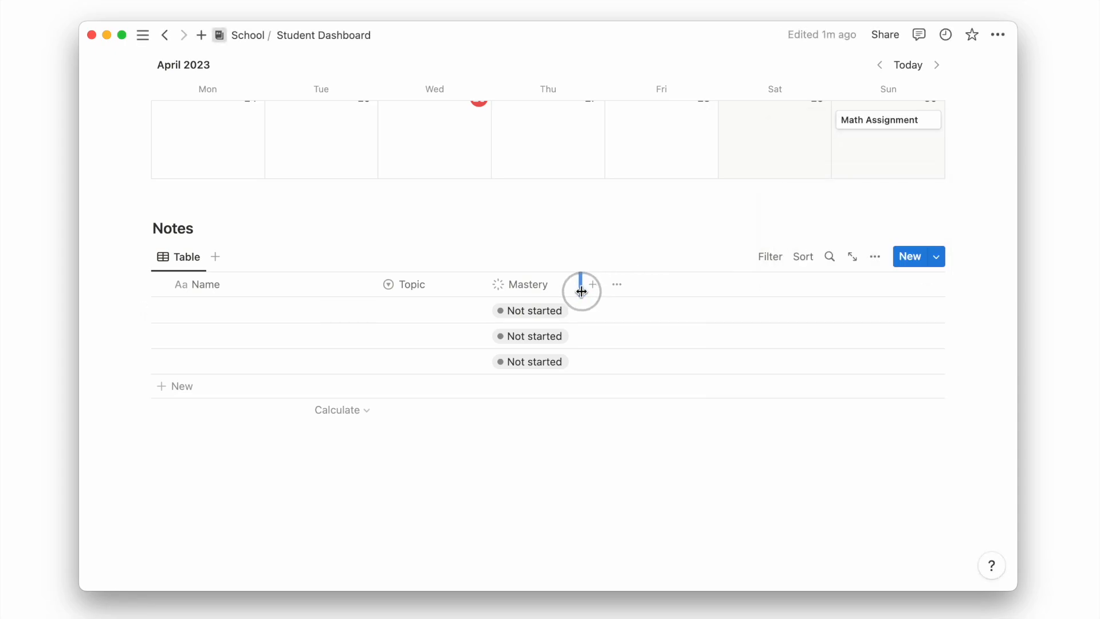
click(591, 284)
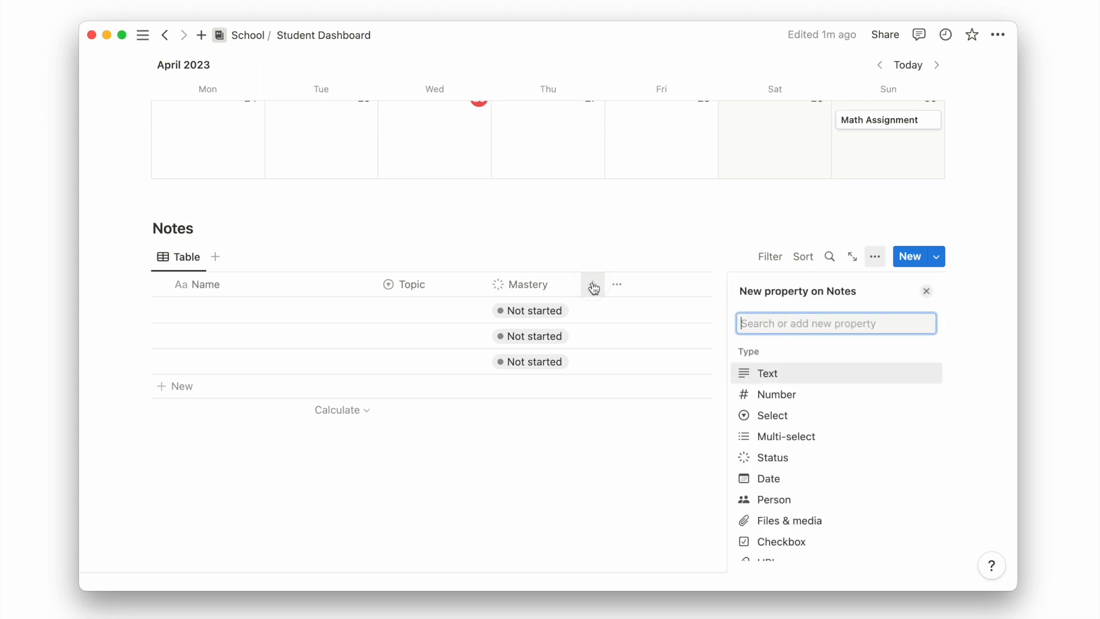
click(768, 479)
text(Last Reviewed)
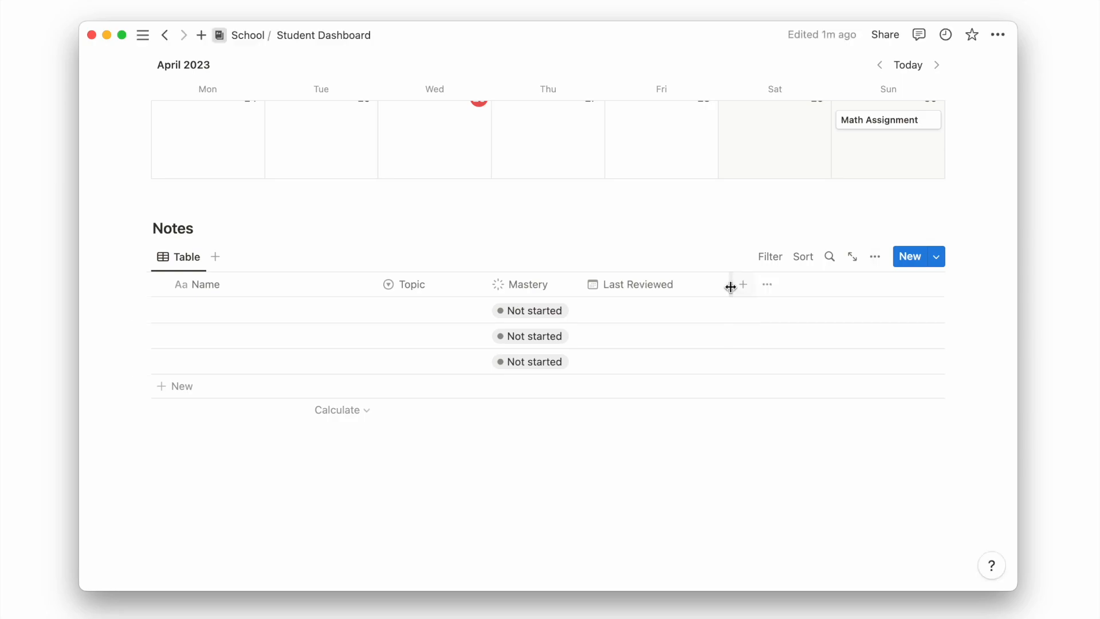
mouse_move(708, 242)
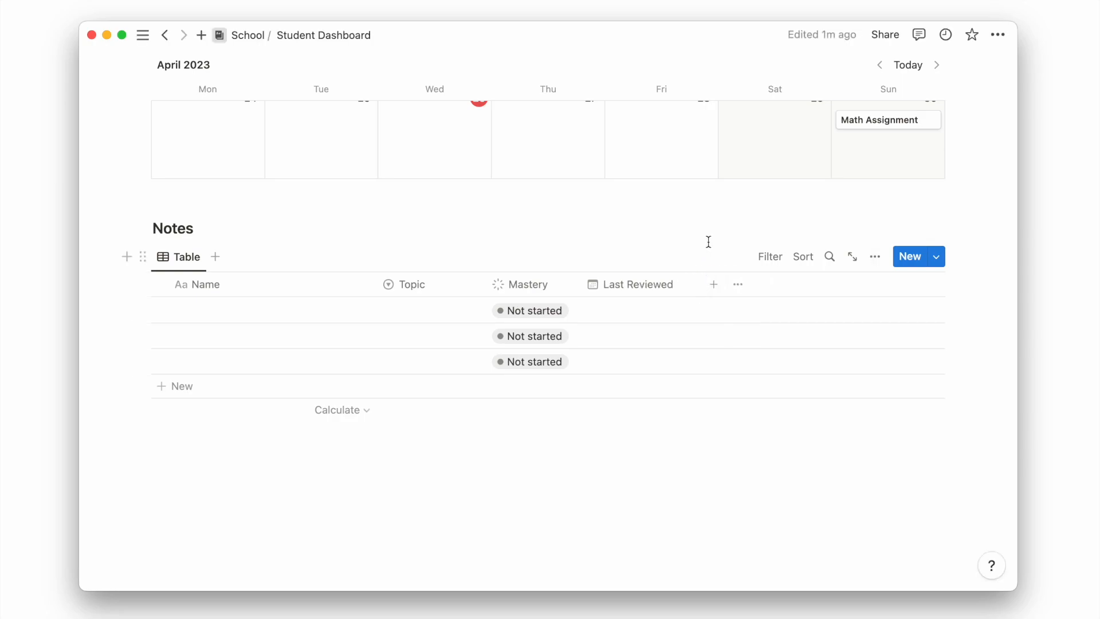
Add a Days Ago formula using dateBetween(now(), prop("Last Reviewed"), "days")
click(714, 284)
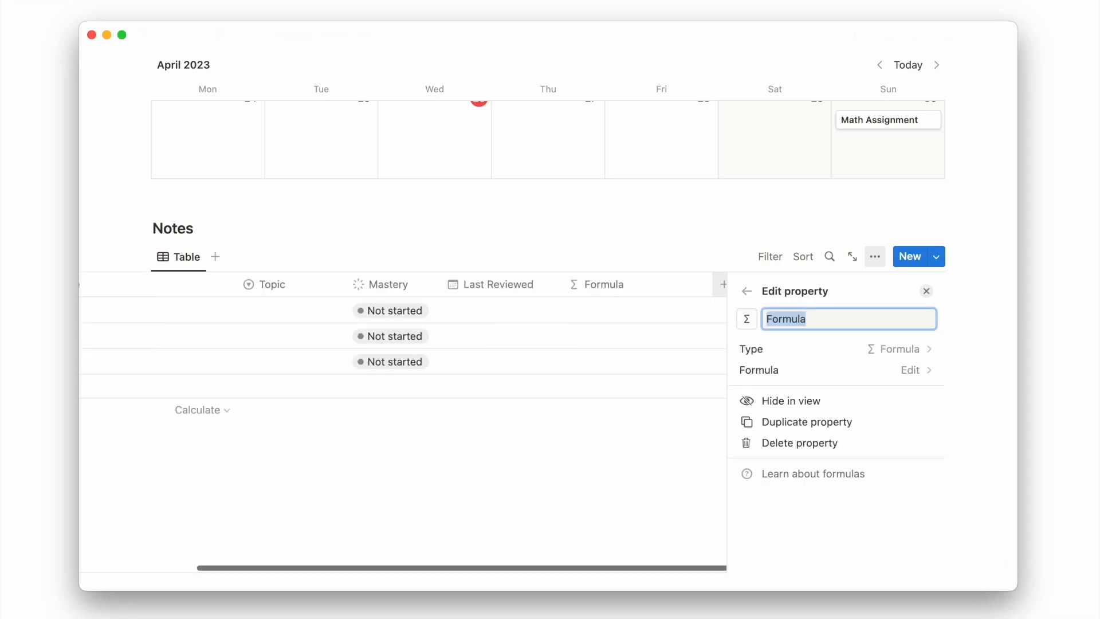
text(Days Ago)
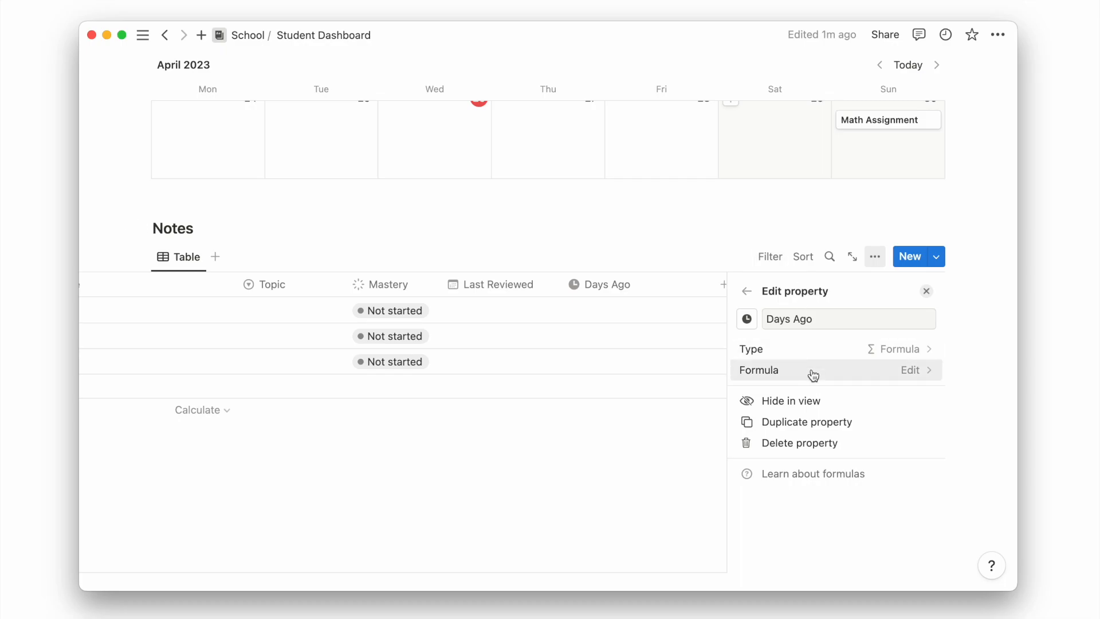
click(909, 370)
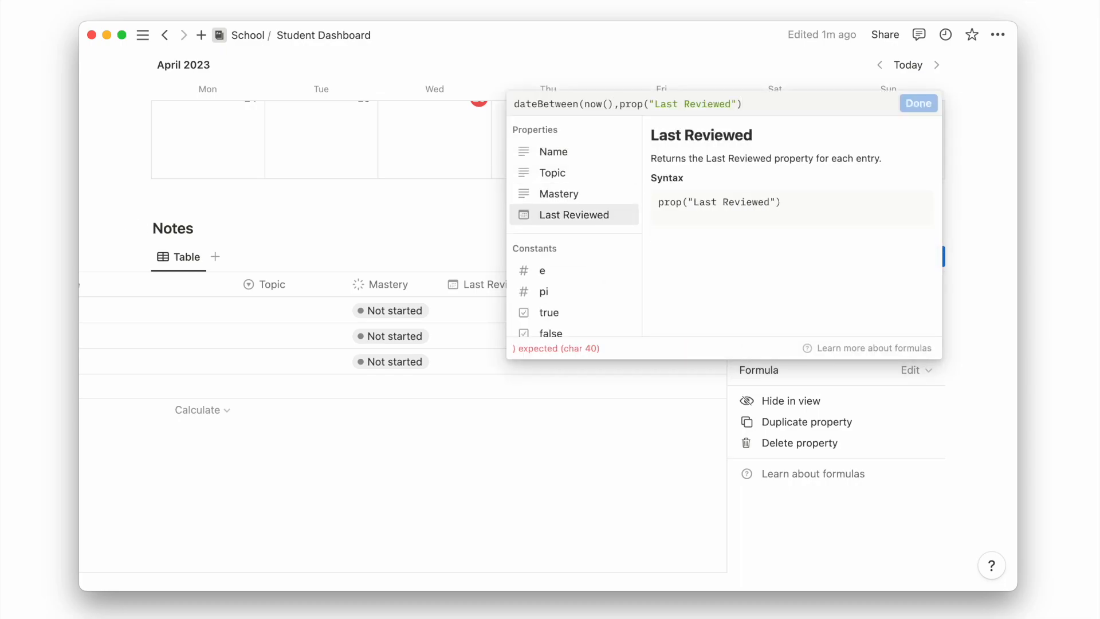
text(format(dateBetween(now(),prop("Last Reviewed"),"days")
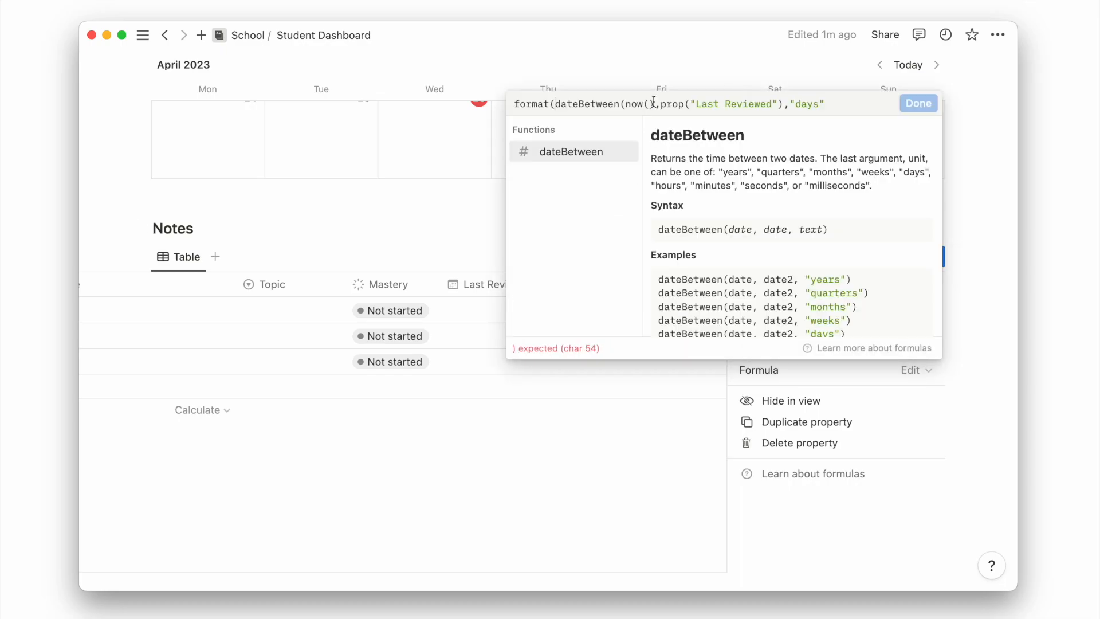
click(918, 104)
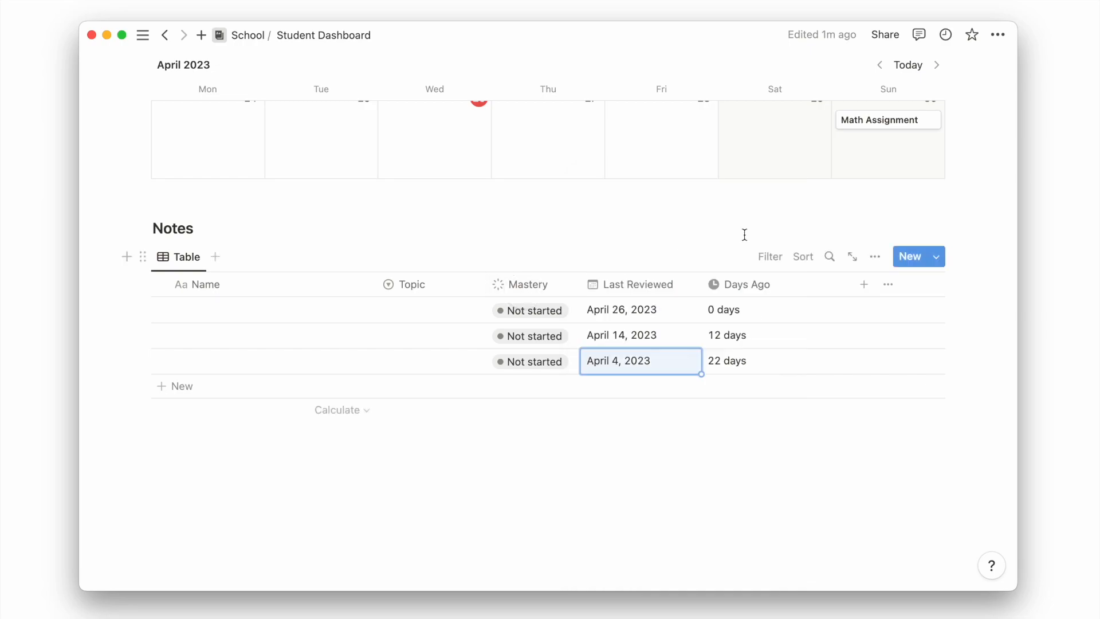
Add a Files & media property named Materials to the Notes table
click(864, 284)
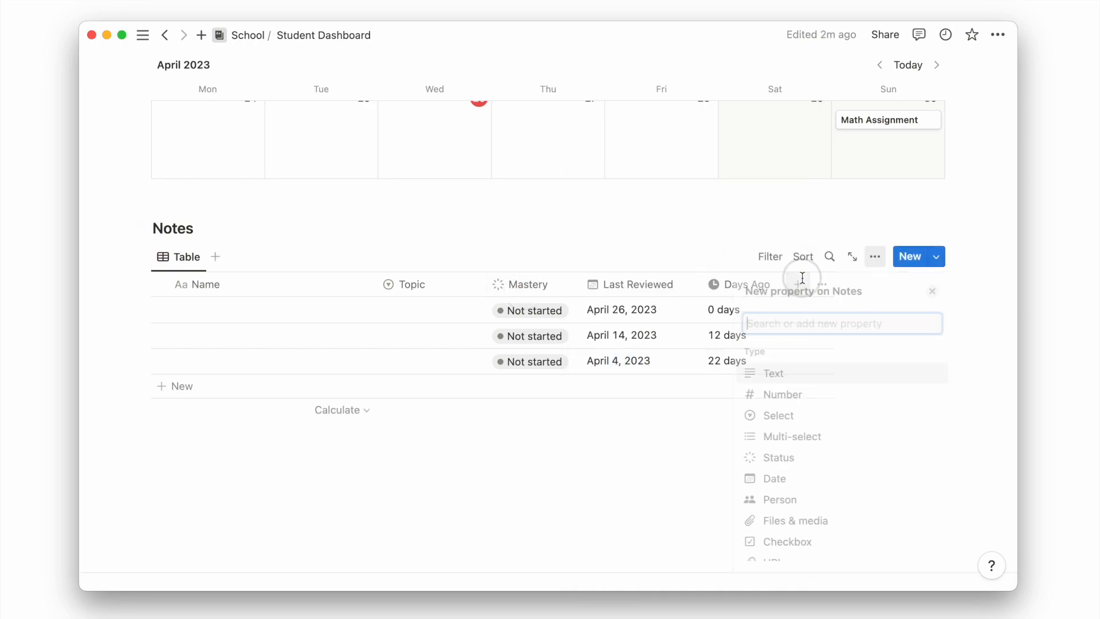
click(796, 520)
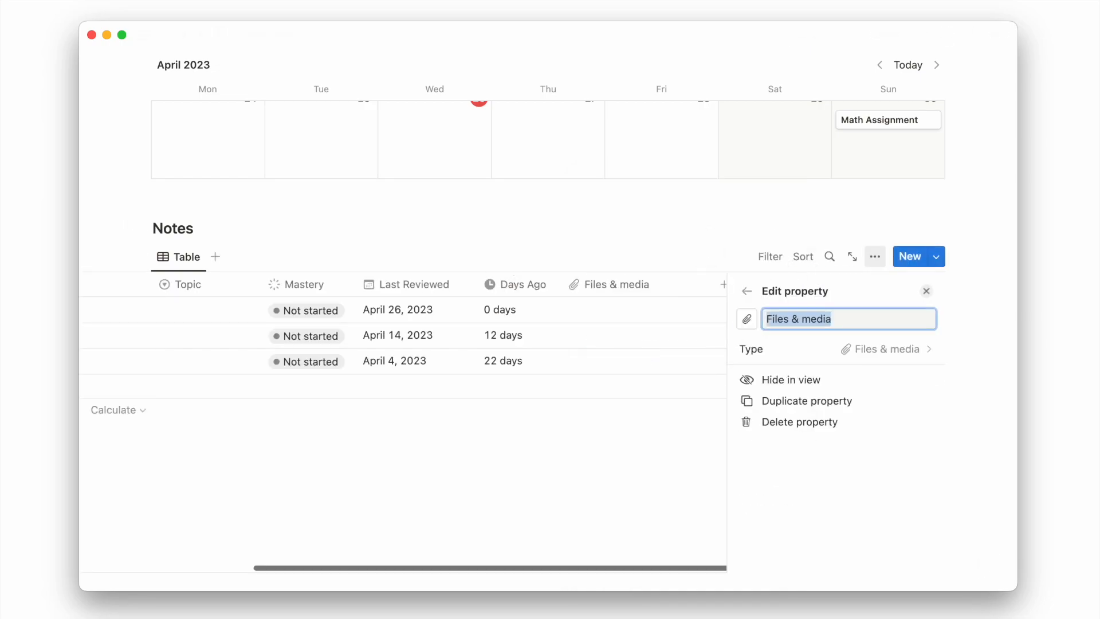
text(Materials)
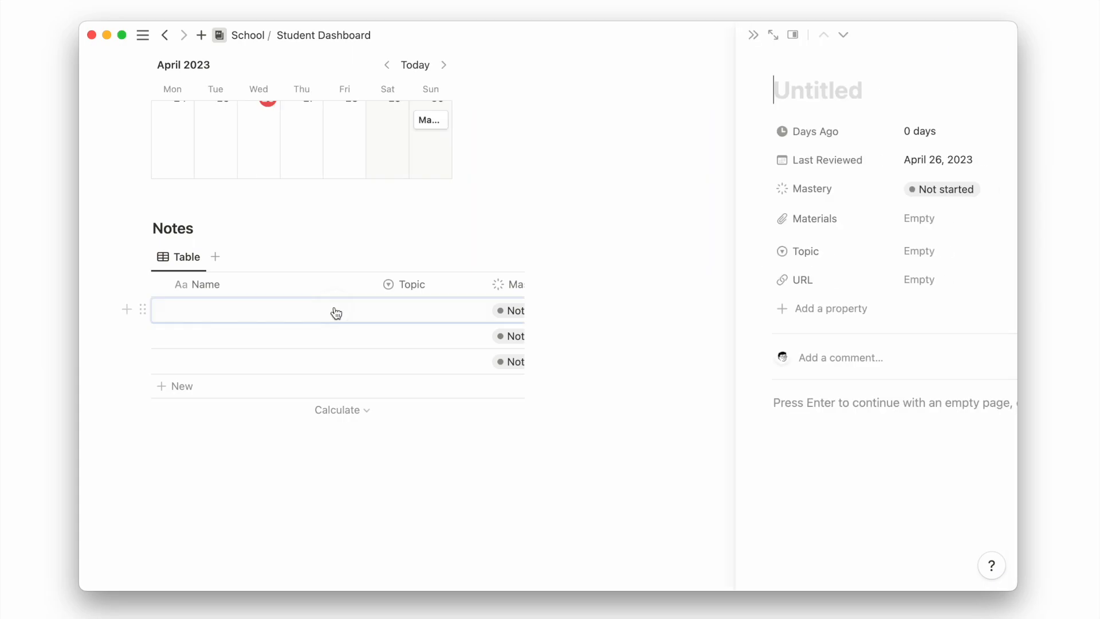
Title the note '1.0 Functions and graphs', colour the Question toggle red and collapse it
text(1.0 Functio)
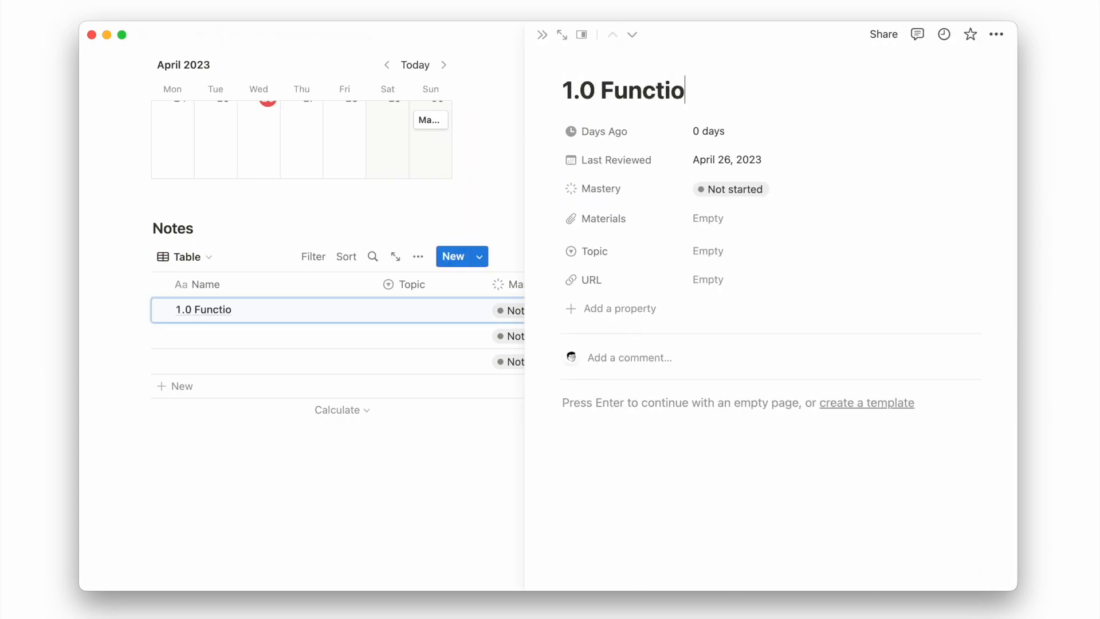
text(ns and graphs)
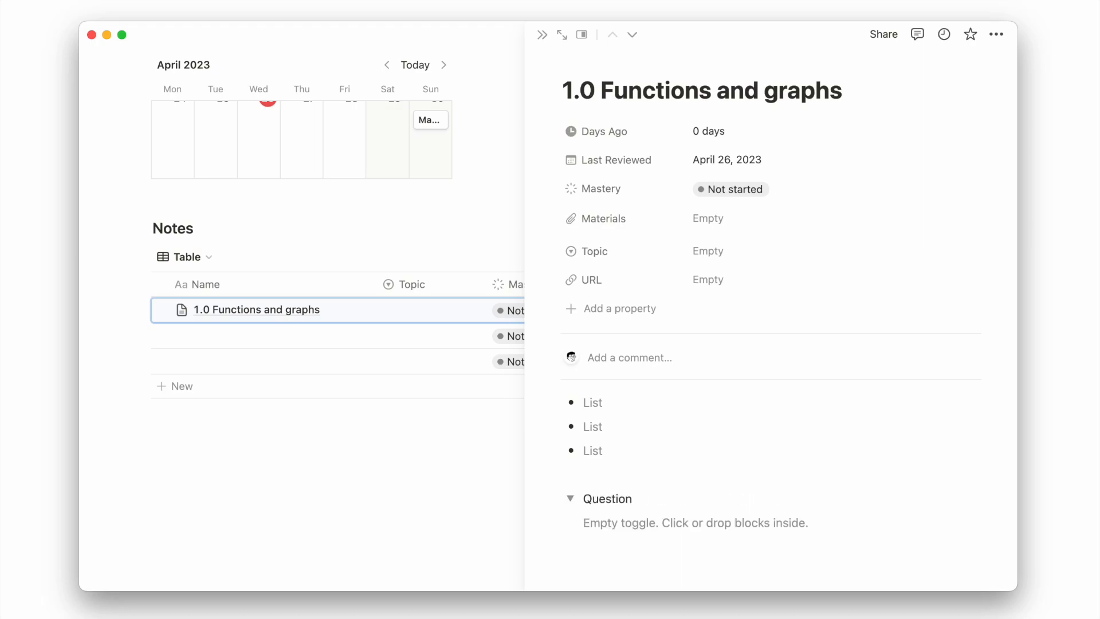
click(569, 499)
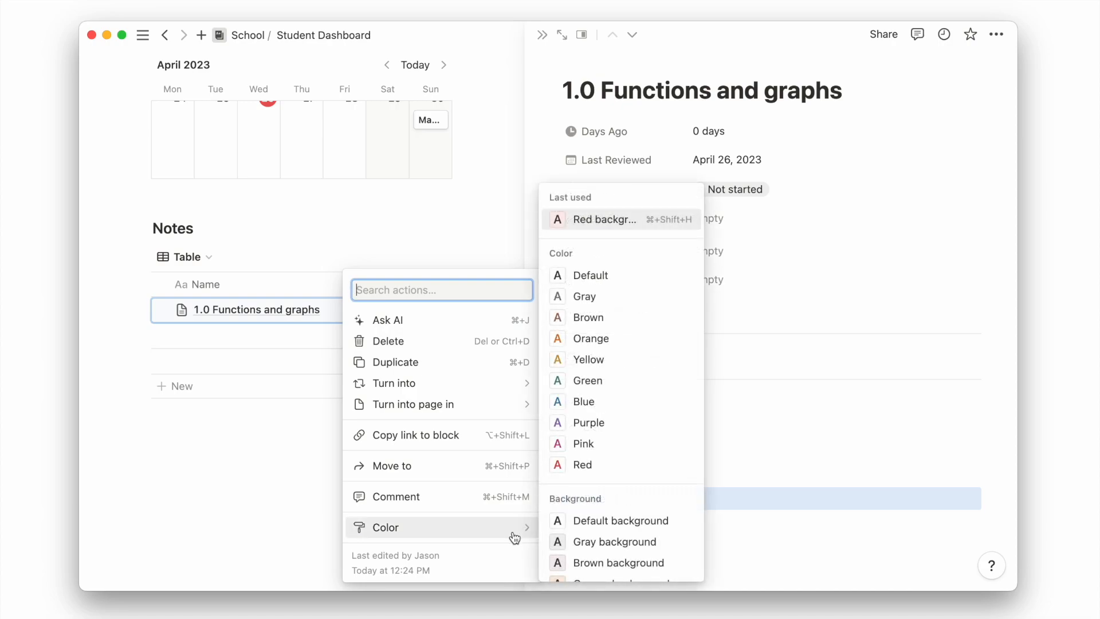
scroll(down, 3)
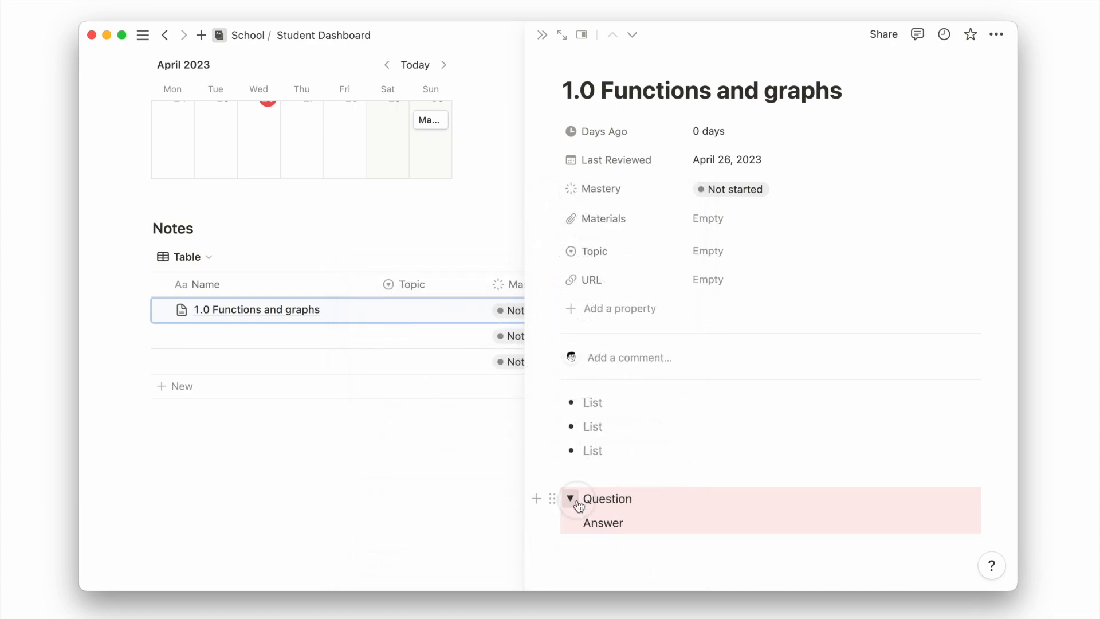
click(619, 308)
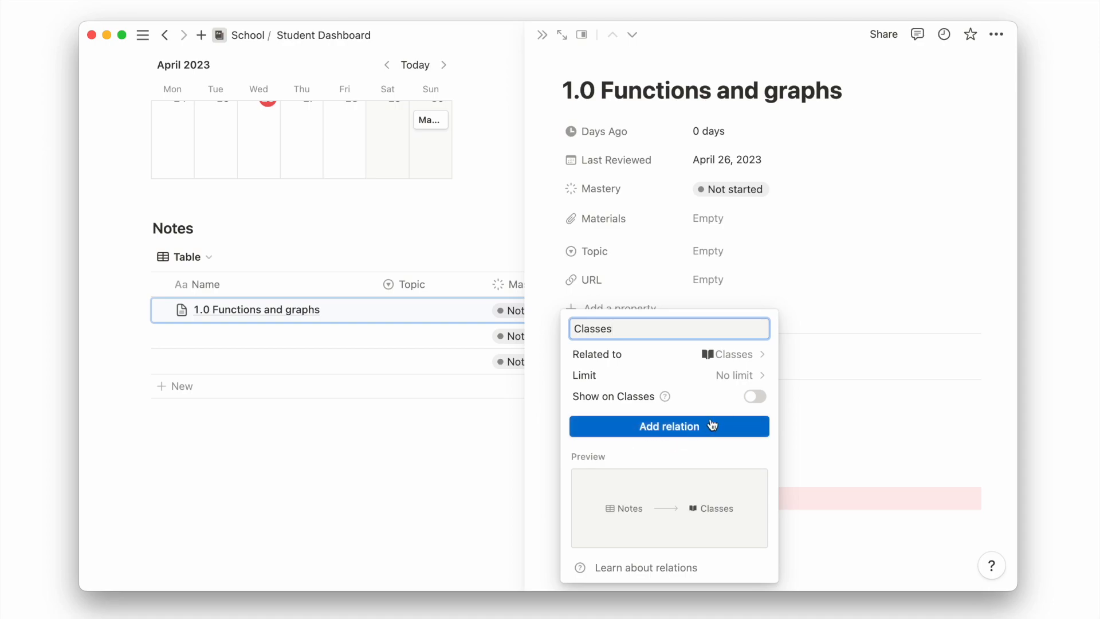
Add a Relation property from Notes to Classes and open the Notes database actions
click(668, 426)
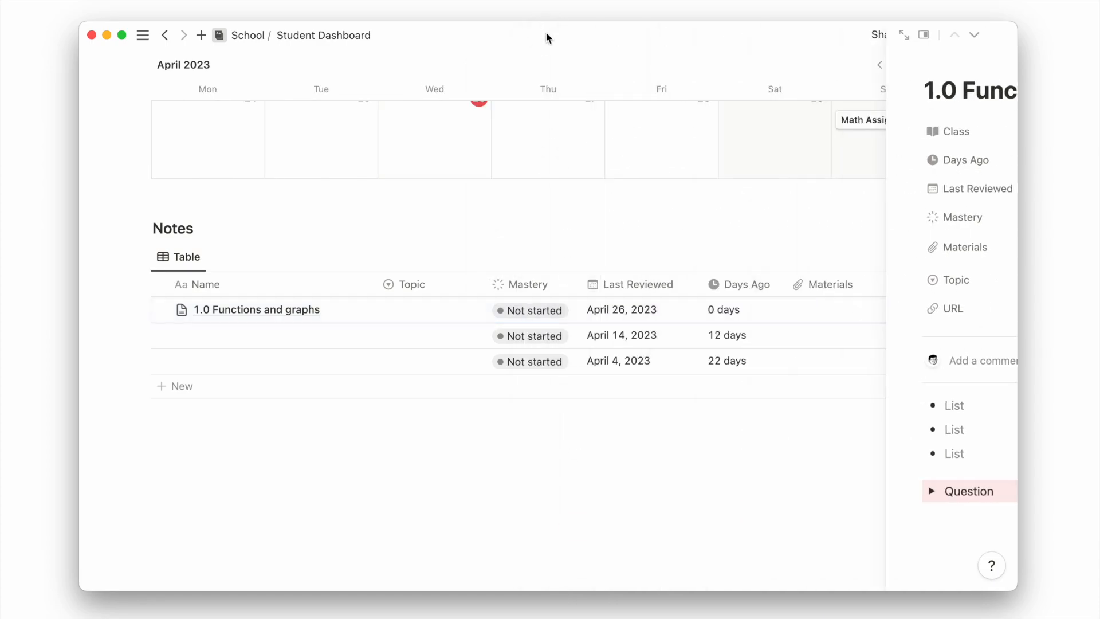
click(142, 255)
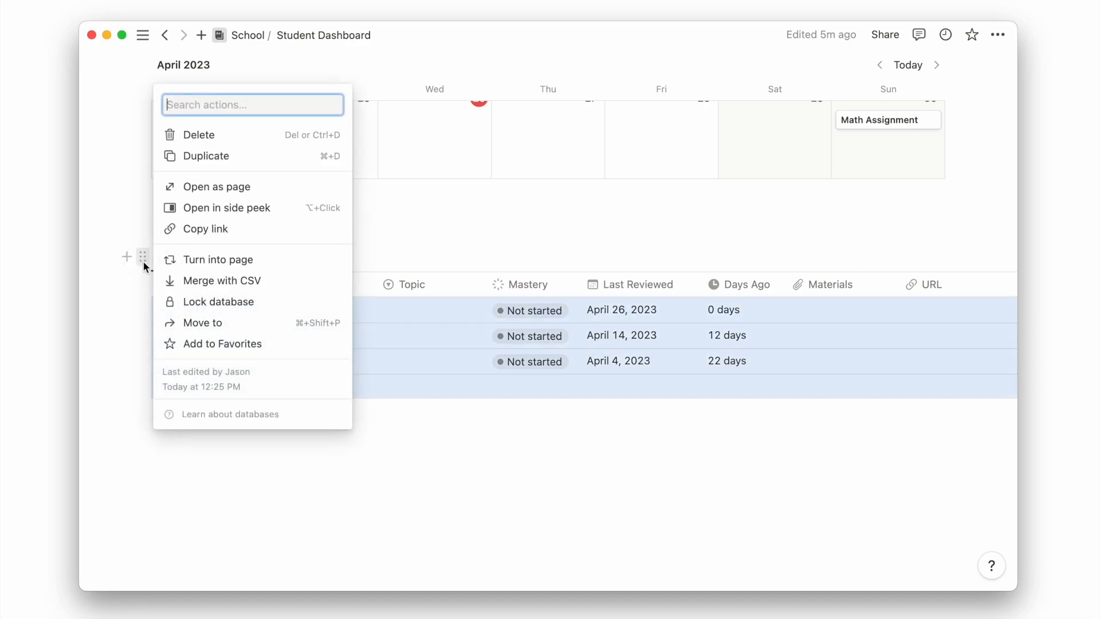
Copy a link to the Notes database and open the Classes template for editing
click(205, 228)
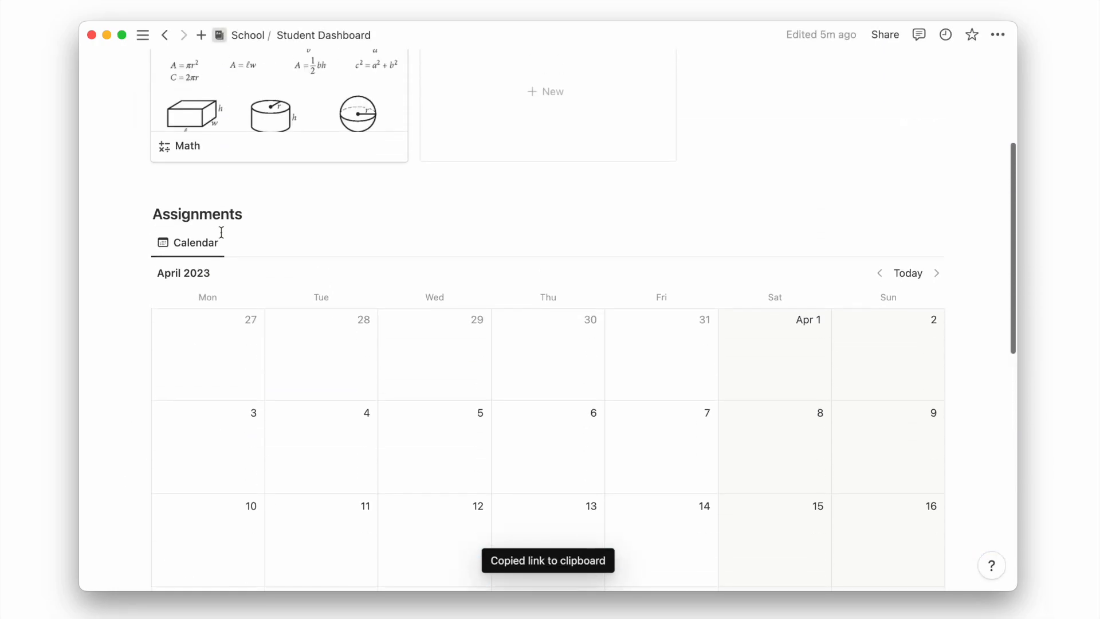
scroll(up, 3)
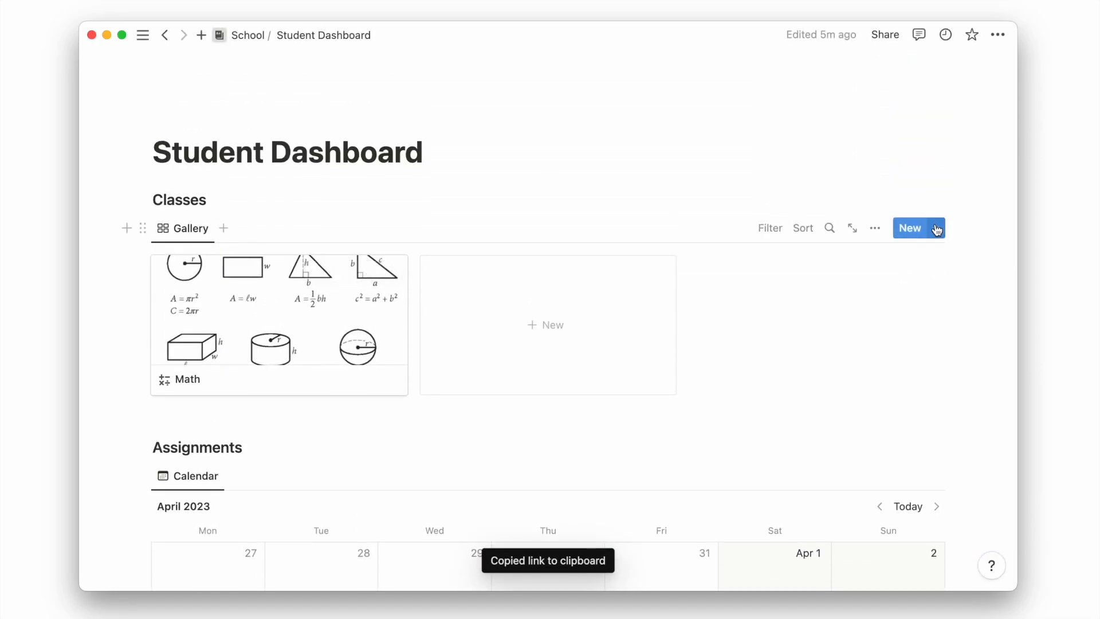
click(938, 227)
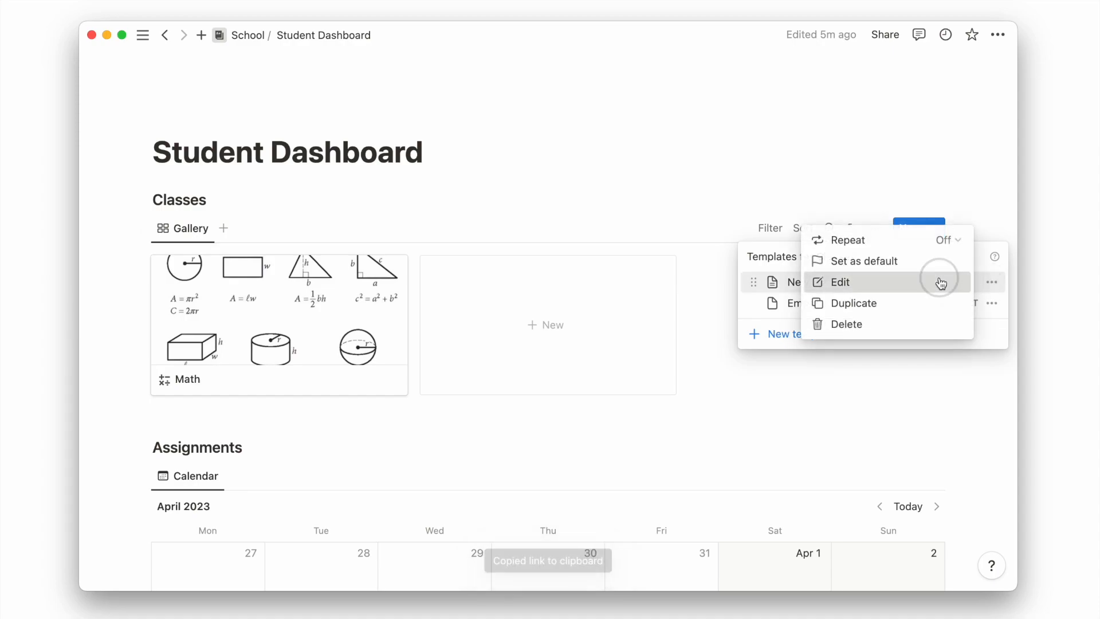
click(840, 282)
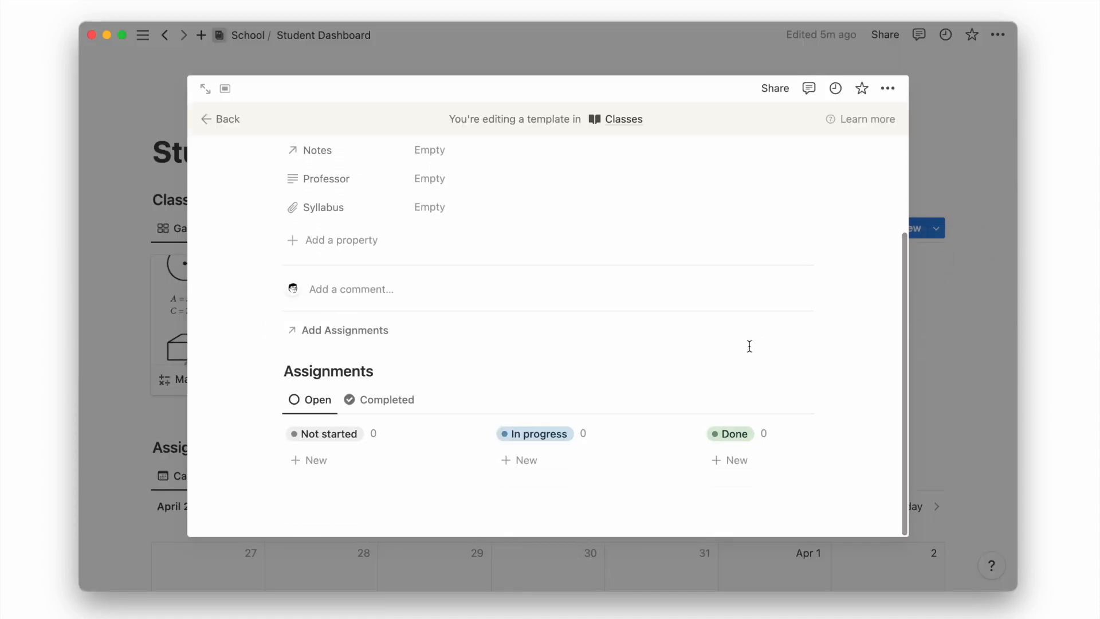
Embed the Notes table view in the template, filtered to Class contains New Class, saved for everyone
scroll(down, 3)
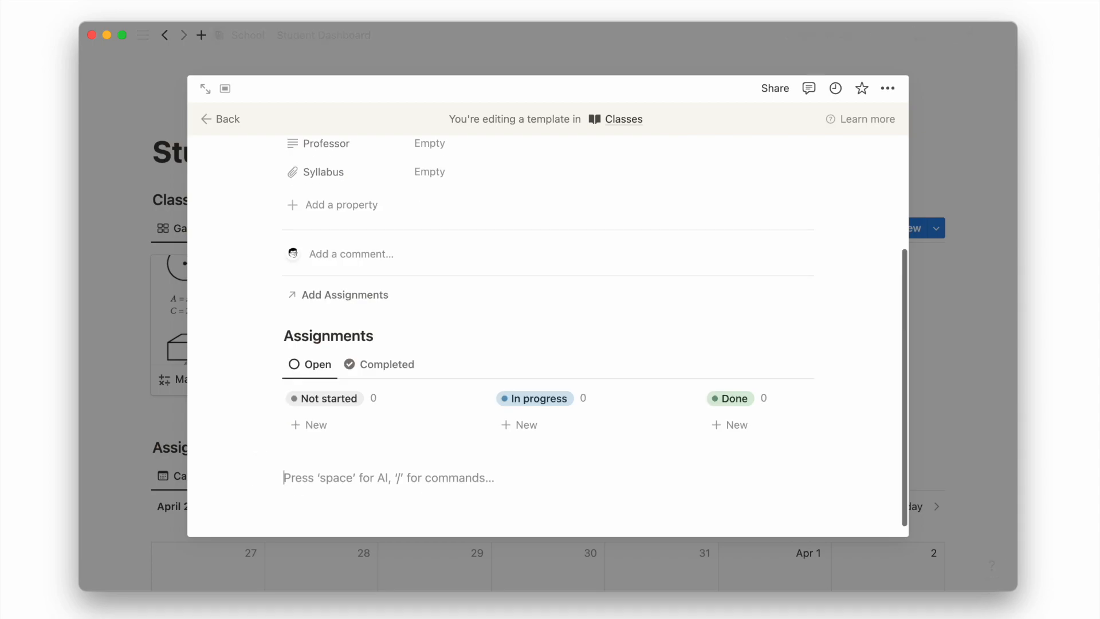
scroll(down, 3)
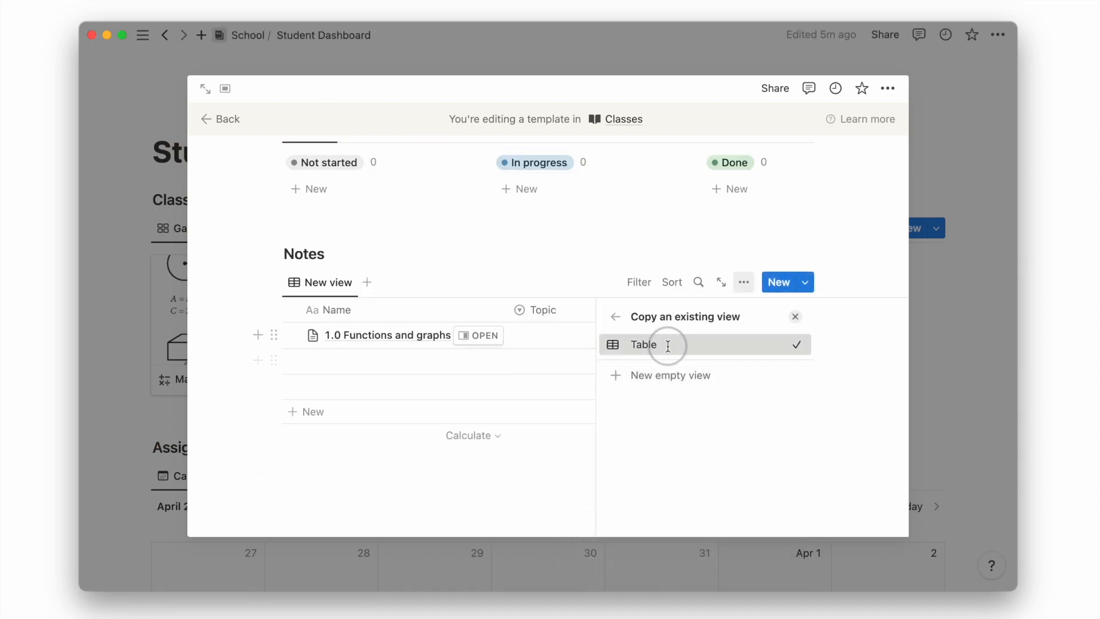
click(639, 311)
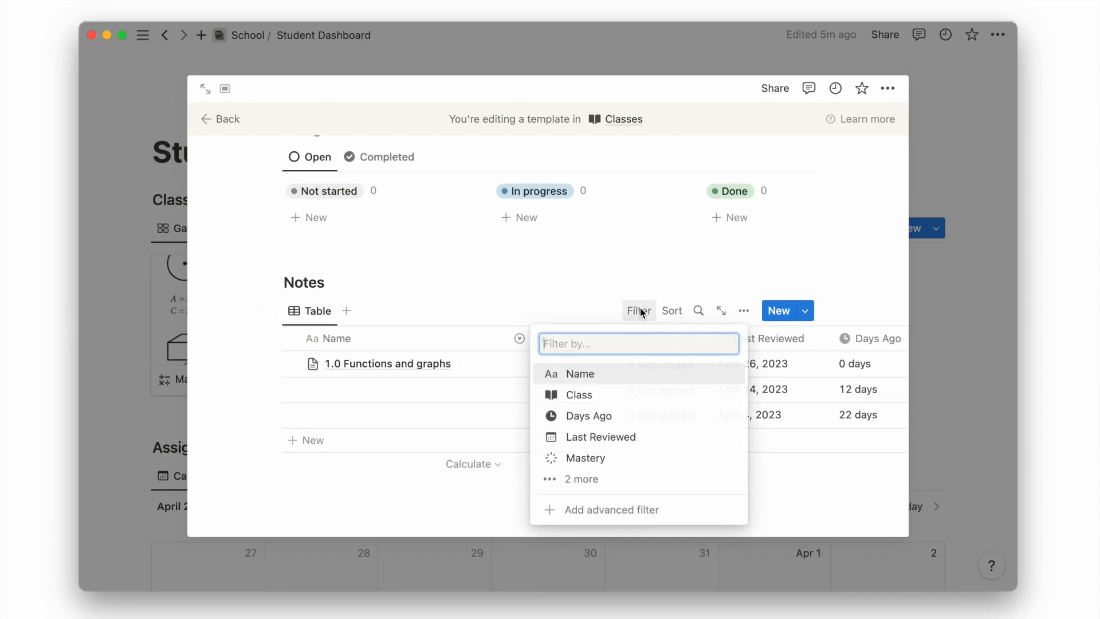
click(578, 395)
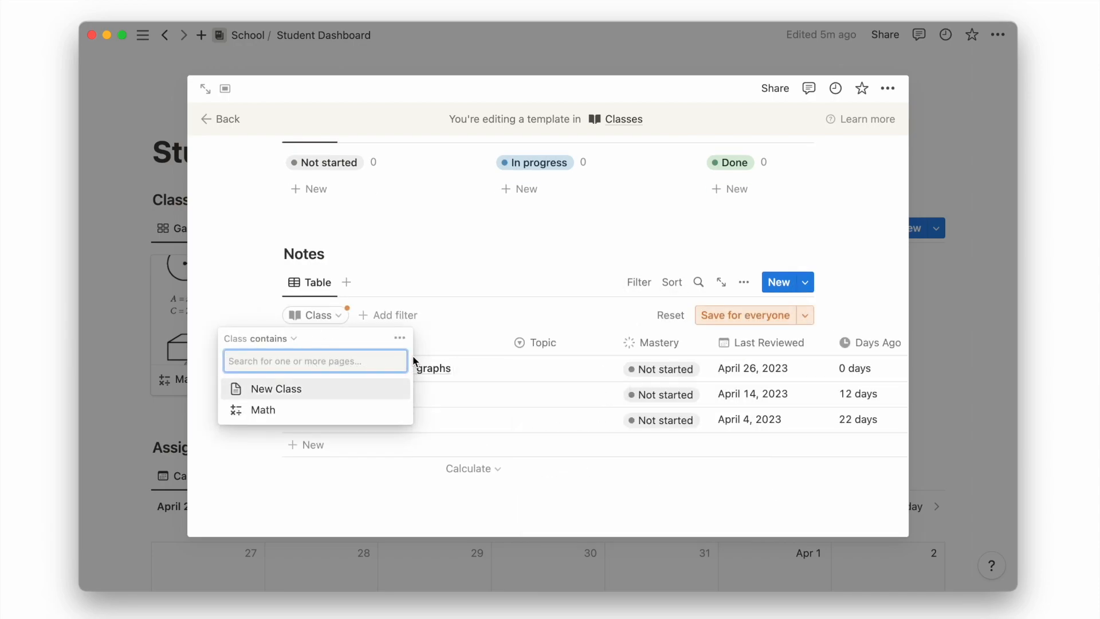
click(276, 388)
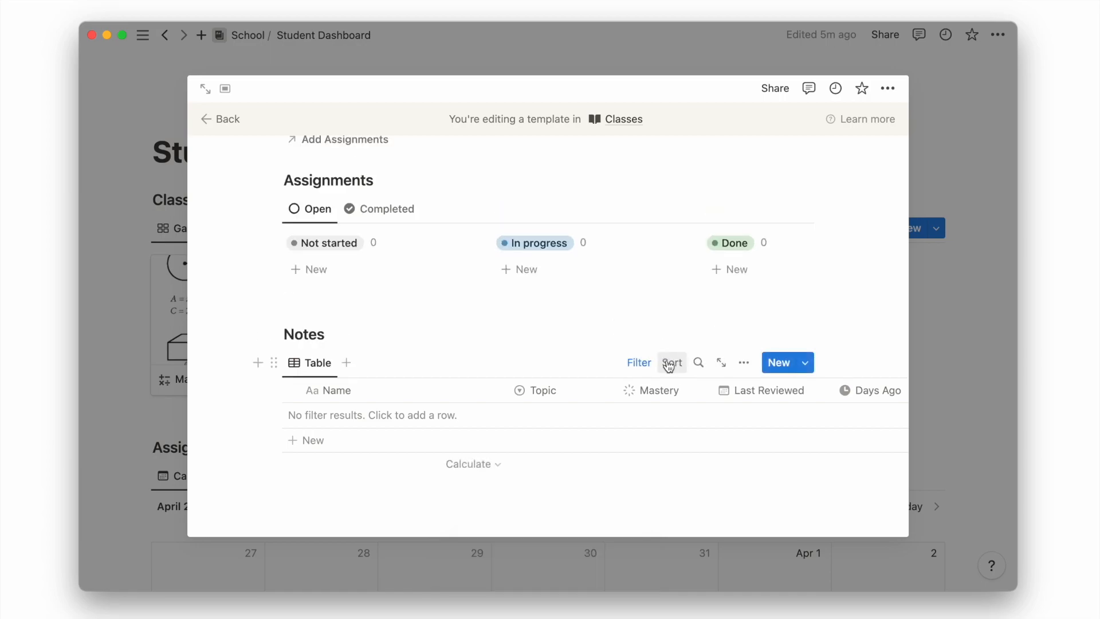
click(671, 364)
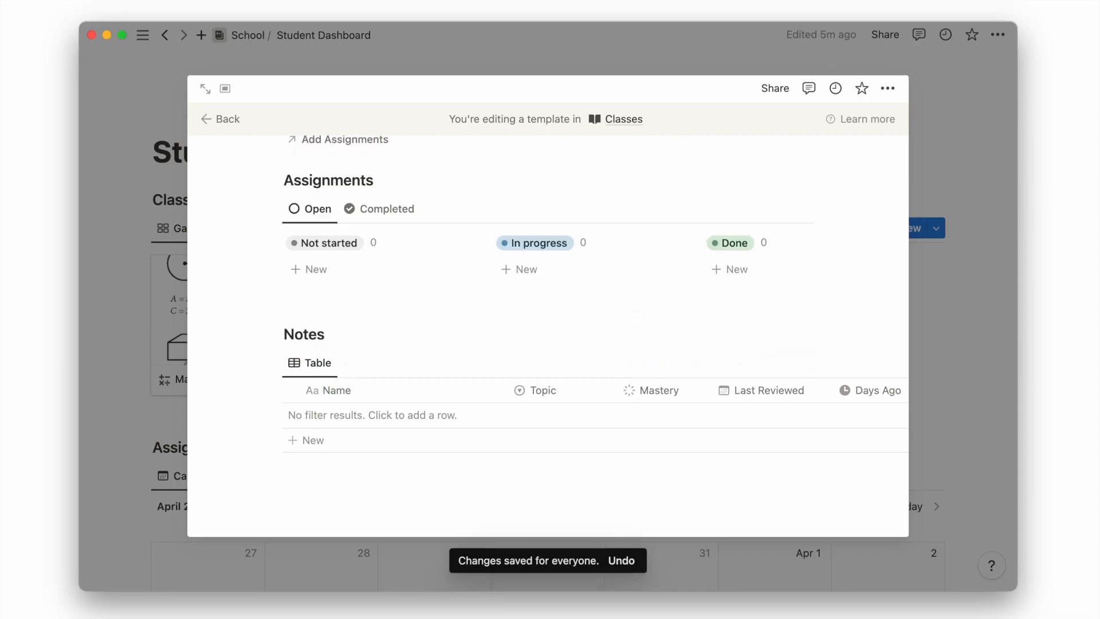
Show the Notes relation property in Minimal form
scroll(up, 3)
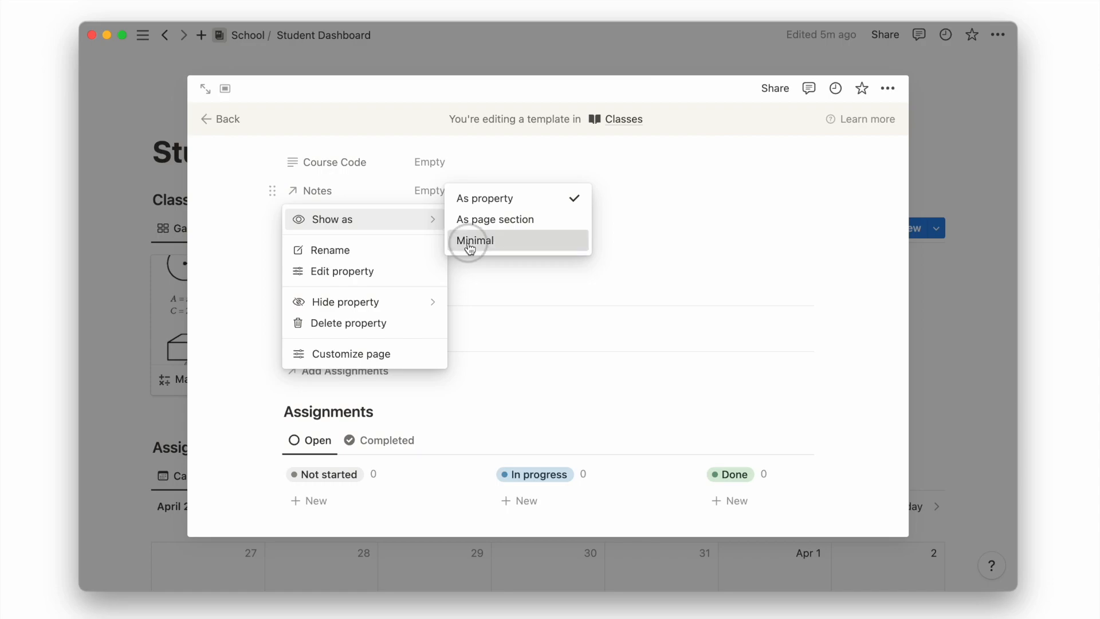
click(475, 241)
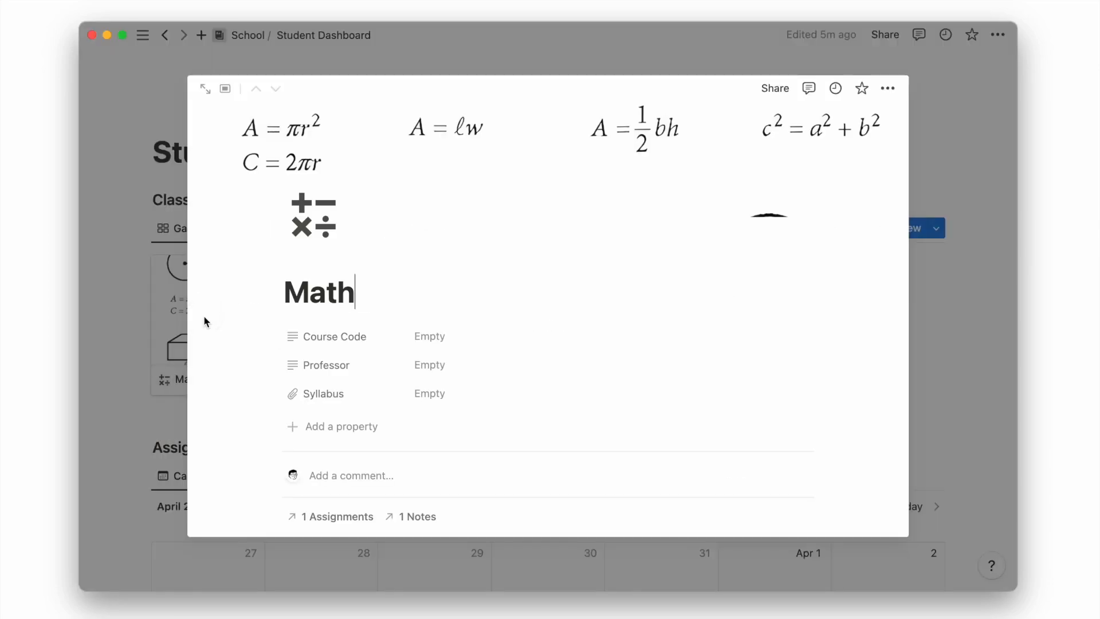
Scroll through the Math page before closing it to return to the dashboard
scroll(down, 3)
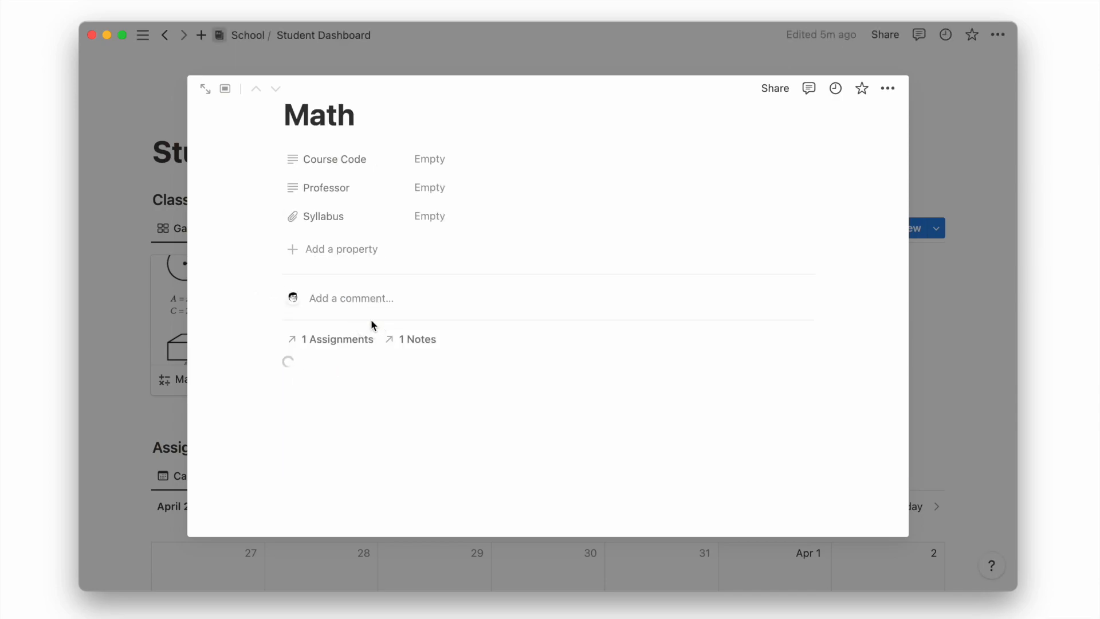
scroll(down, 3)
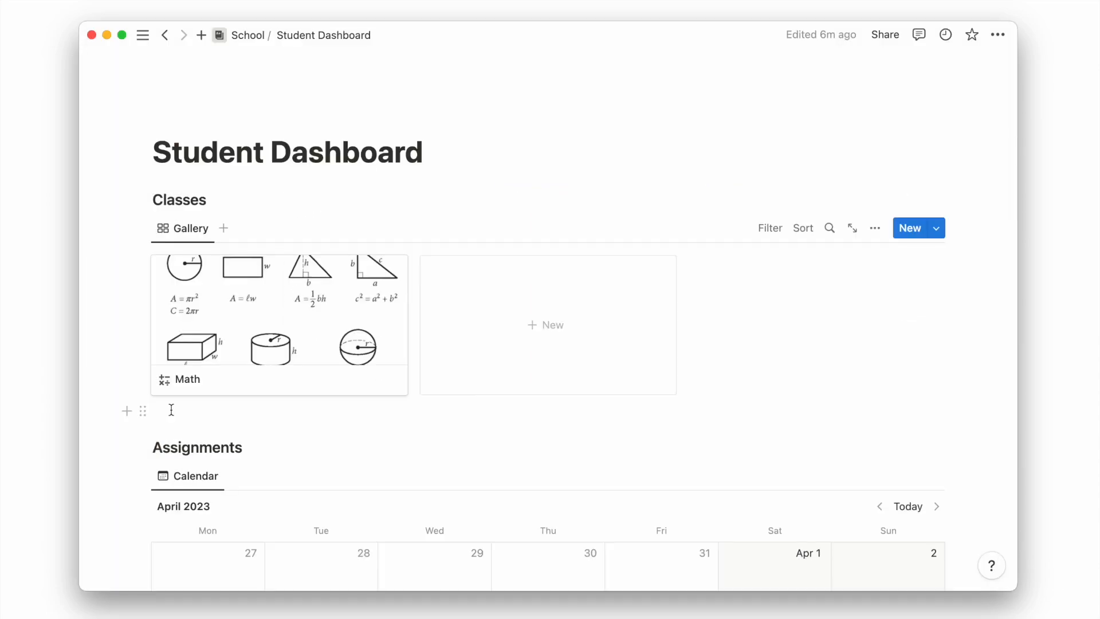
Group the Notes table by Class so Math, Economics, Chemistry and Physics each head their notes
scroll(down, 3)
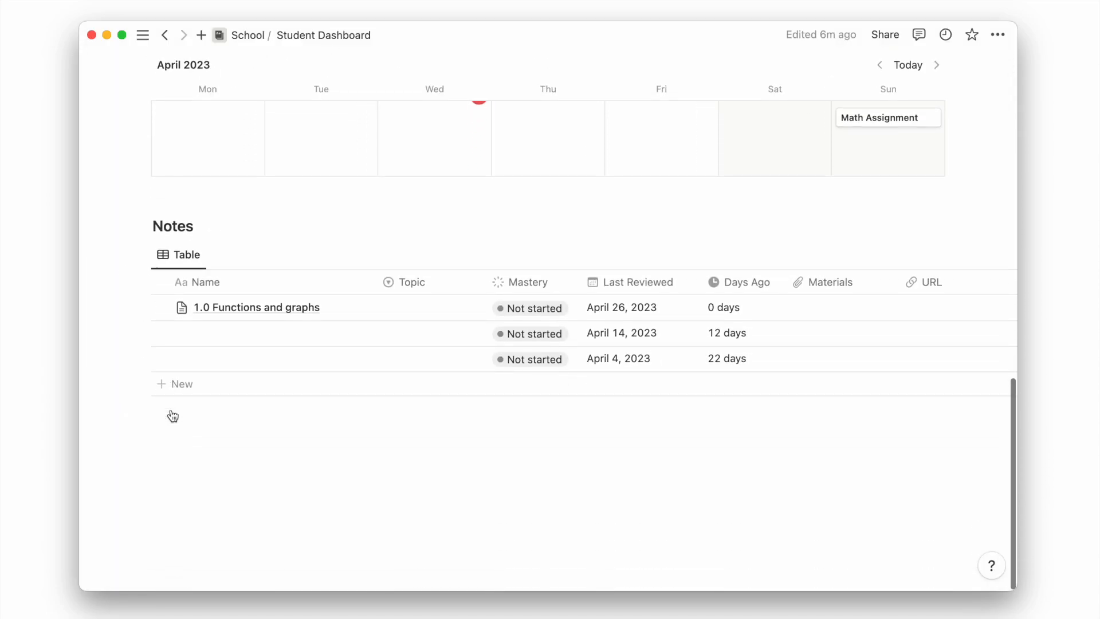
click(874, 305)
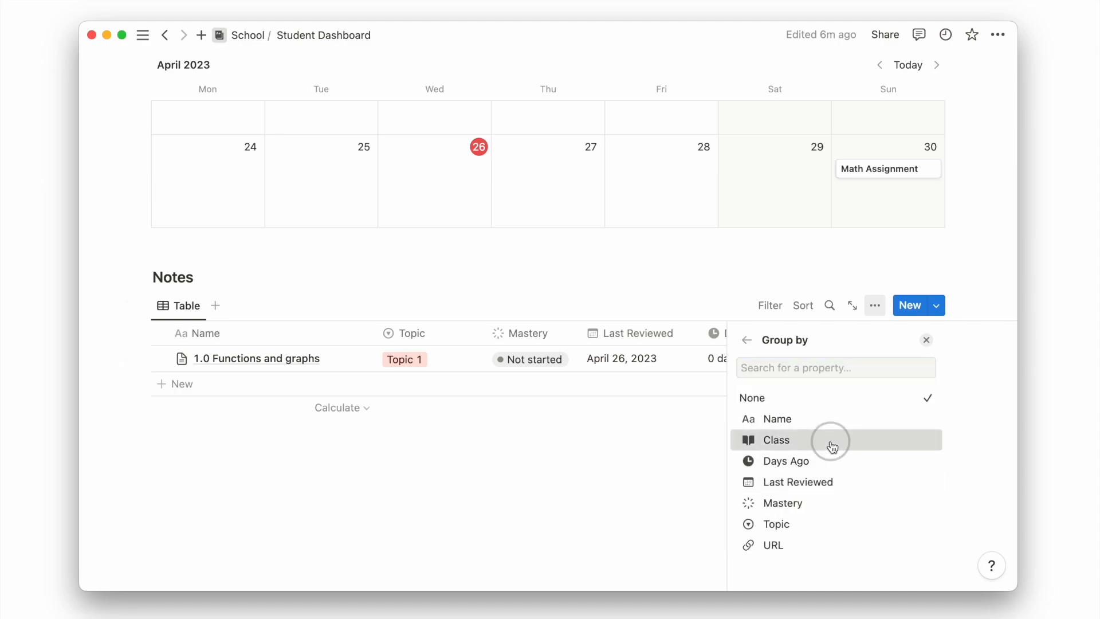
click(776, 440)
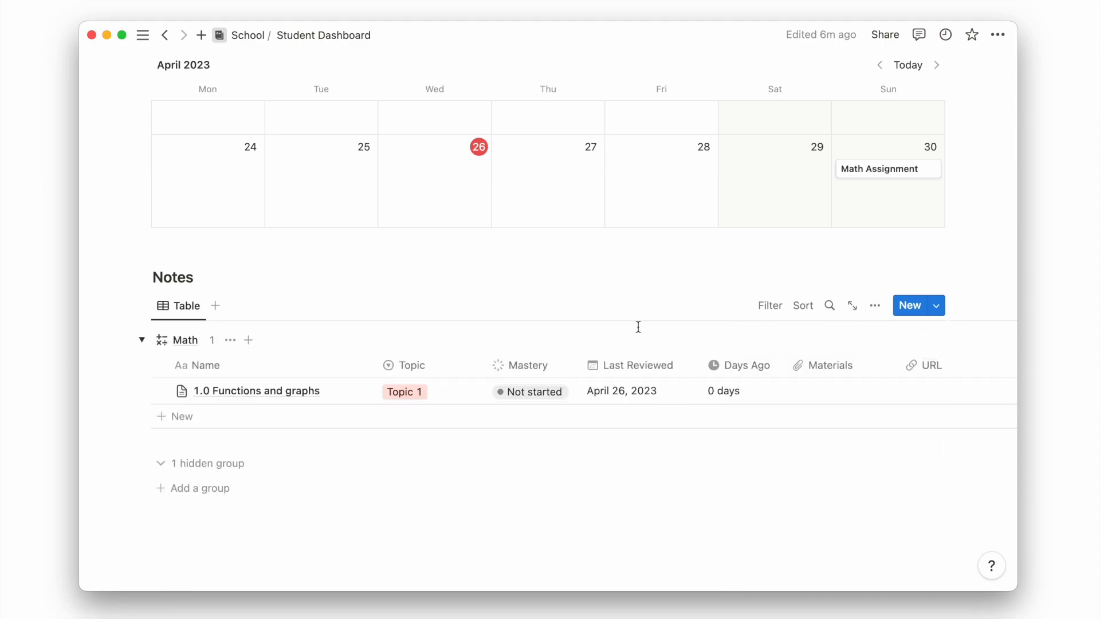
scroll(down, 3)
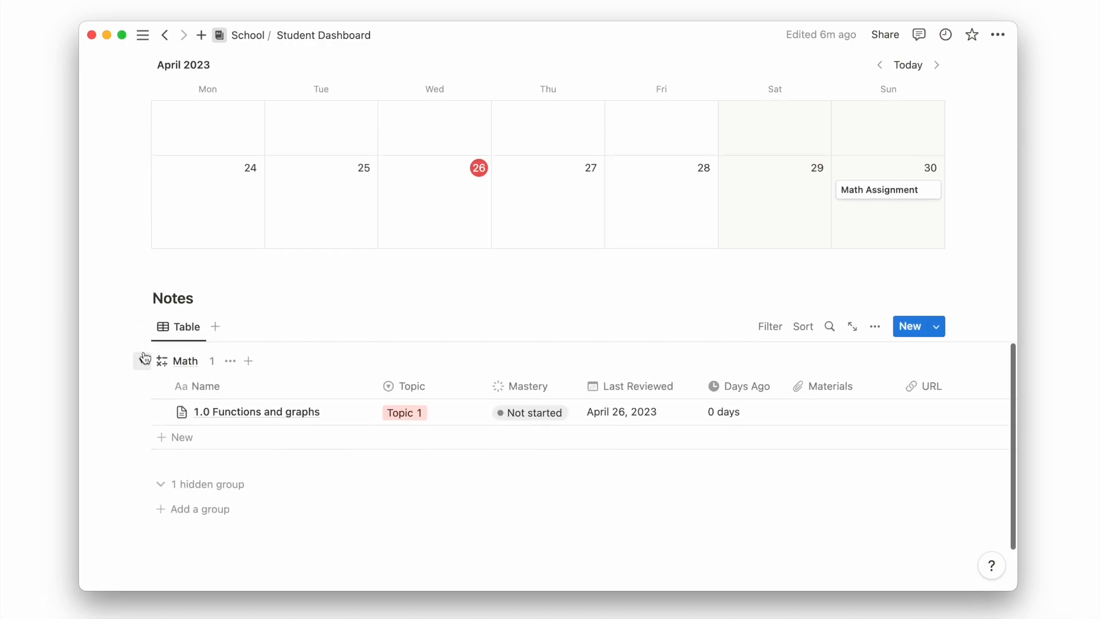
scroll(up, 3)
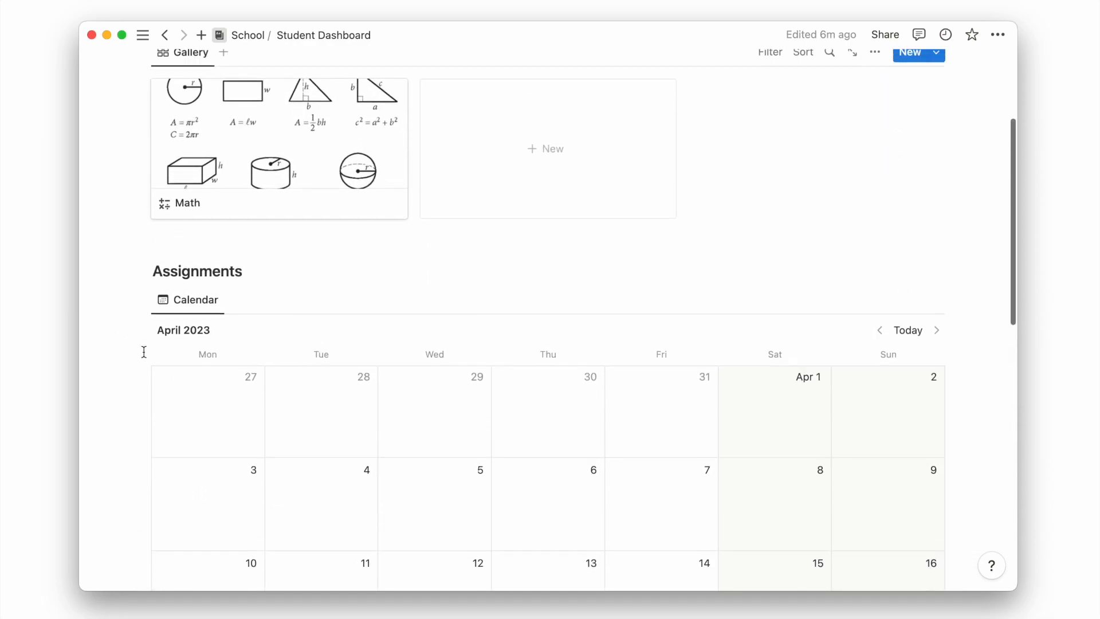
scroll(up, 3)
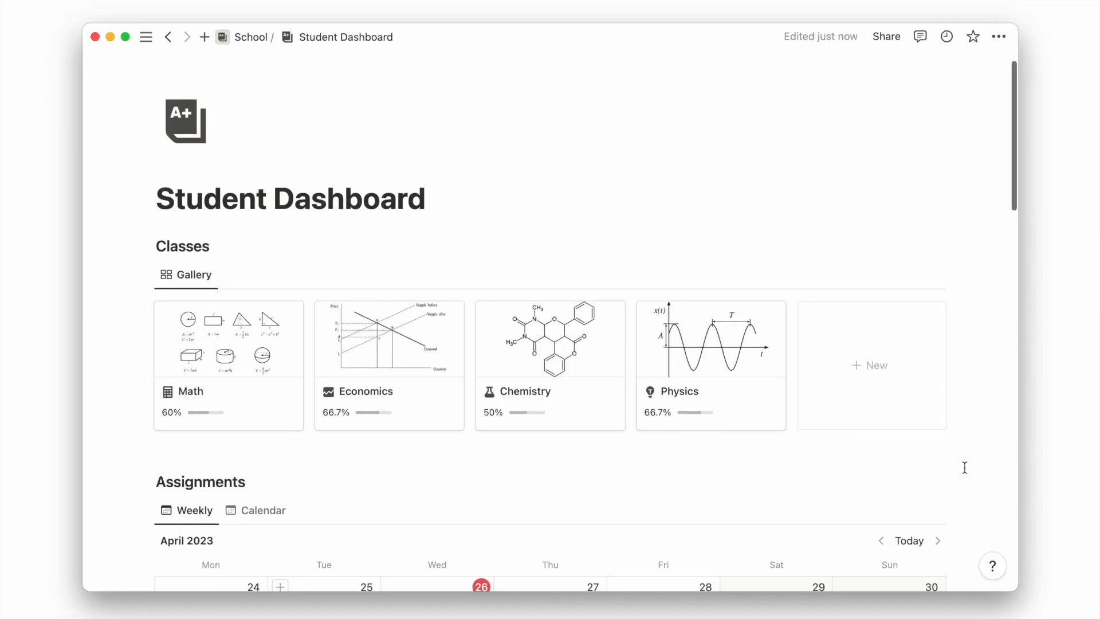
Scroll the finished dashboard past Classes and Assignments to the five-note Notes table
scroll(down, 3)
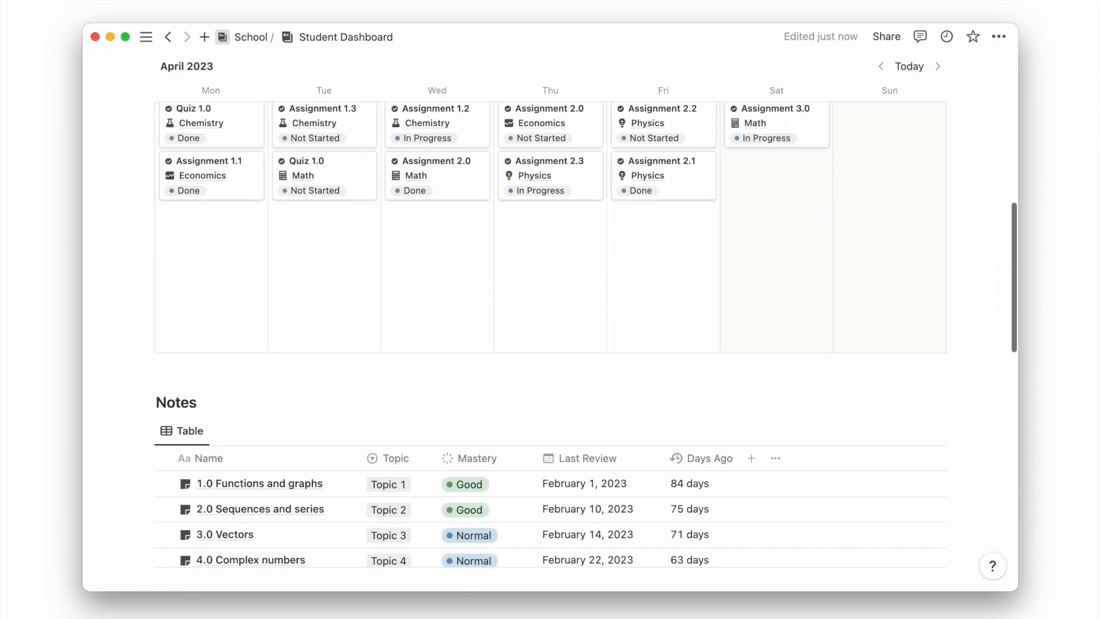
scroll(down, 3)
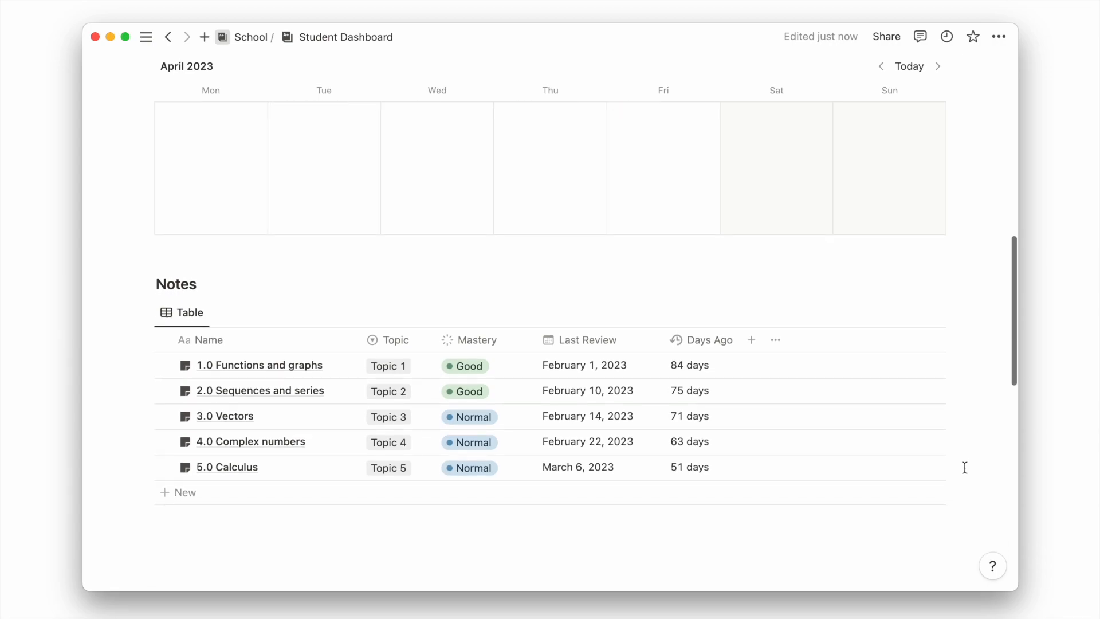